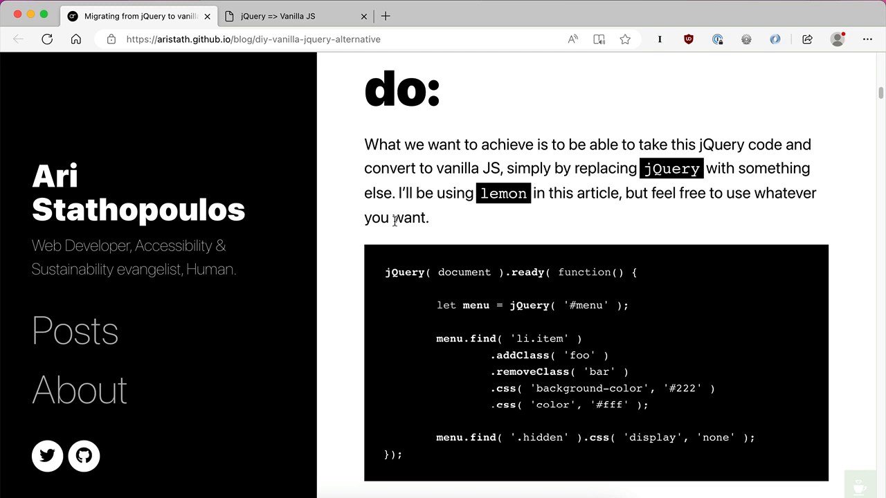
mouse_move(401, 75)
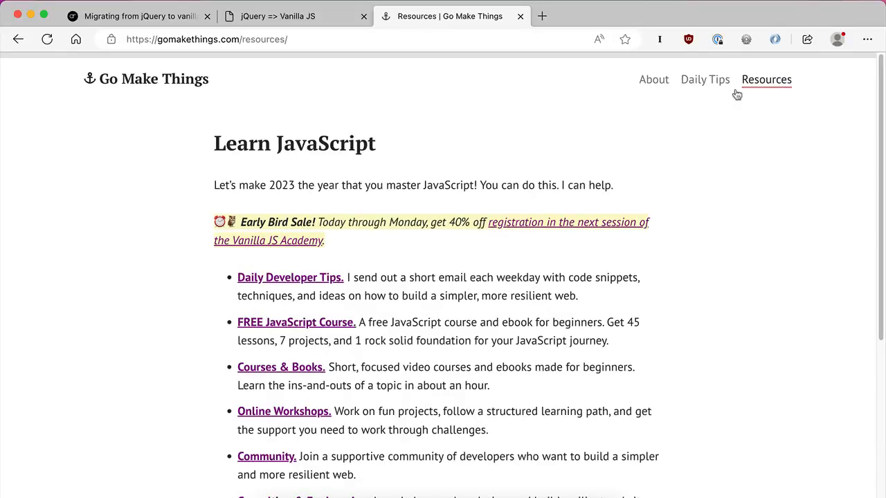
Scroll the Vanilla JS Pocket Guides page's Individual Guides list to find Writing Libraries.
scroll(down, 3)
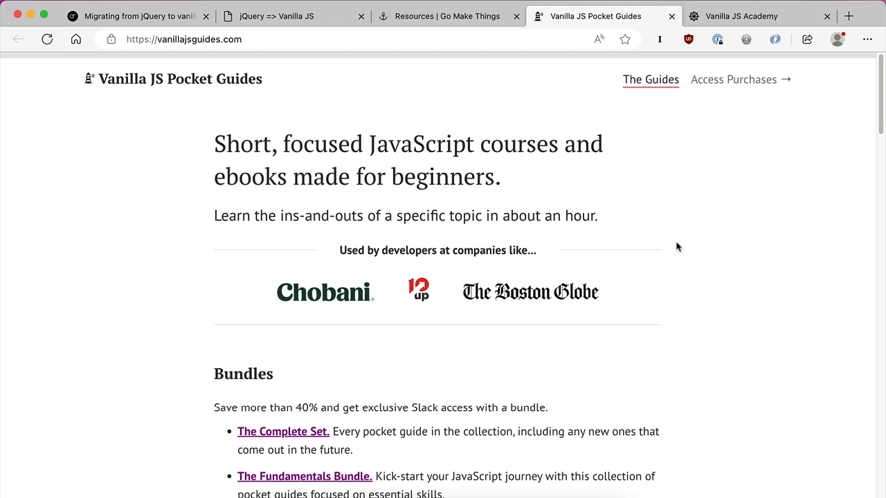
scroll(down, 3)
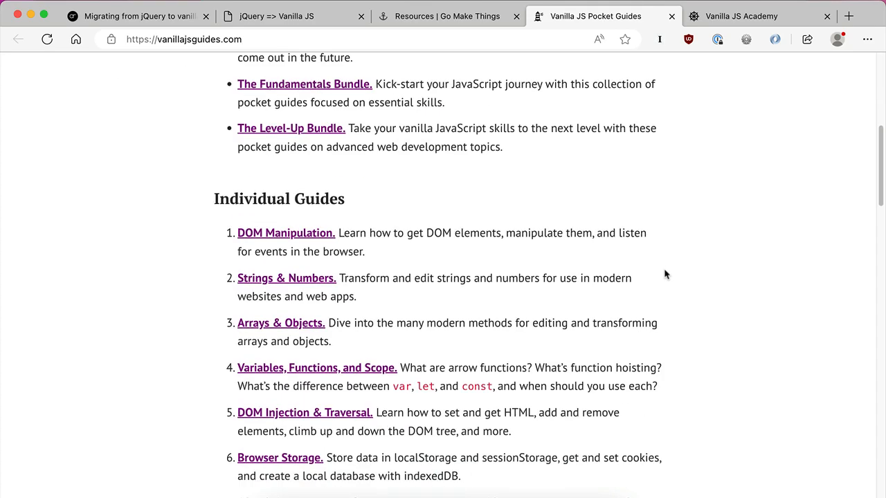
mouse_move(582, 259)
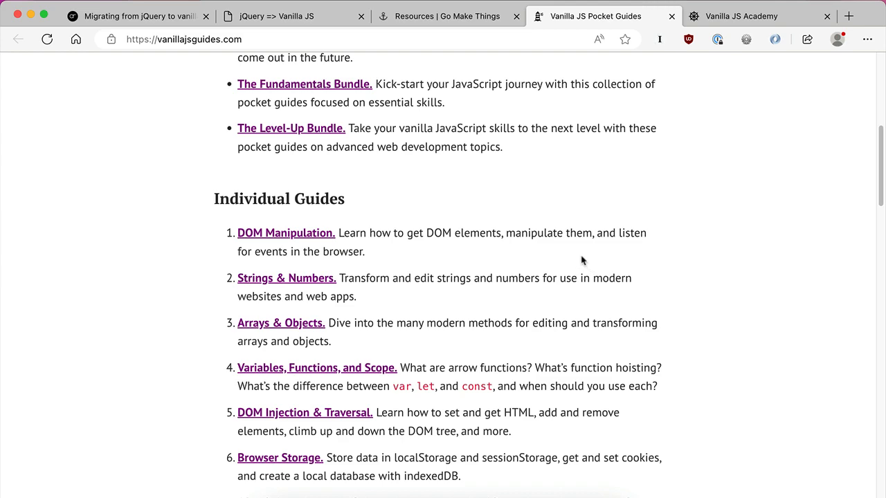
mouse_move(322, 132)
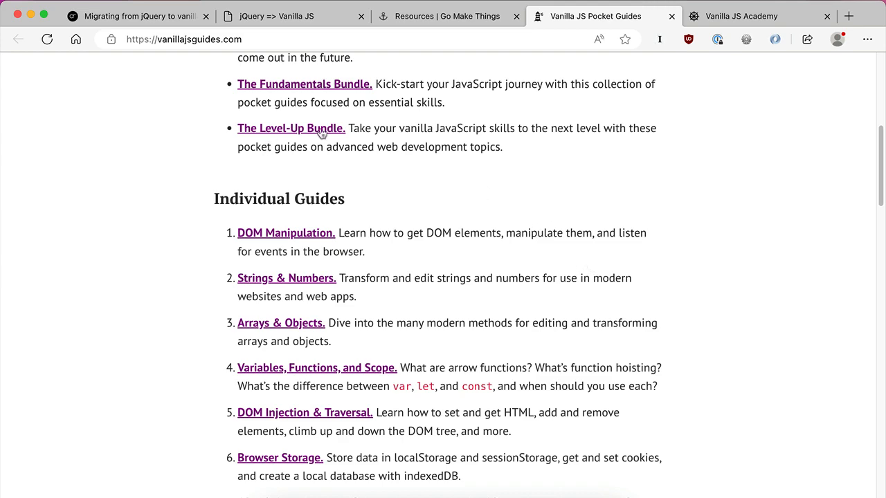
scroll(up, 3)
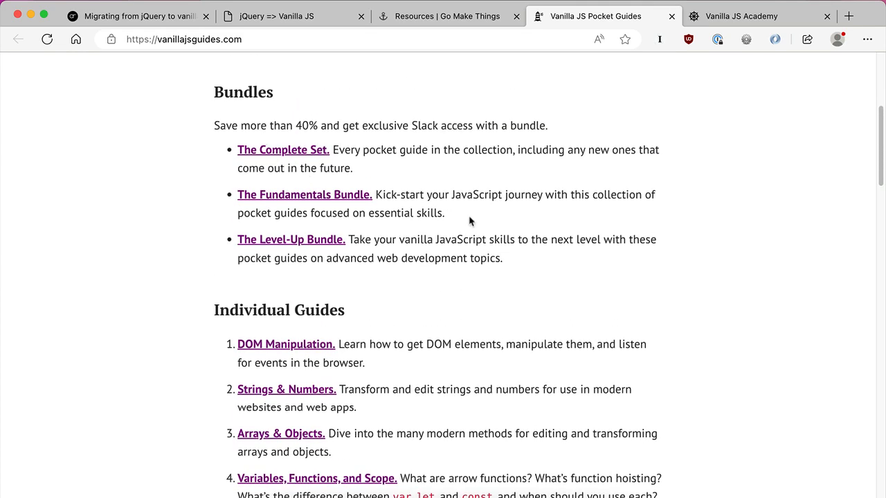
scroll(down, 3)
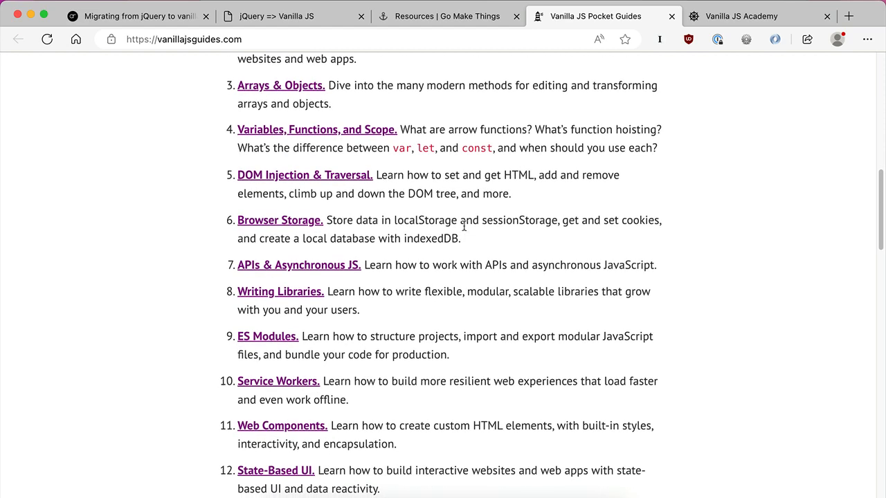
mouse_move(463, 233)
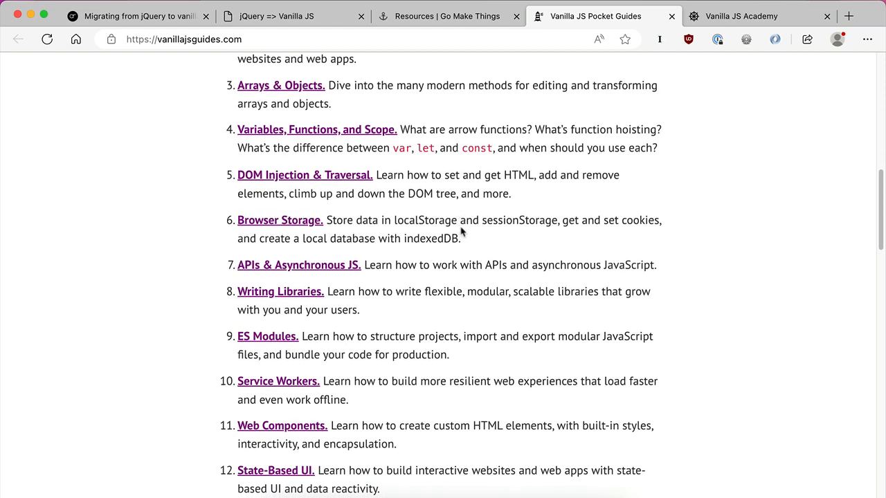
mouse_move(457, 226)
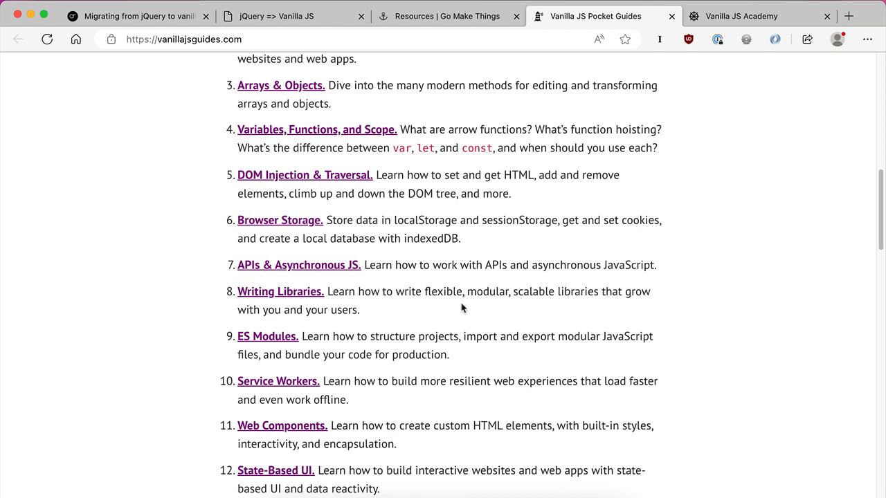
mouse_move(562, 321)
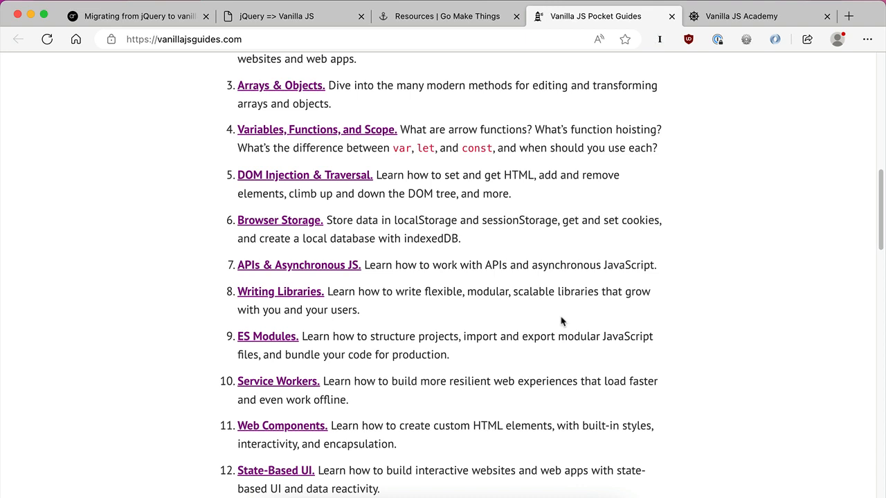
mouse_move(339, 336)
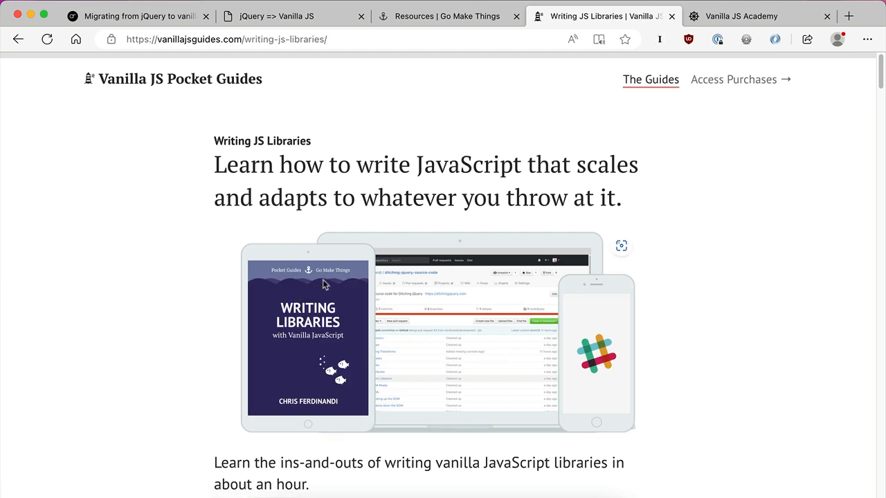
mouse_move(439, 187)
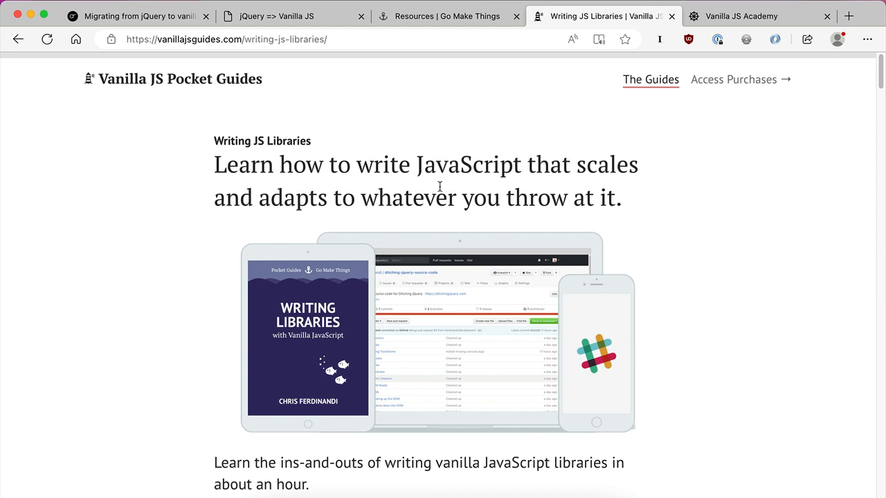
mouse_move(469, 158)
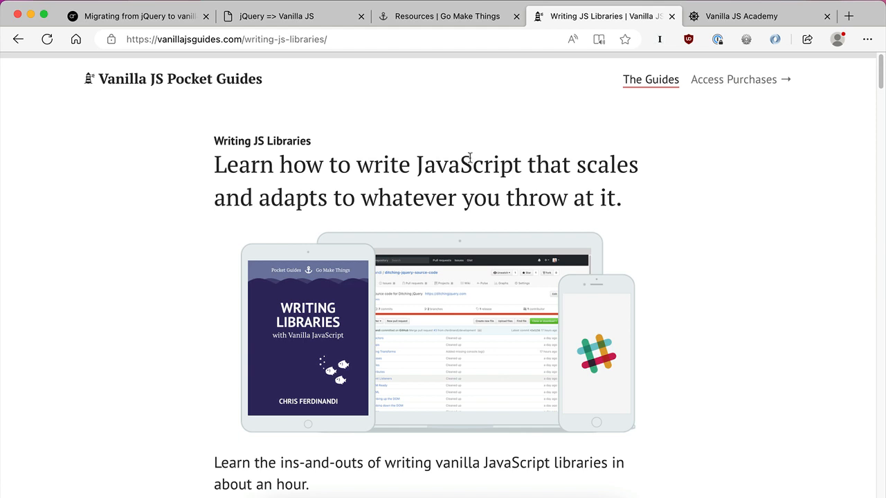
mouse_move(484, 166)
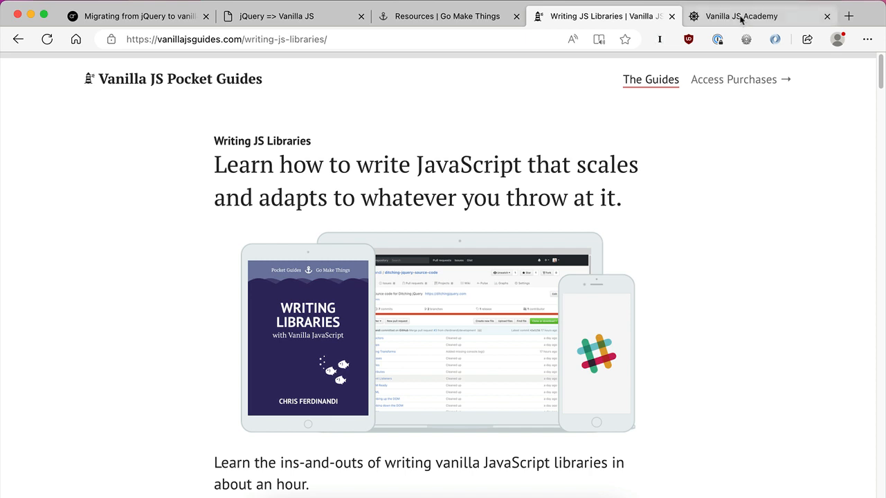
Switch to the Vanilla JS Academy tab and scroll through The Workshops and back up.
click(737, 16)
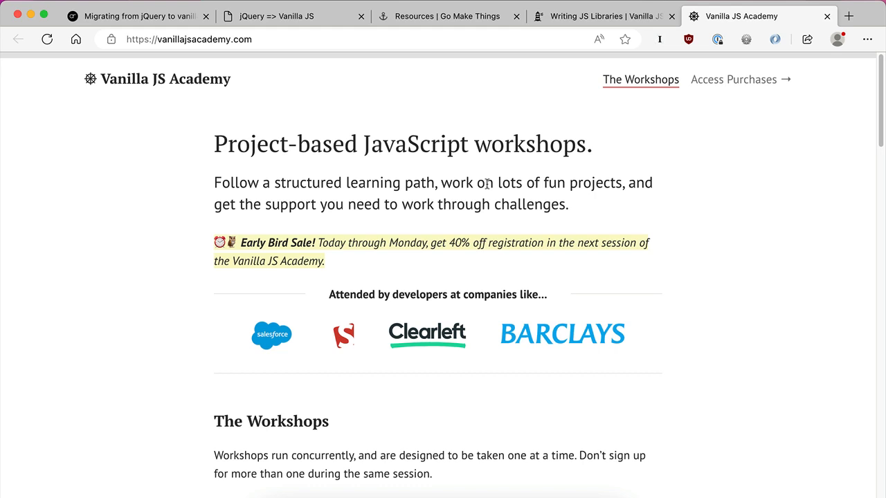
mouse_move(498, 187)
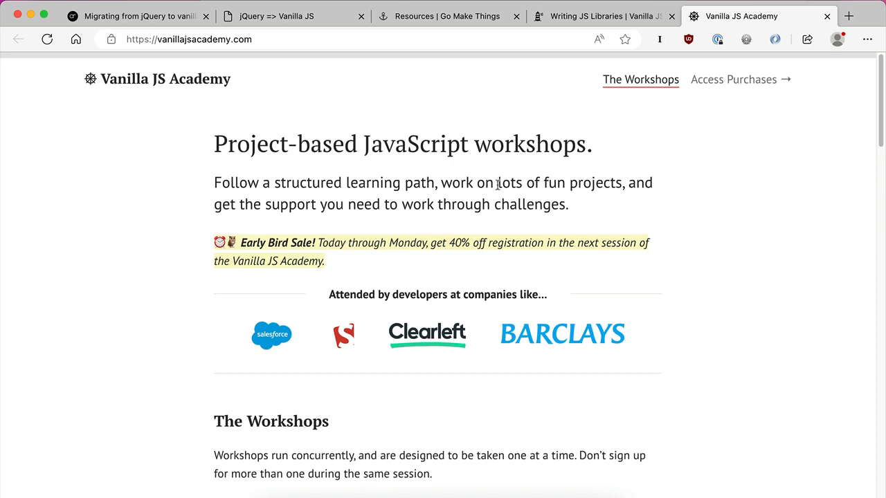
scroll(down, 3)
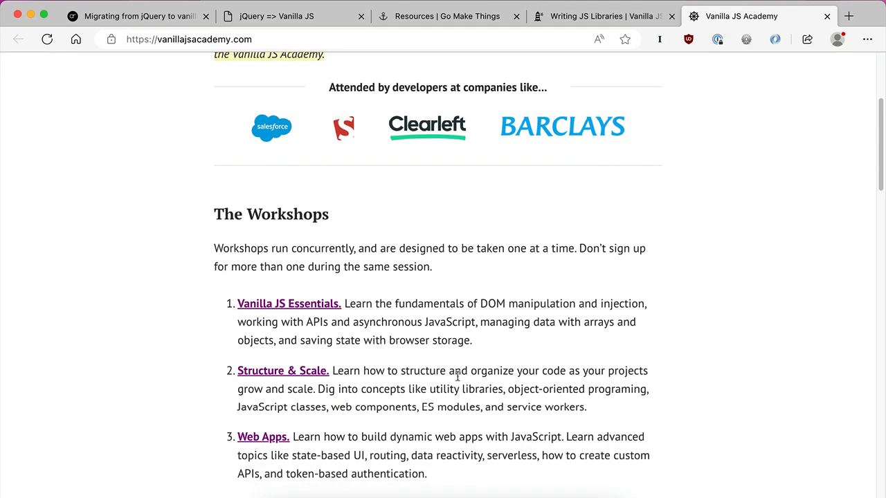
mouse_move(359, 362)
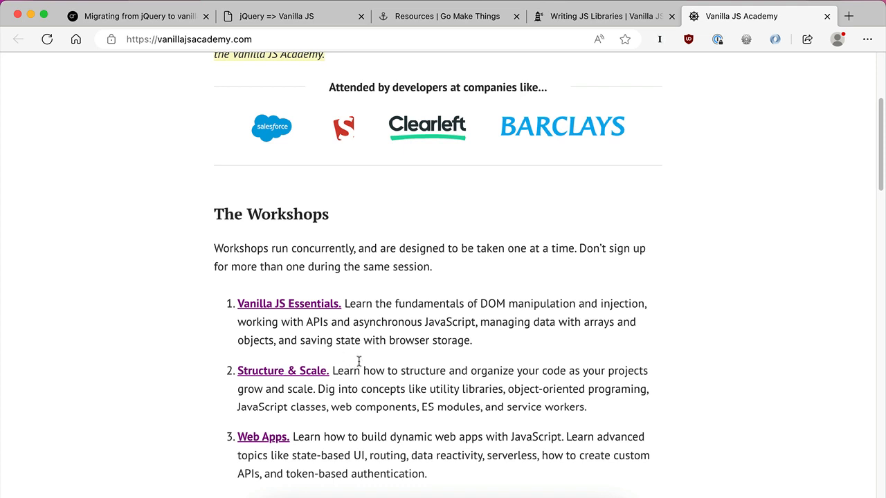
mouse_move(301, 380)
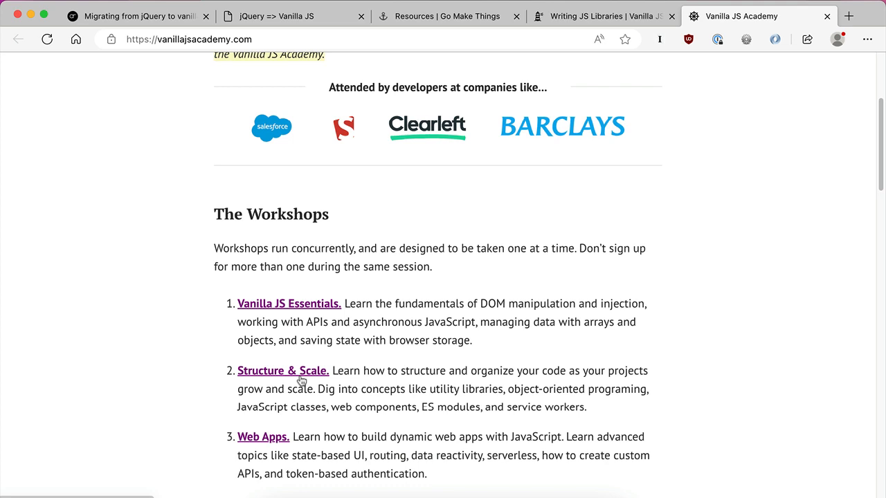
scroll(up, 3)
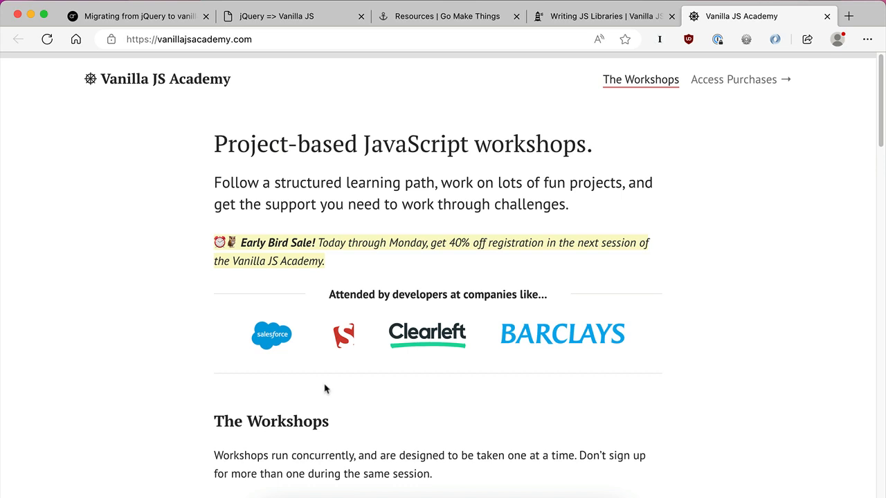
Switch back to the 'jQuery => Vanilla JS' demo tab showing the menu with DevTools.
click(283, 15)
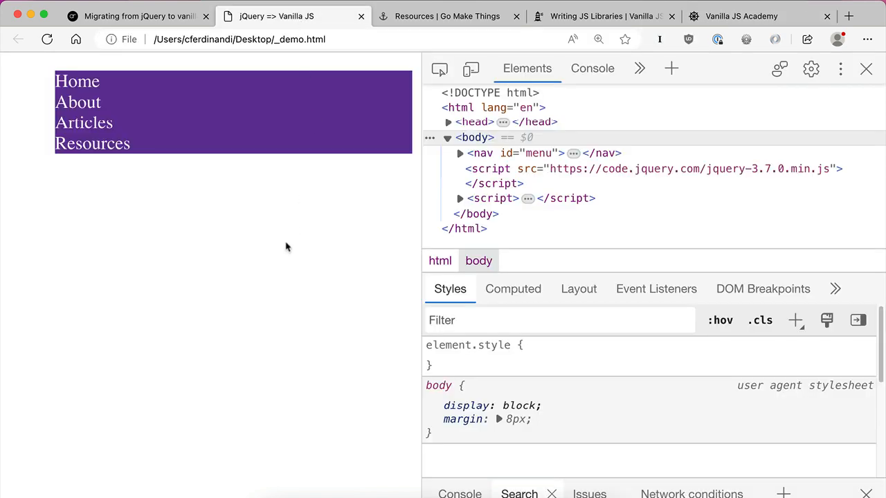
mouse_move(295, 240)
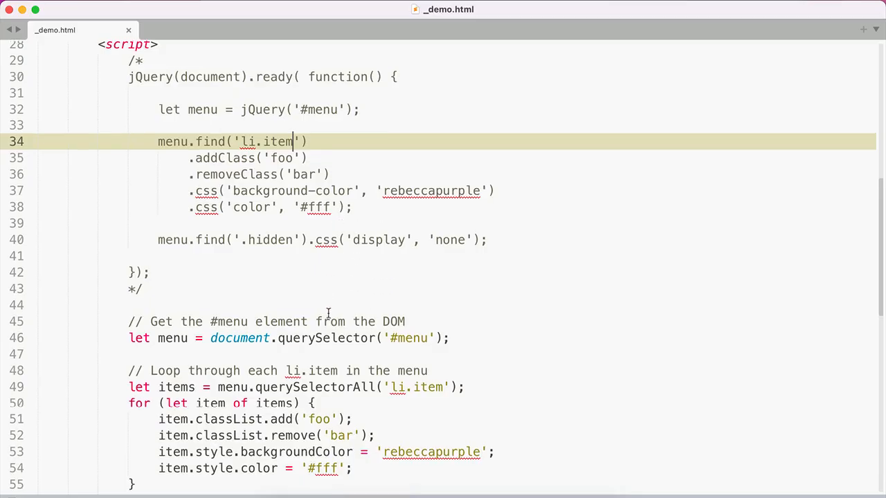
Scroll _demo.html down past the vanilla loops to the end of the .hidden loop.
scroll(down, 3)
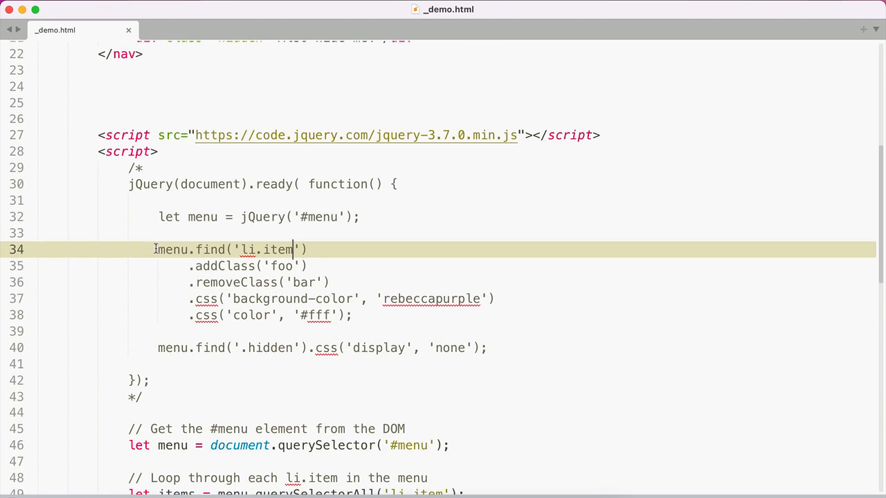
drag(158, 249, 352, 315)
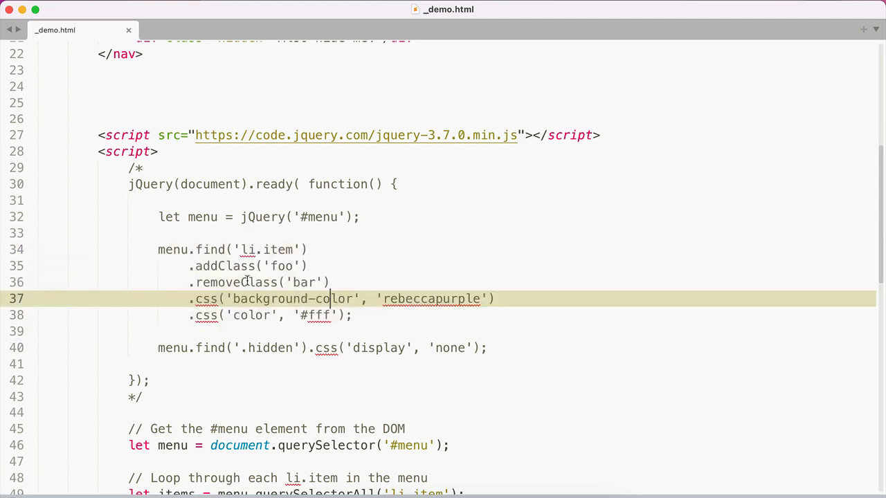
scroll(down, 3)
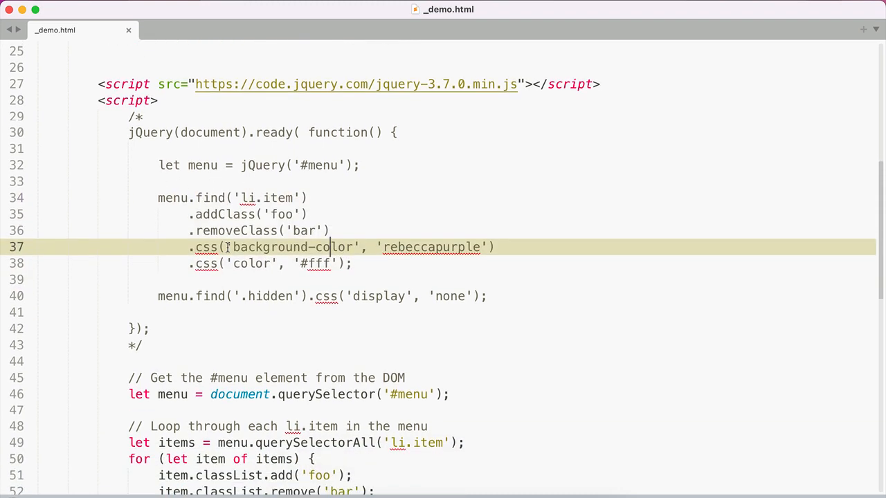
scroll(down, 3)
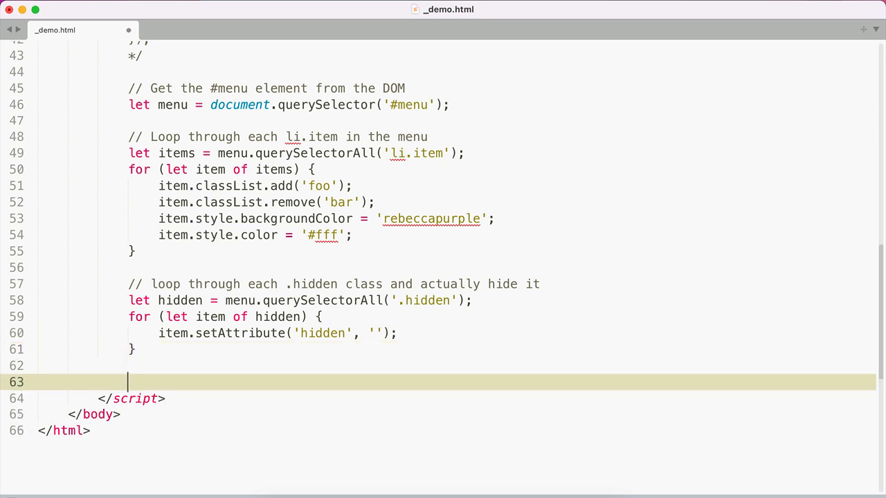
Write class $ containing a constructor that takes a selector parameter.
text(class)
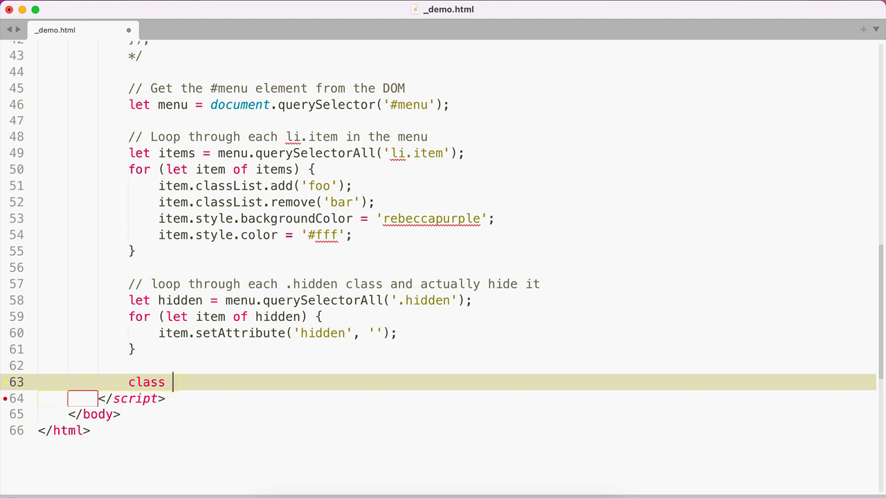
text($)
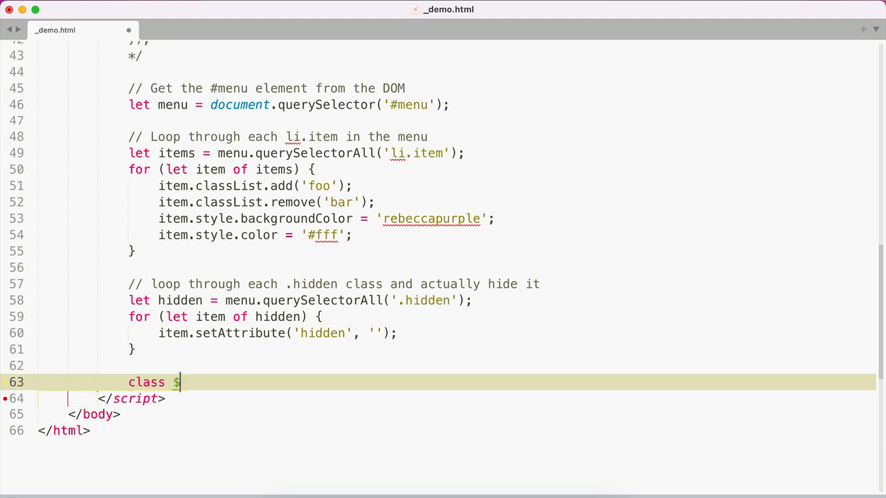
text({)
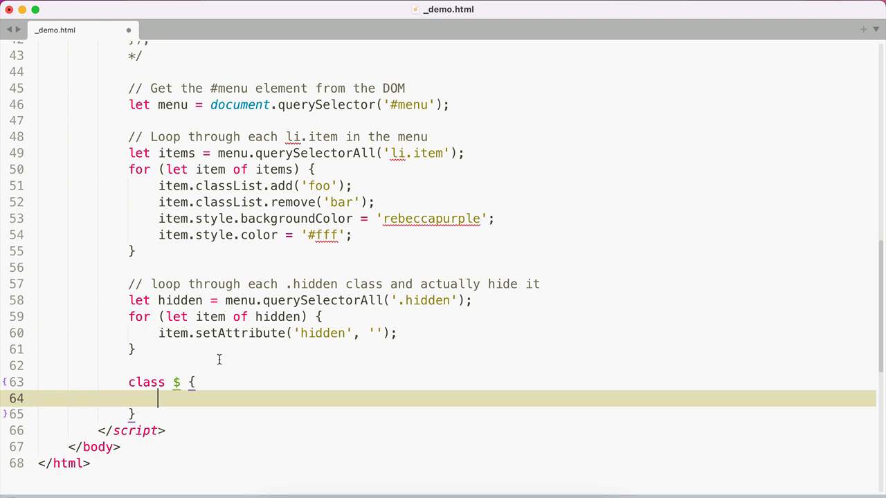
key(Enter)
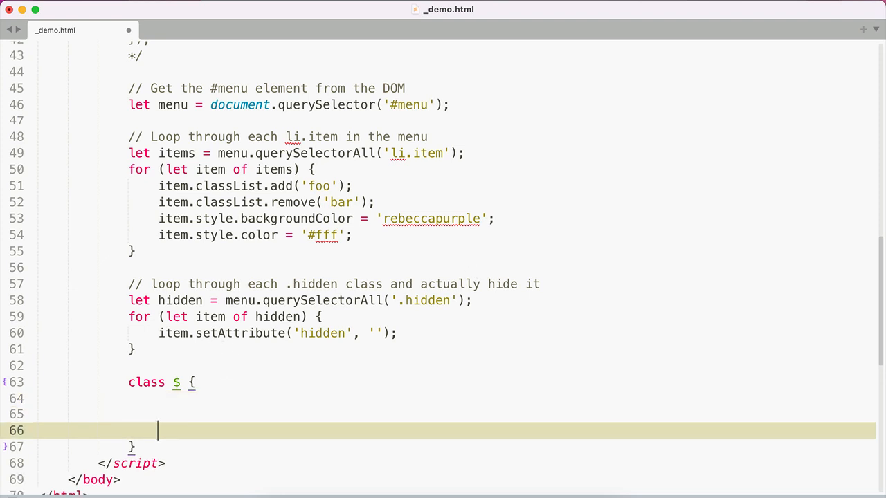
text(constructor ()
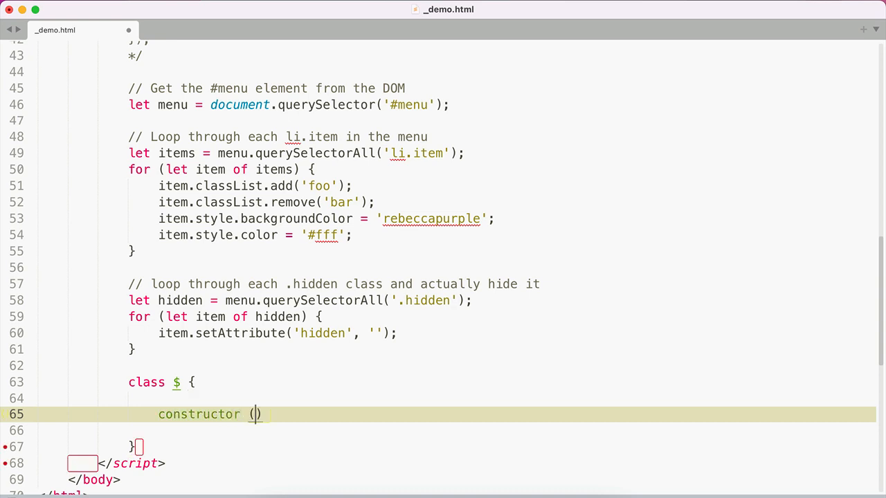
text(selector)
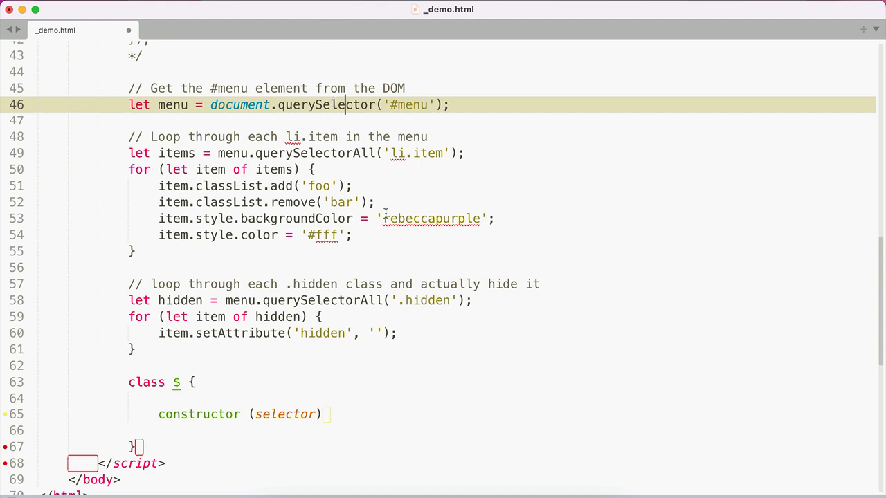
mouse_move(359, 310)
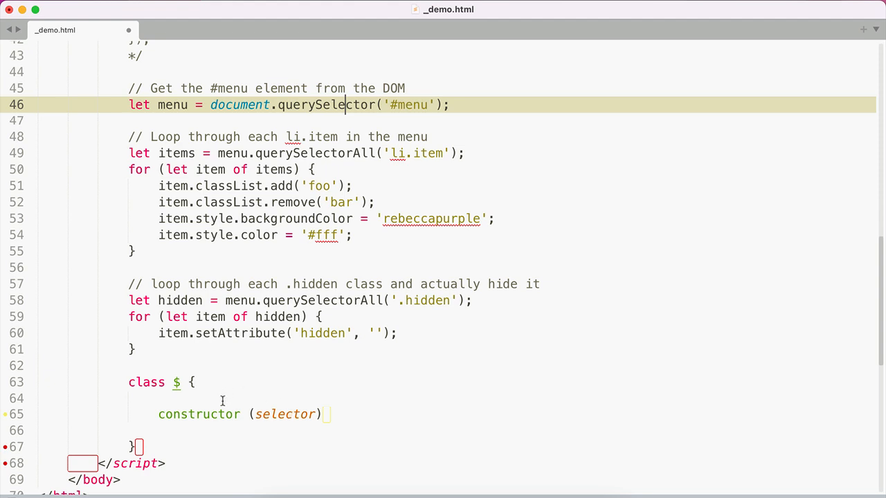
Fill the constructor with this.elems = Array.from(document.querySelectorAll(selector));.
text({)
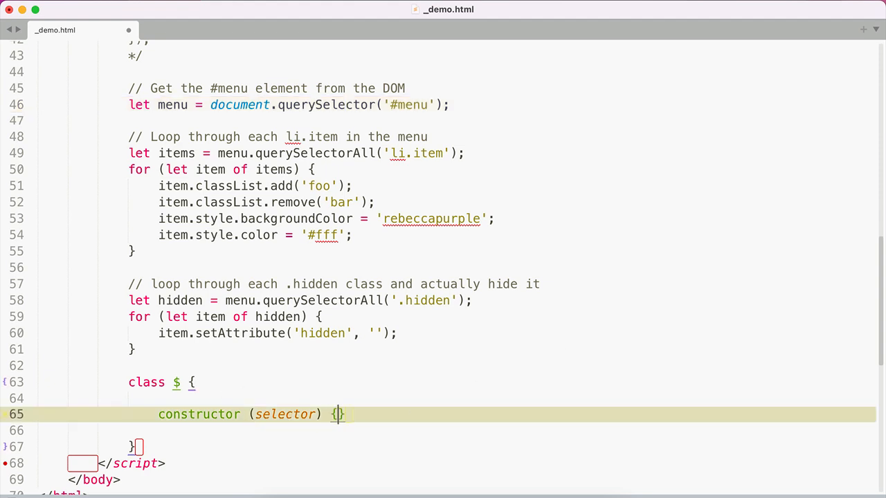
key(Enter)
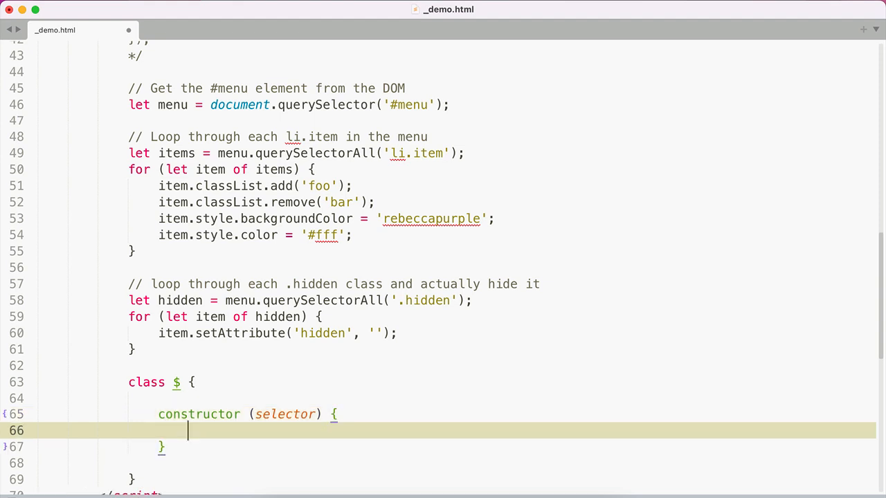
text(th)
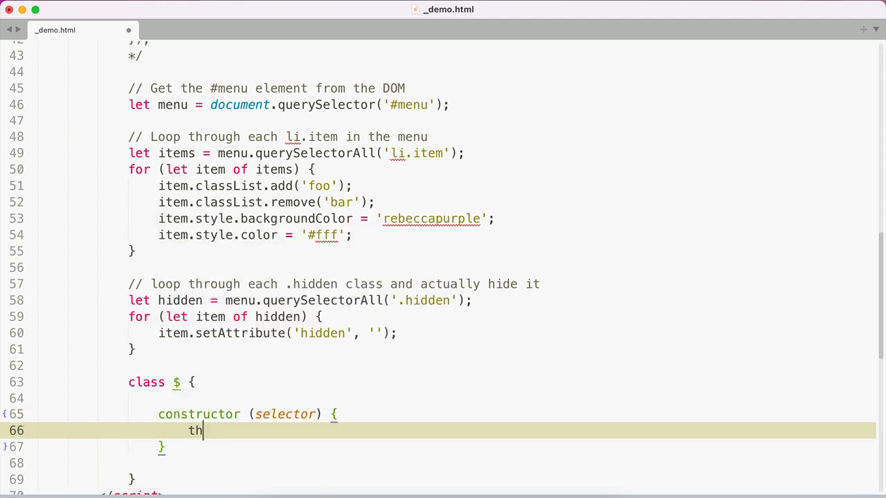
text(is.)
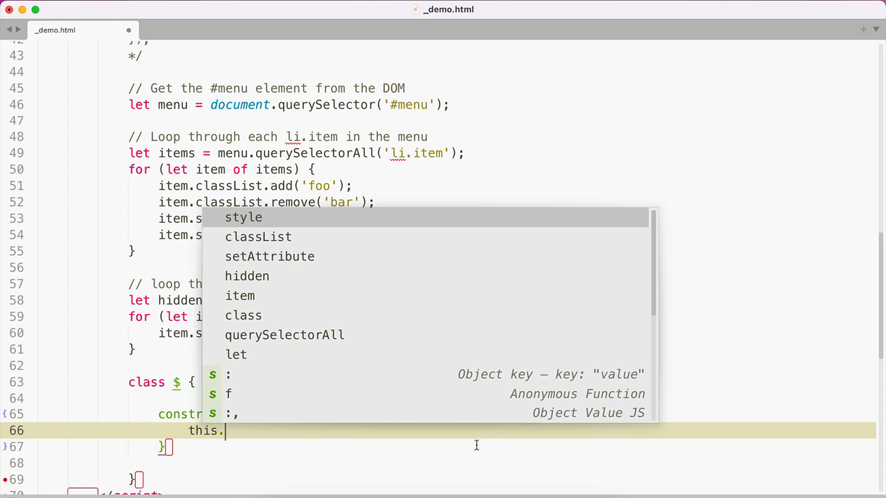
mouse_move(479, 440)
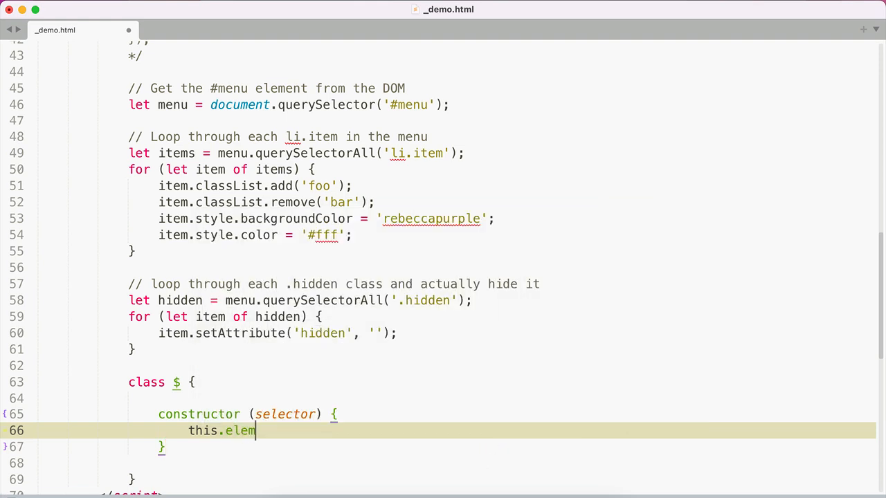
text(s =)
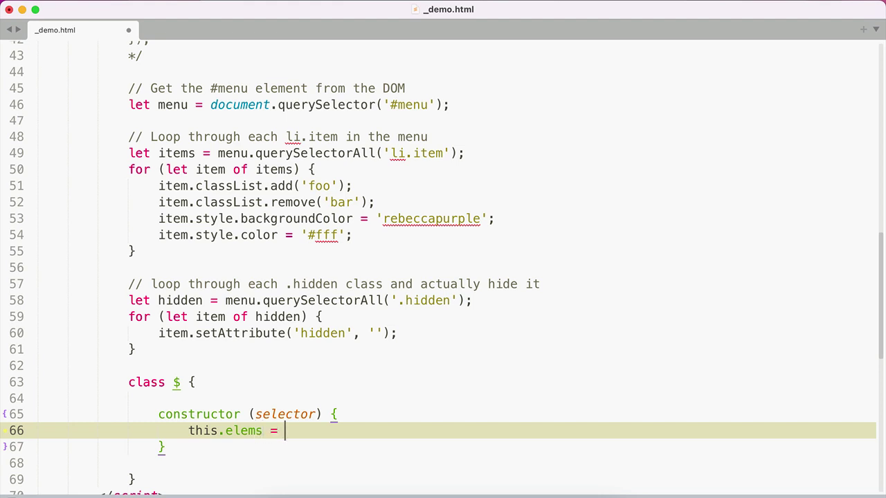
text(documew)
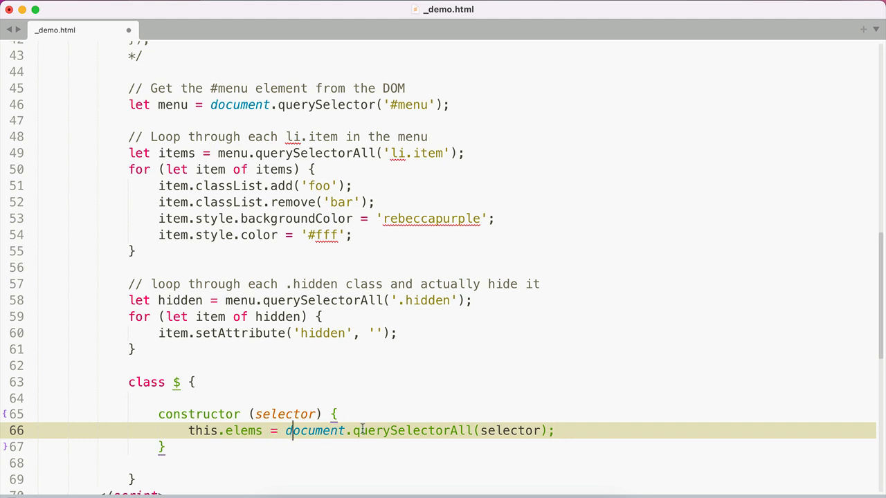
text(Array.from()
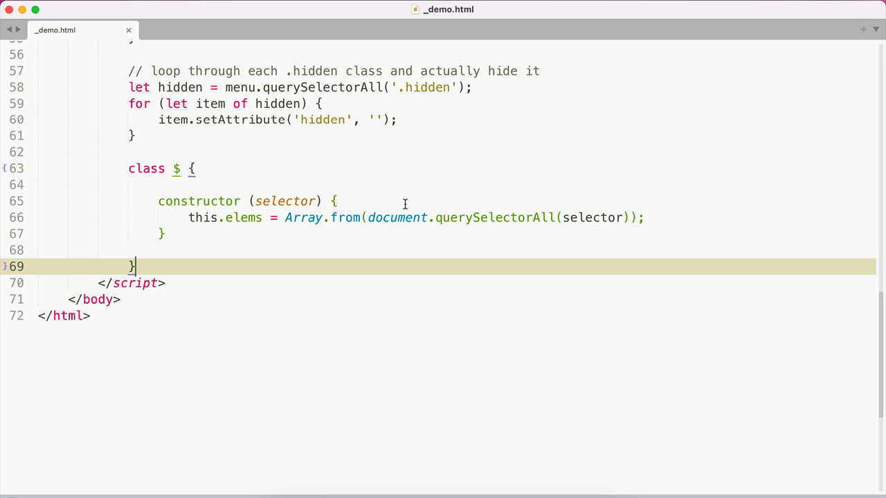
Declare let menu = $('#menu'); and log it with console.log(menu).
text(let)
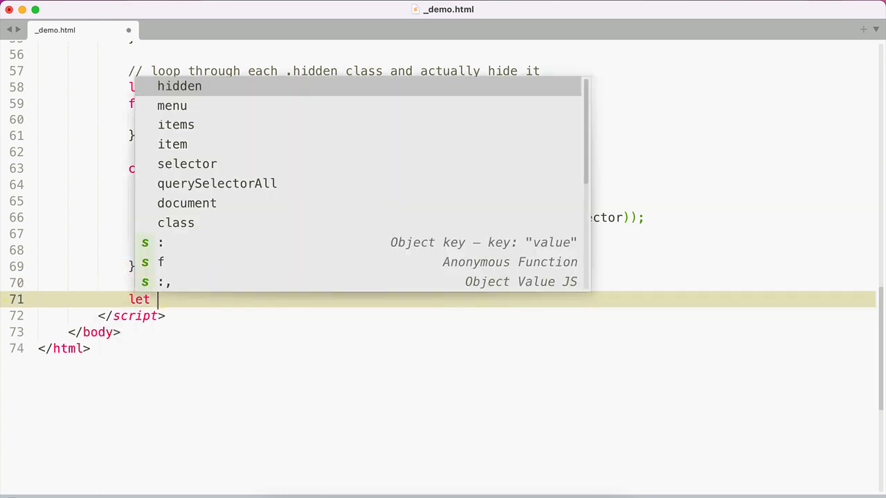
text(menu)
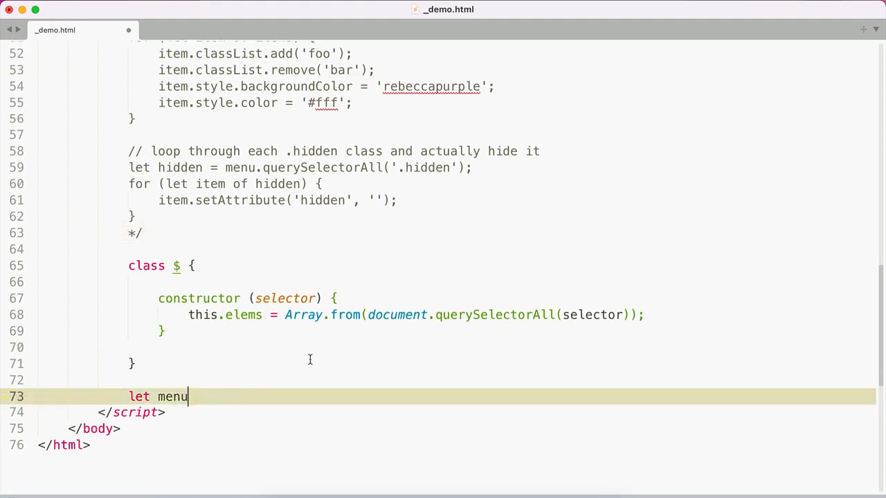
text(= $)
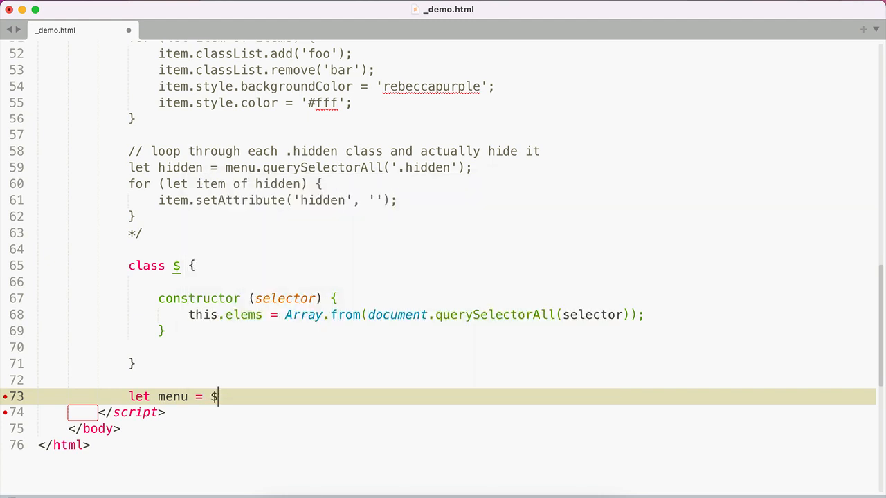
text(())
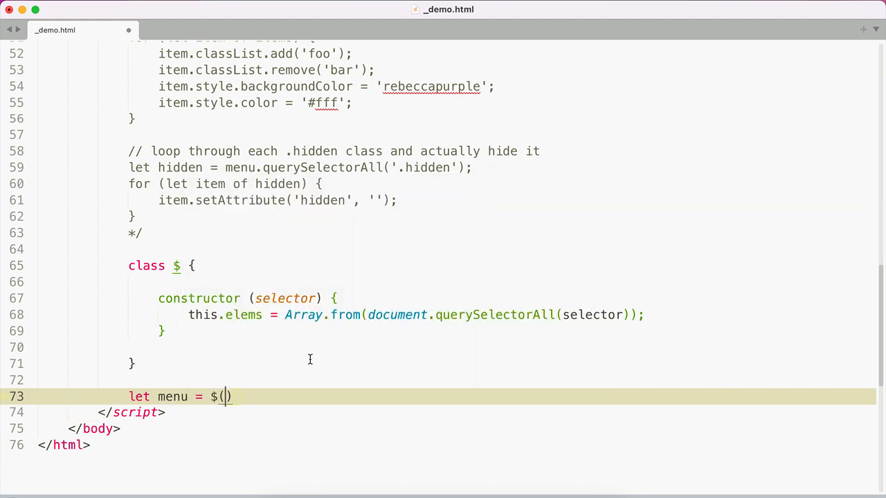
text('')
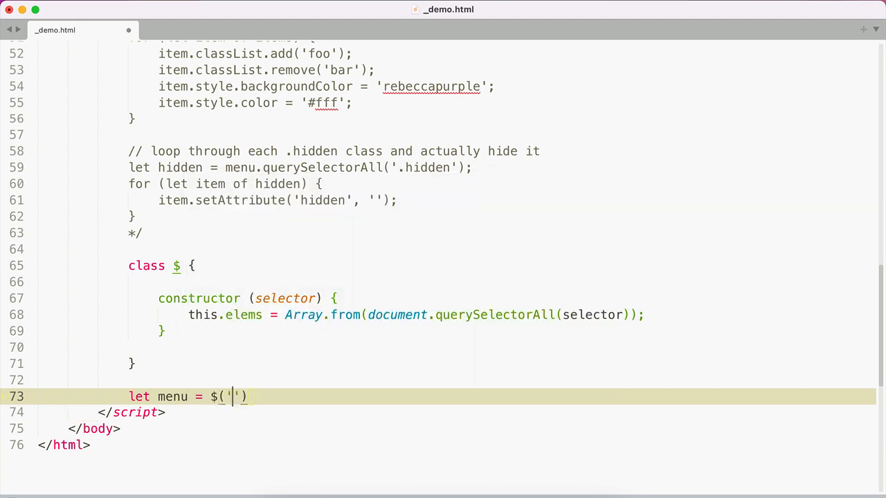
text(#menu');)
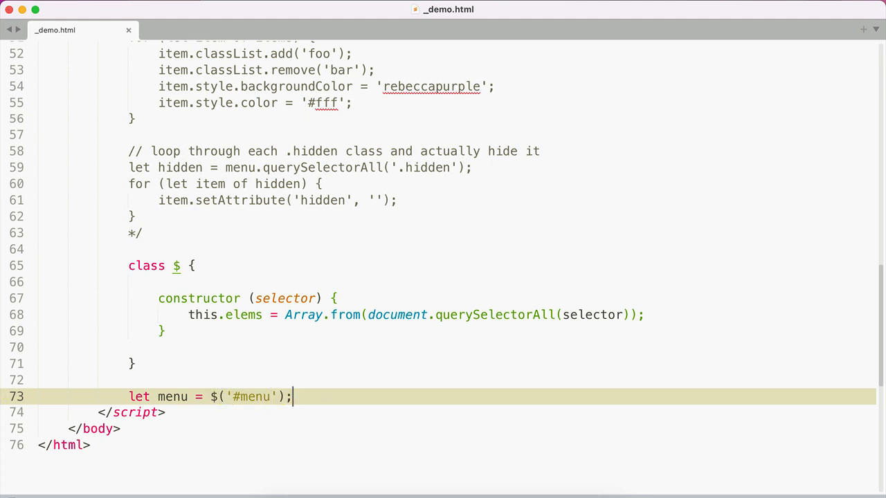
text(console.log(men)
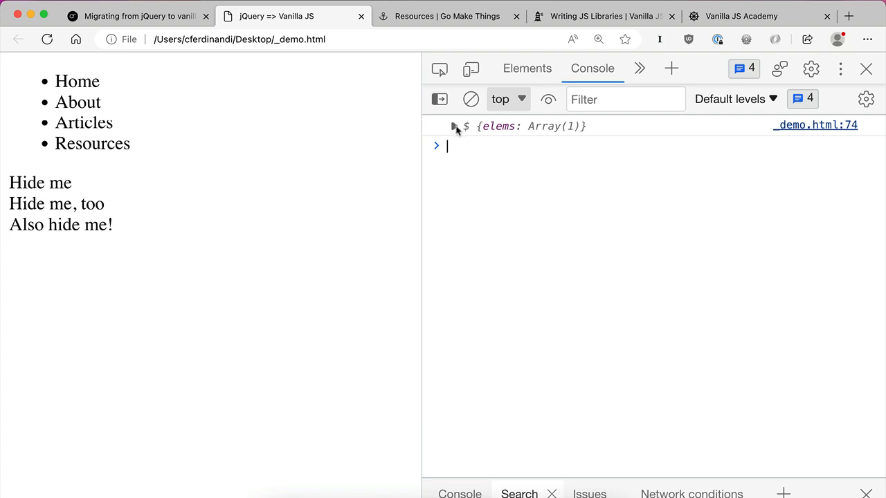
Expand the logged $ object and its elems array in the DevTools console.
click(454, 126)
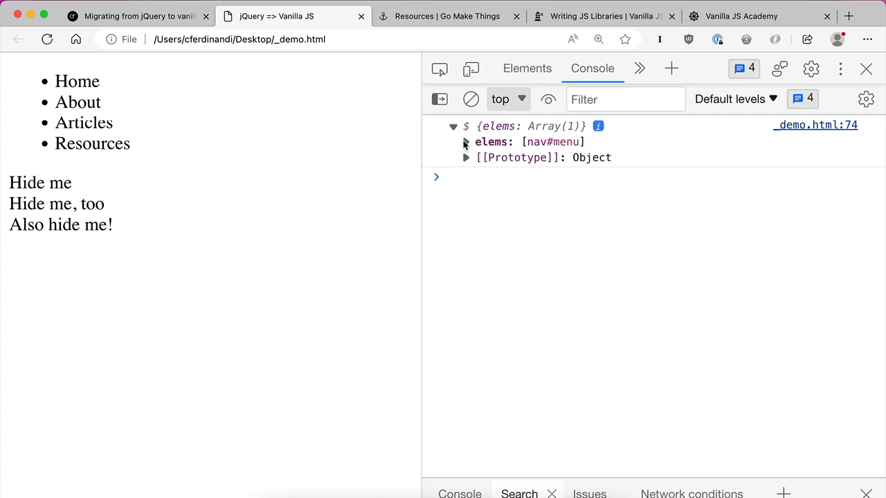
click(465, 142)
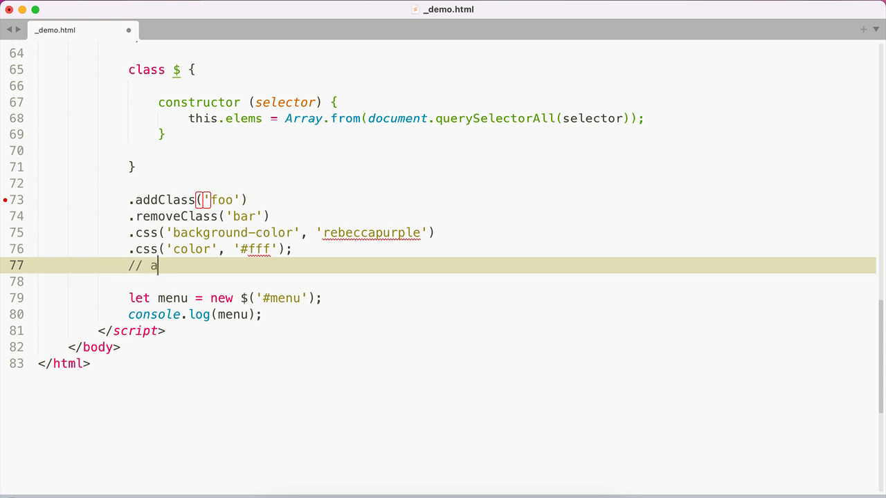
Type addClass and removeClass method notes as comments beneath the jQuery chain.
text(ddClass)
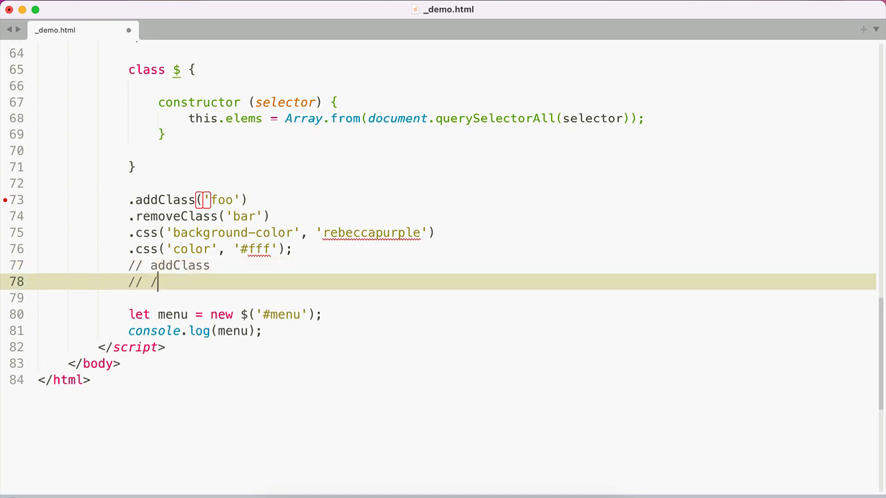
text(removeClass)
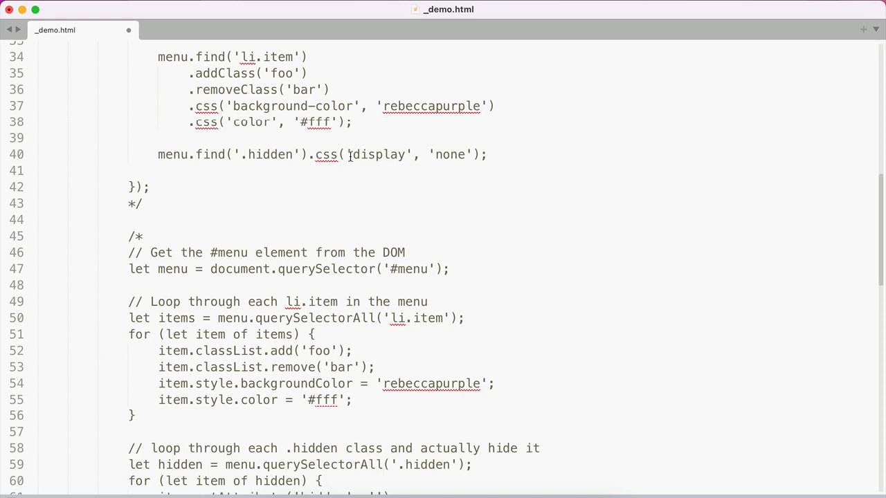
scroll(down, 3)
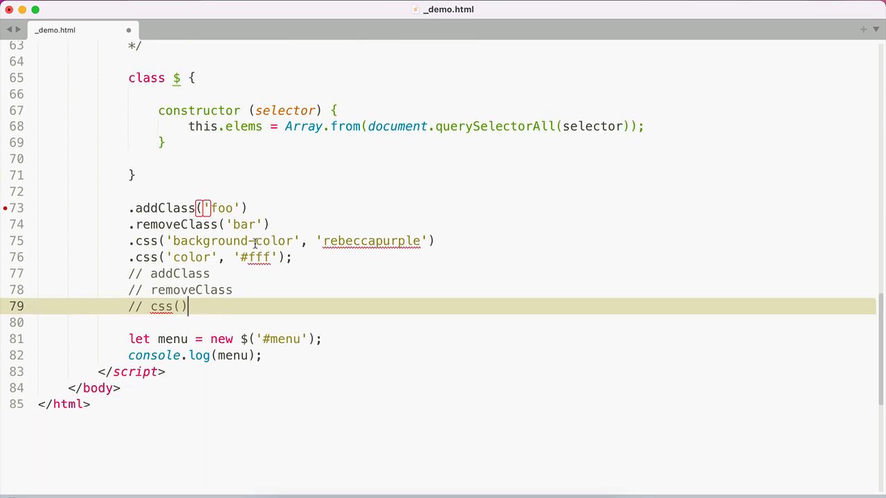
mouse_move(187, 265)
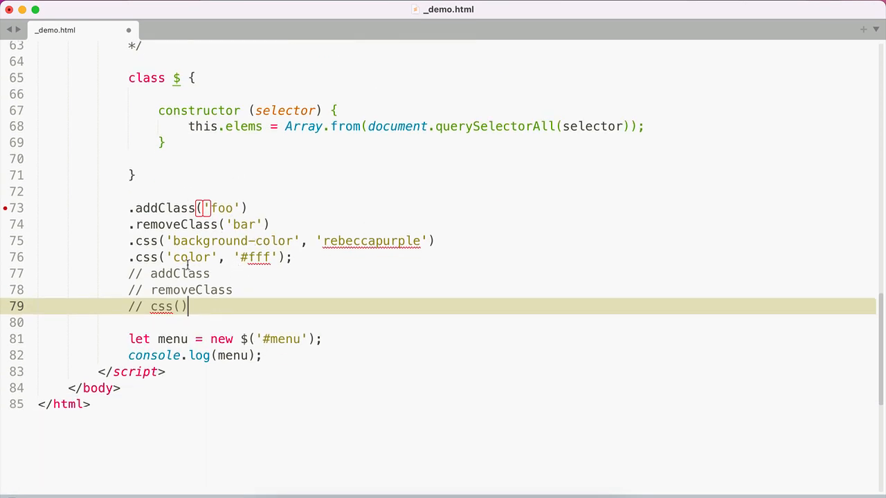
mouse_move(296, 283)
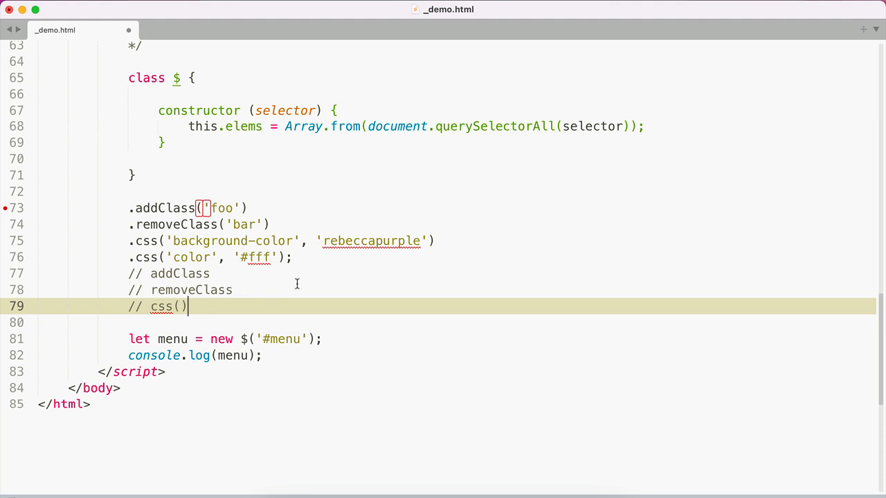
mouse_move(322, 256)
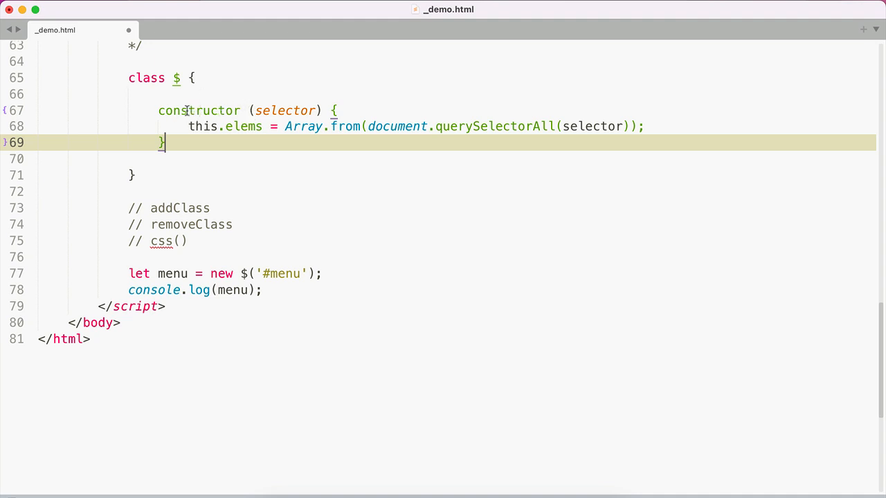
mouse_move(205, 282)
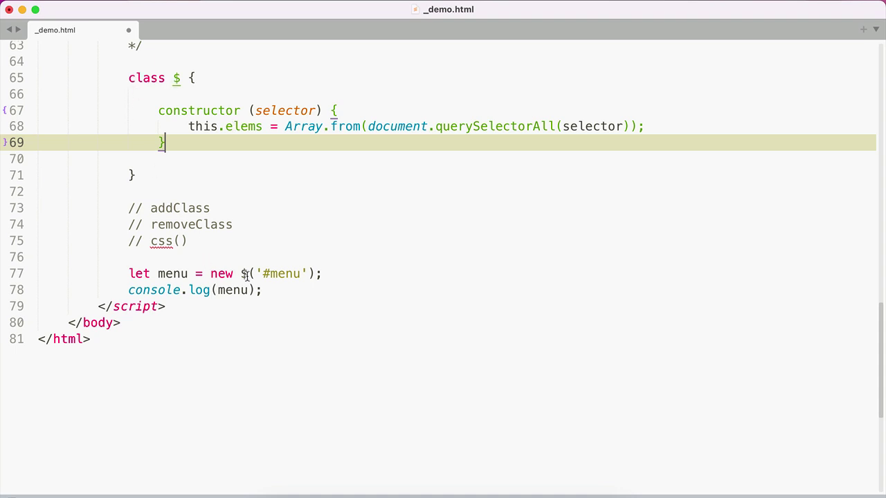
mouse_move(277, 111)
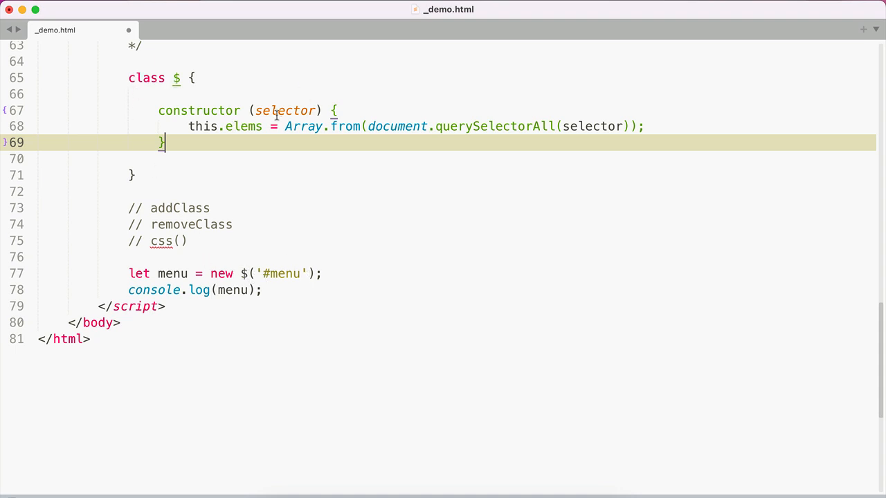
mouse_move(577, 135)
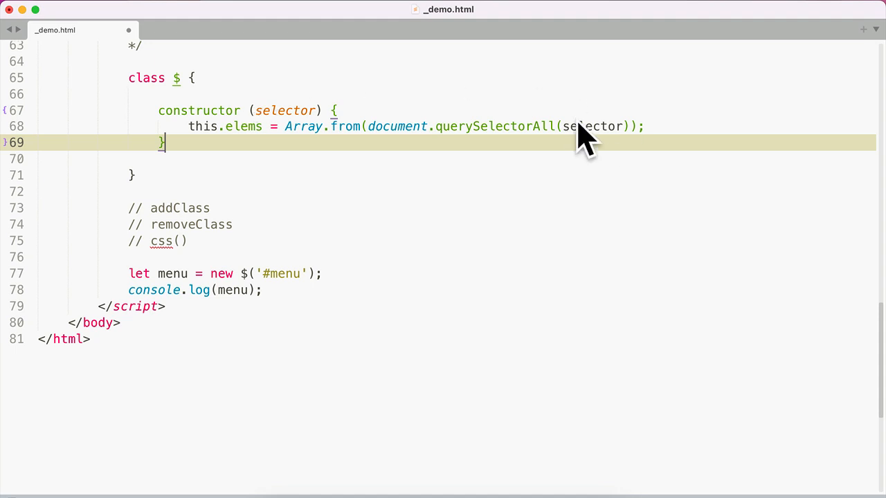
mouse_move(577, 149)
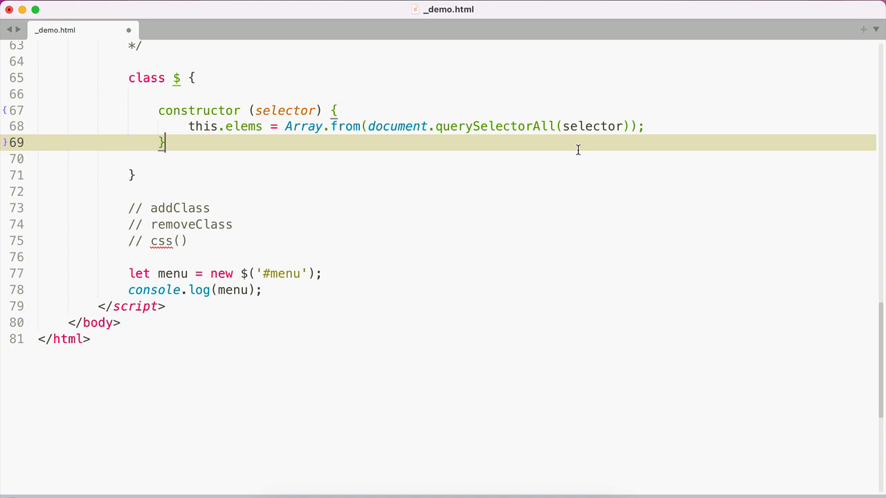
mouse_move(223, 118)
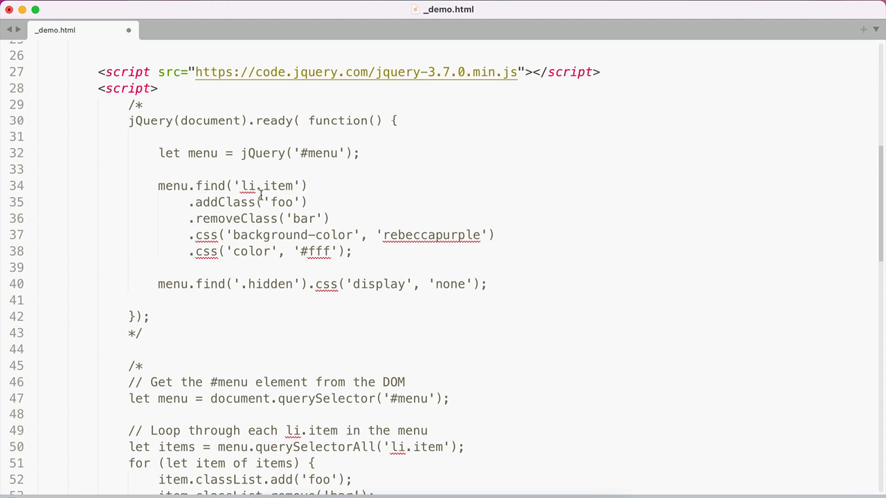
mouse_move(297, 201)
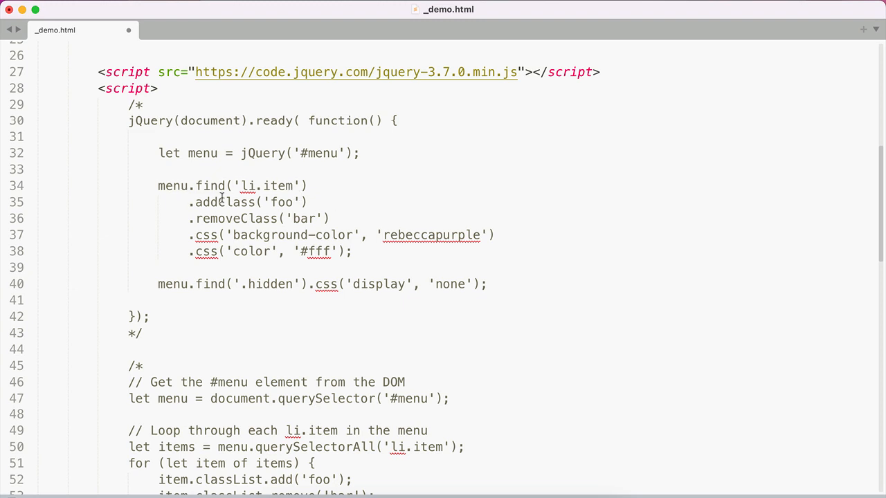
scroll(down, 3)
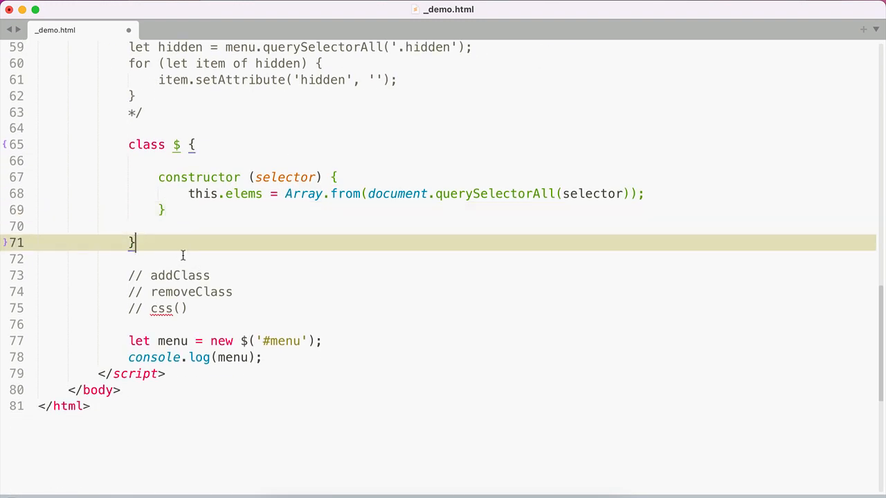
Add a '// find' note and begin a find(selector) method in the $ class.
text(// find)
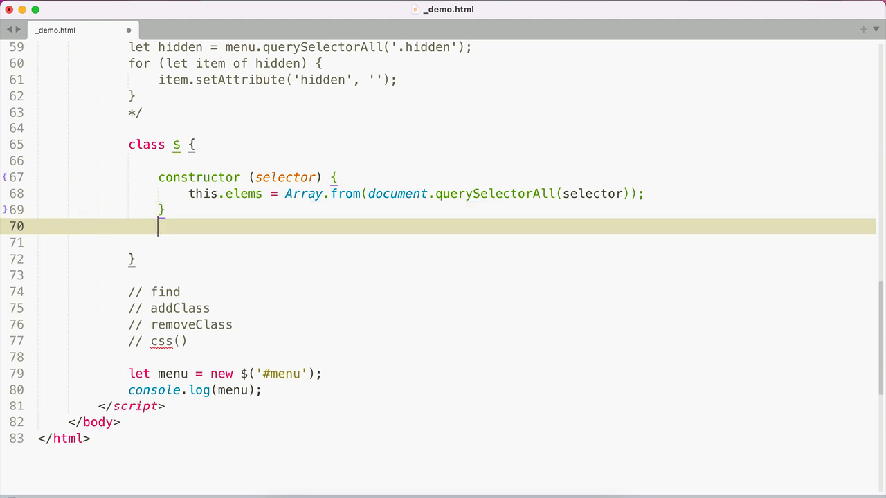
text(find)
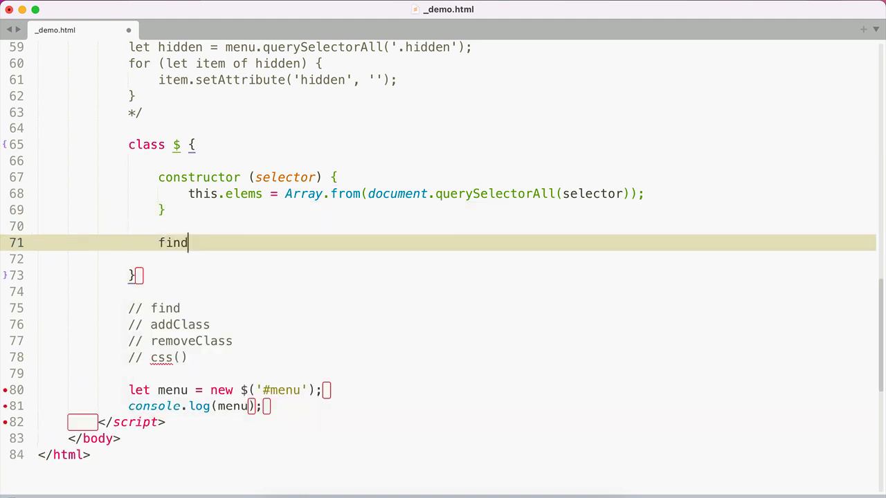
text((selector) {)
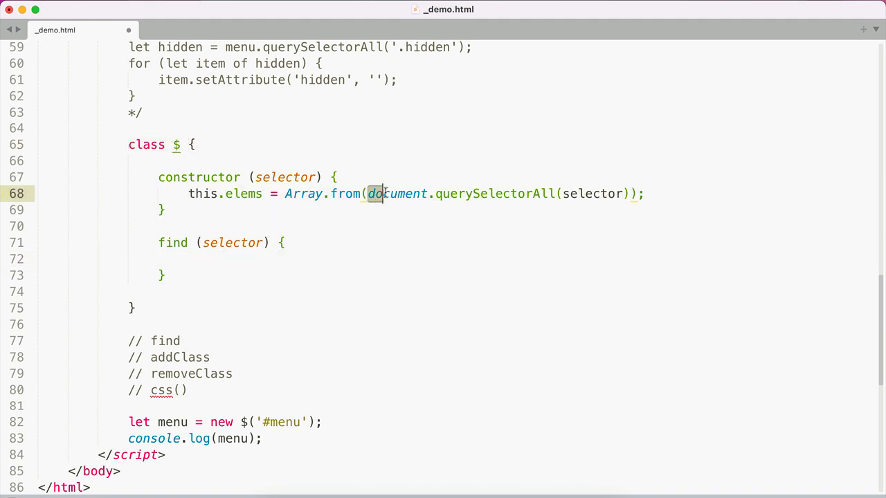
Give the constructor a context parameter defaulting to document.
double_click(397, 193)
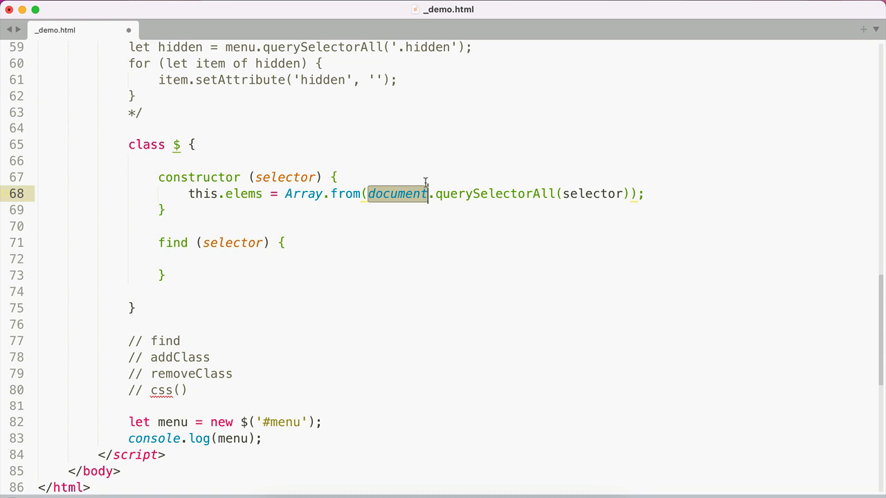
mouse_move(318, 177)
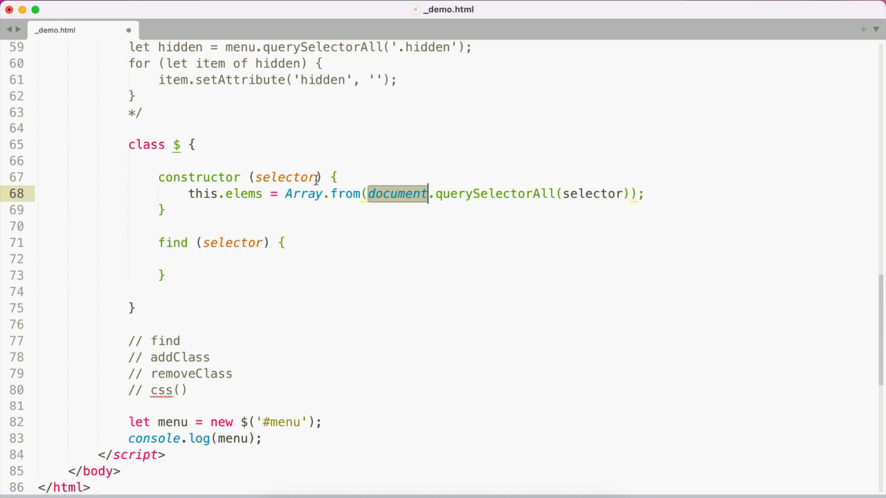
text(, context = docu)
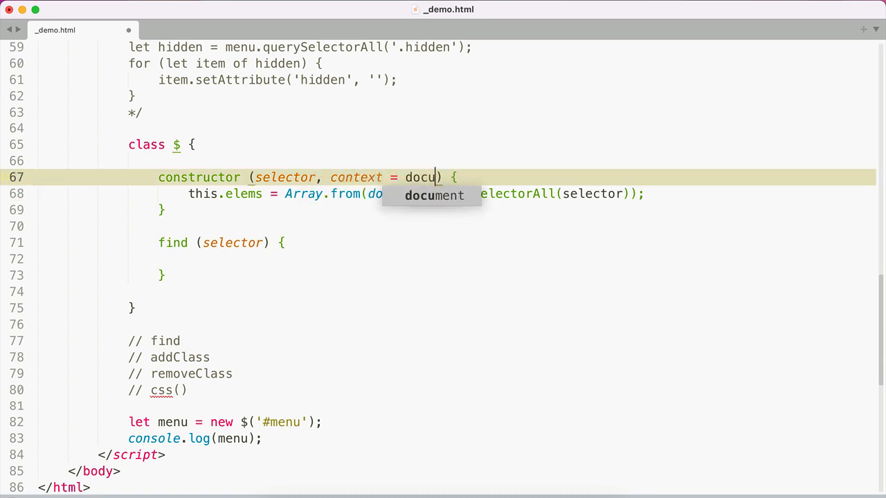
key(Tab)
text(contex)
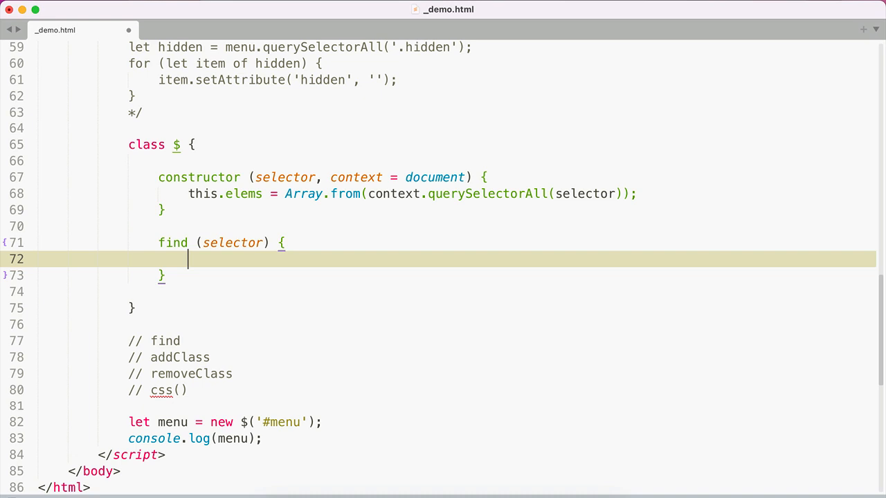
Make find() return new $(selector, this.elems[0]).
text(return new $()
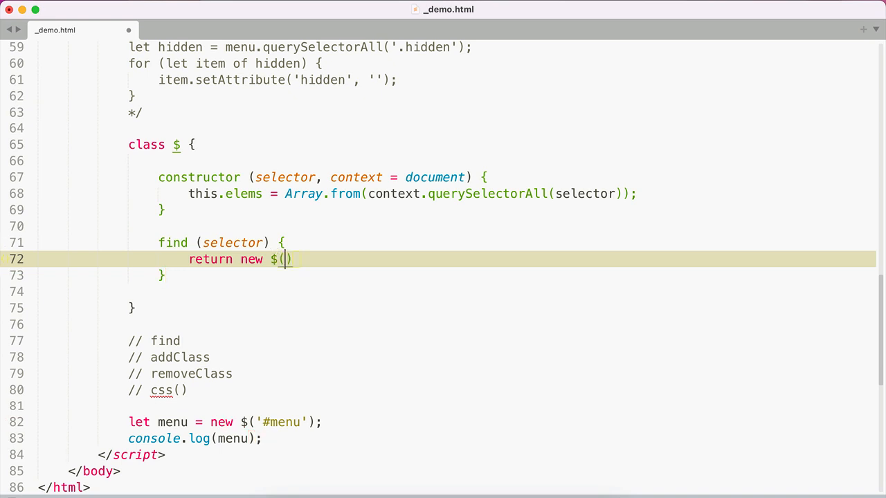
text(selector, this)
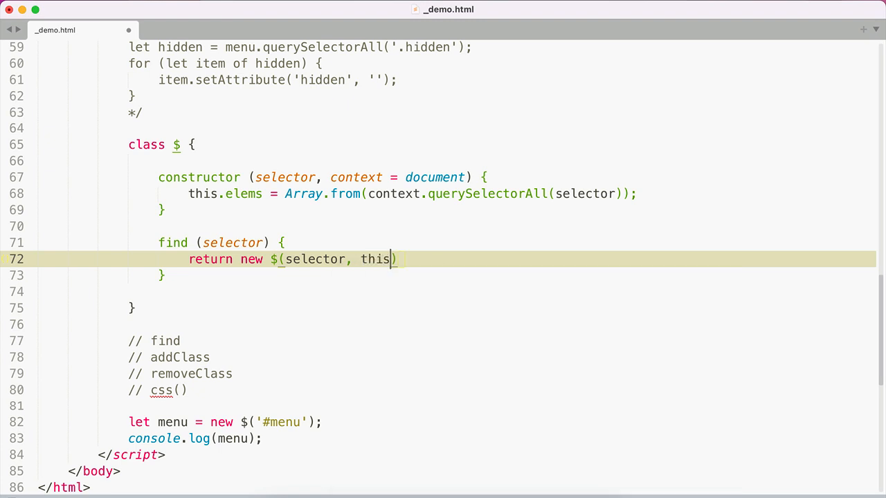
text(.elems[])
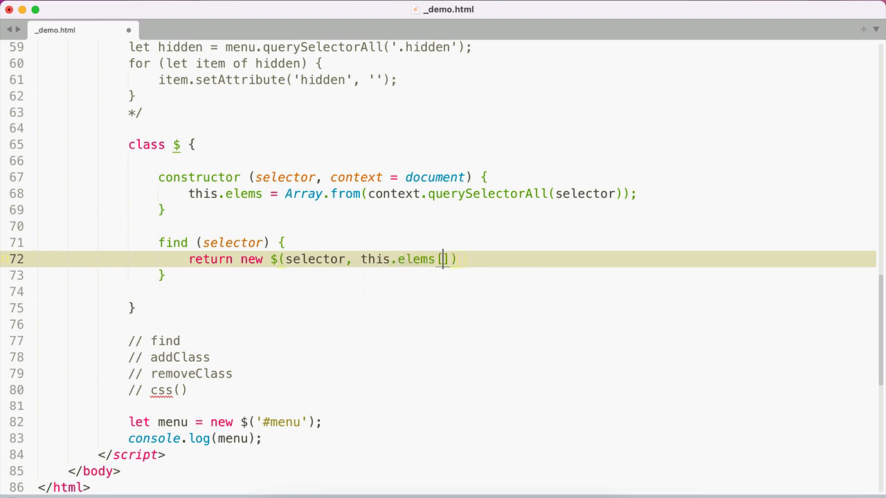
text(0)
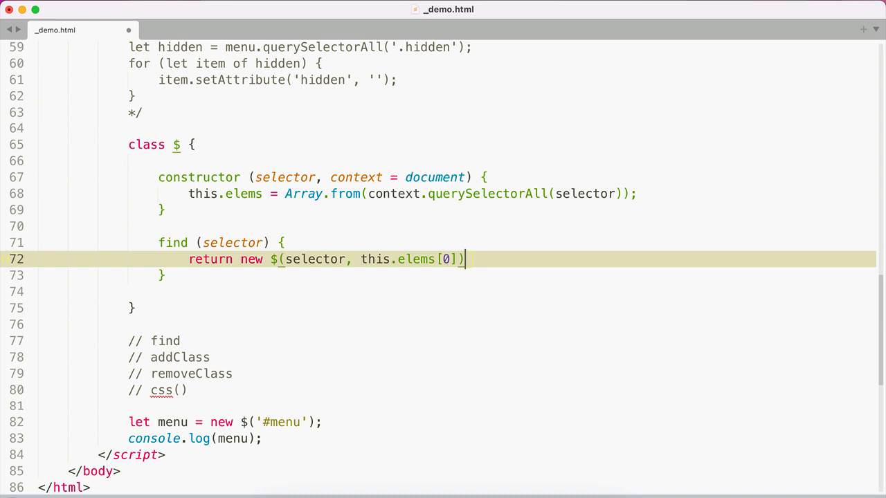
text(;)
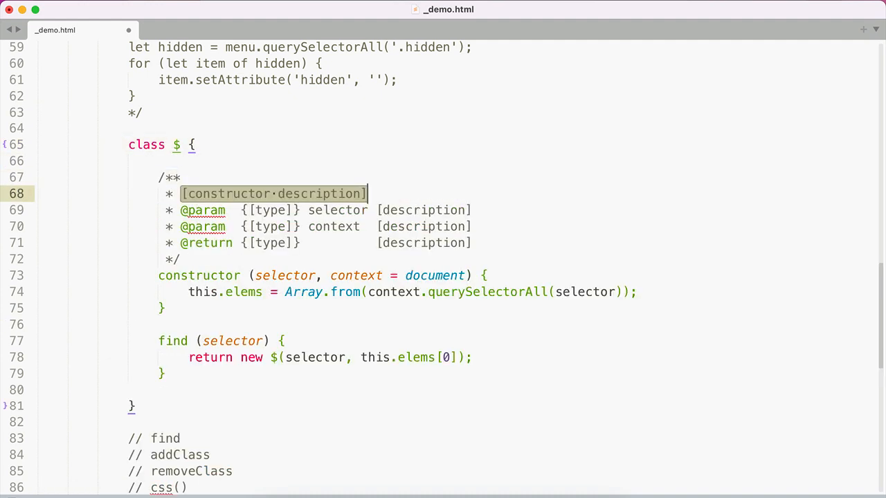
Write the find() description: finds matching elements inside the parent element.
text(The constructor obje)
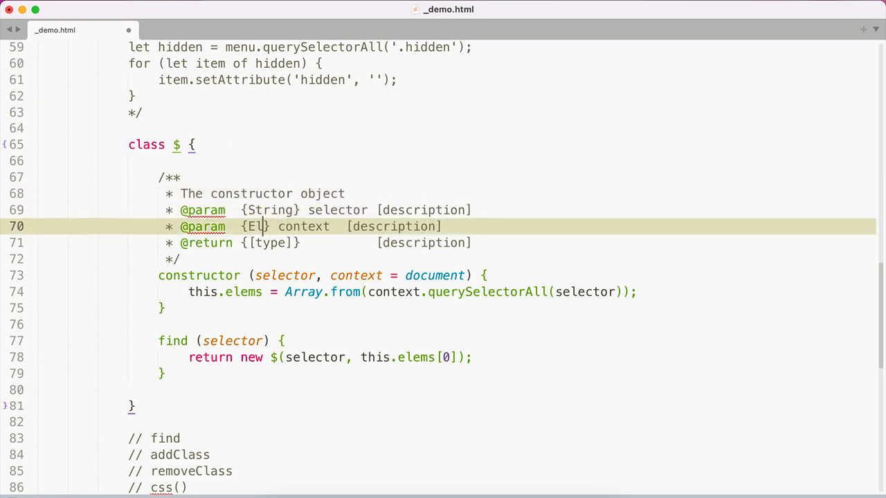
text(ement)
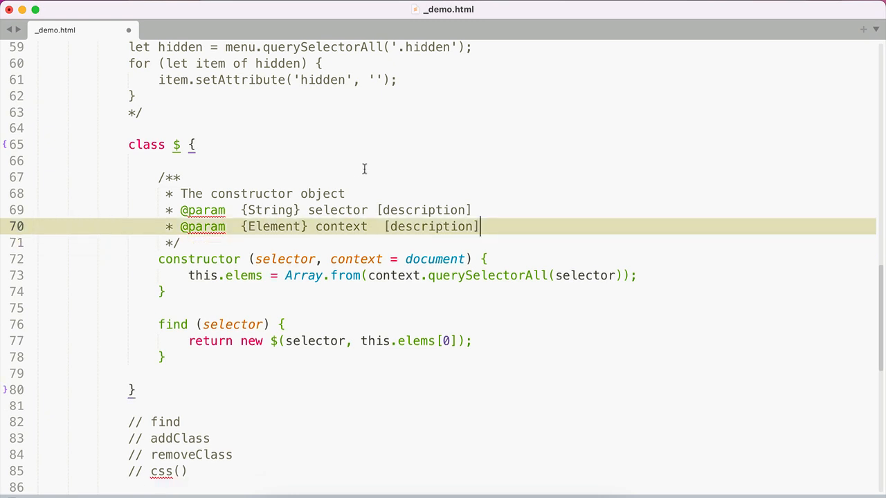
text(The selector to use)
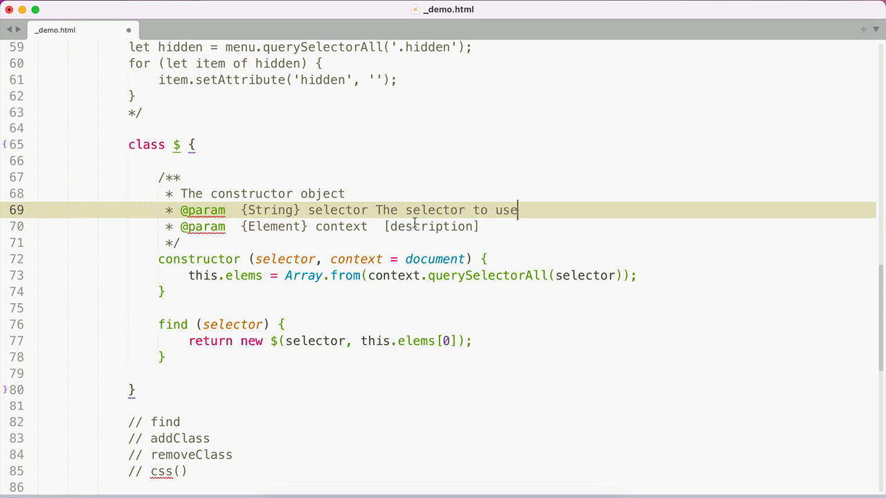
text(The con)
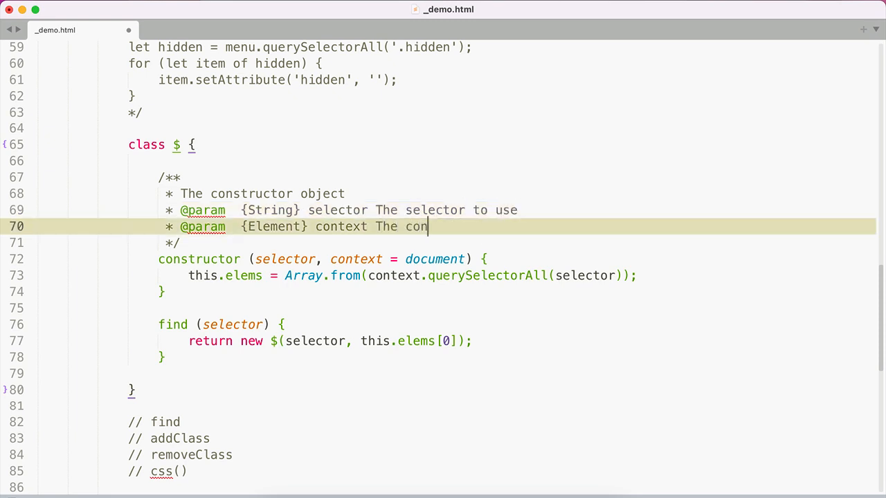
text(text in ghich)
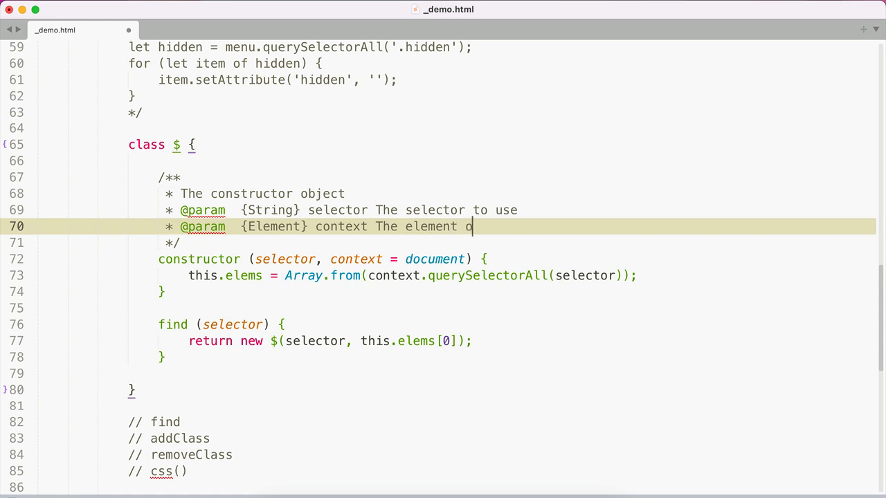
text(to search for the)
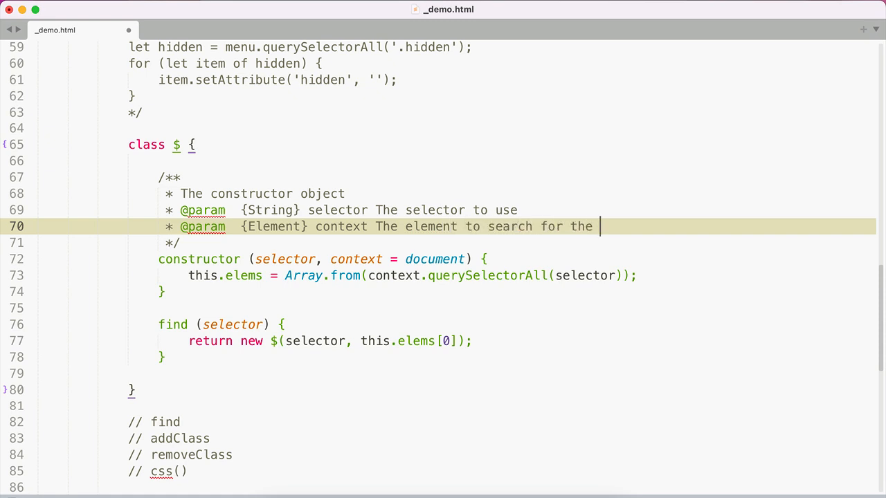
text(selecto)
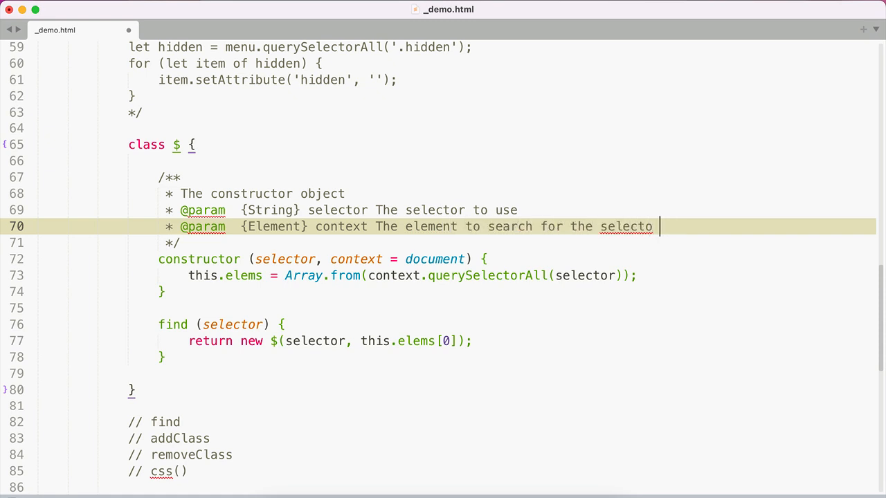
text(r in)
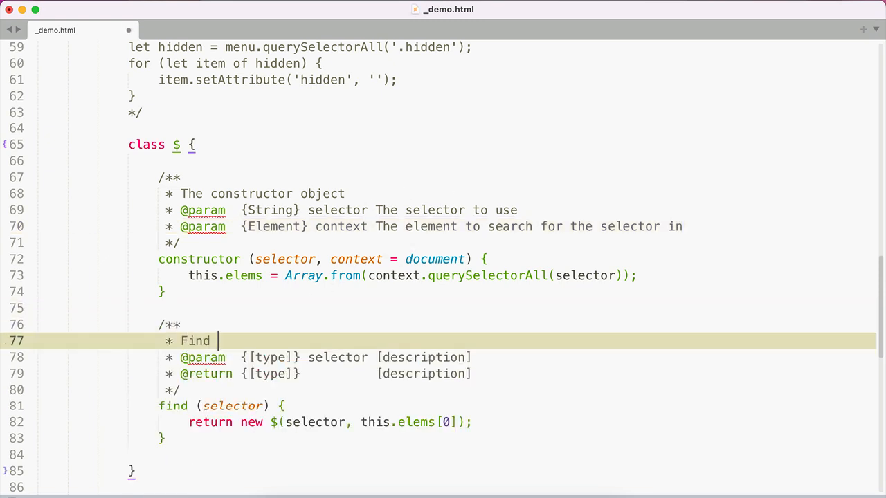
text(matching)
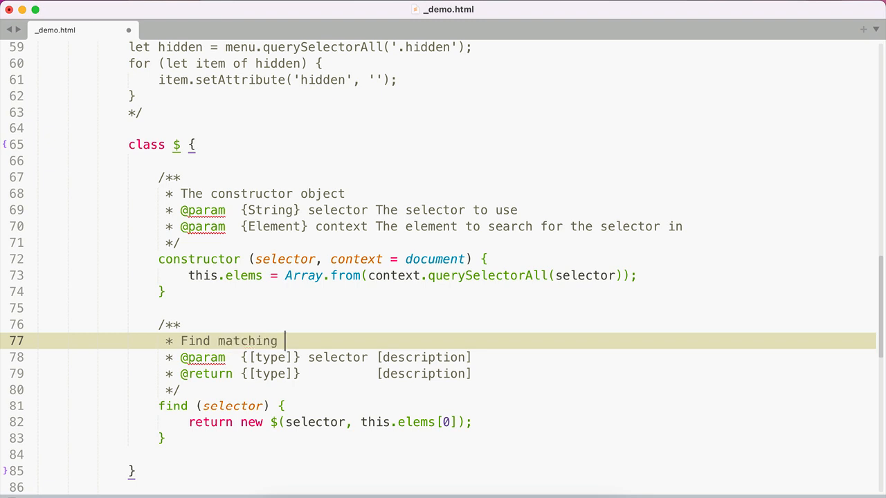
text(el)
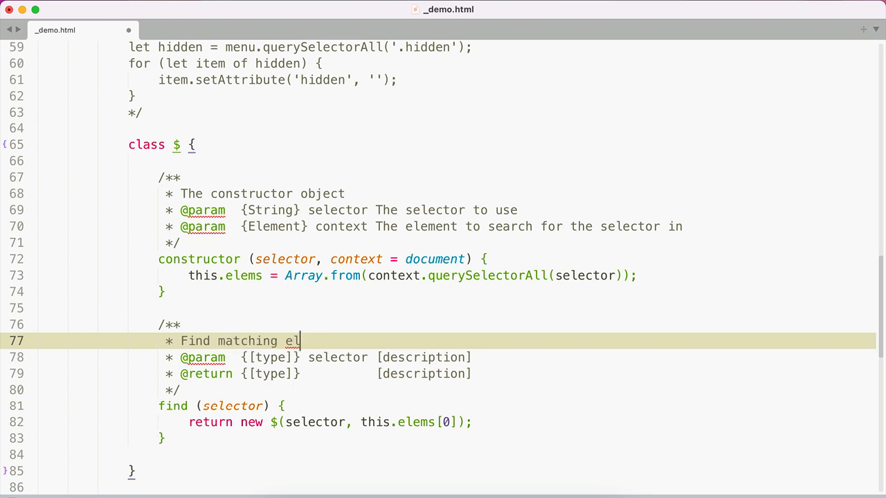
text(ements inside t)
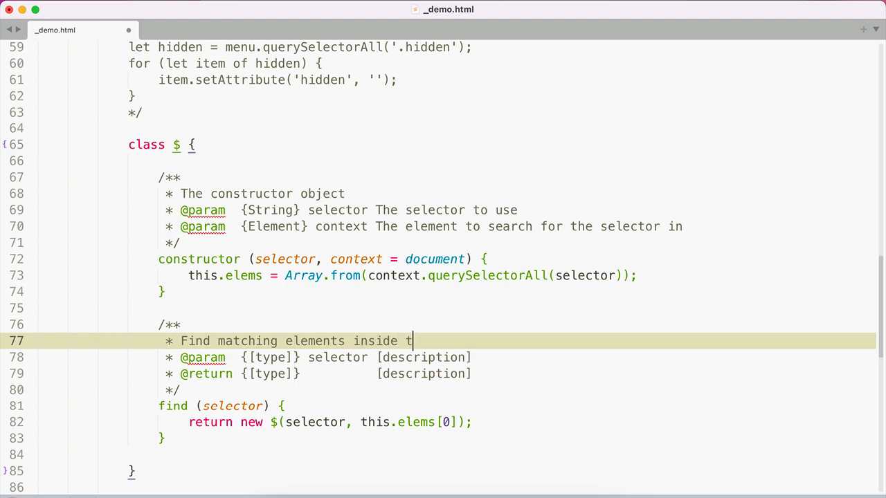
text(he)
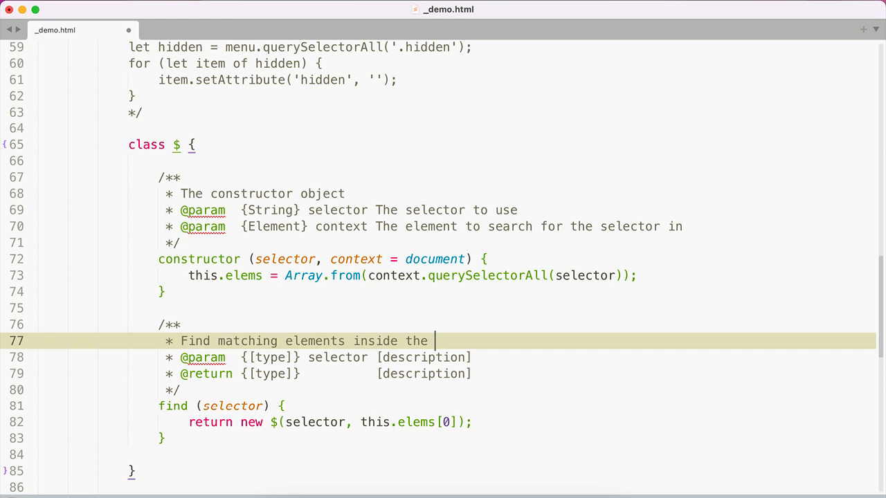
text(item)
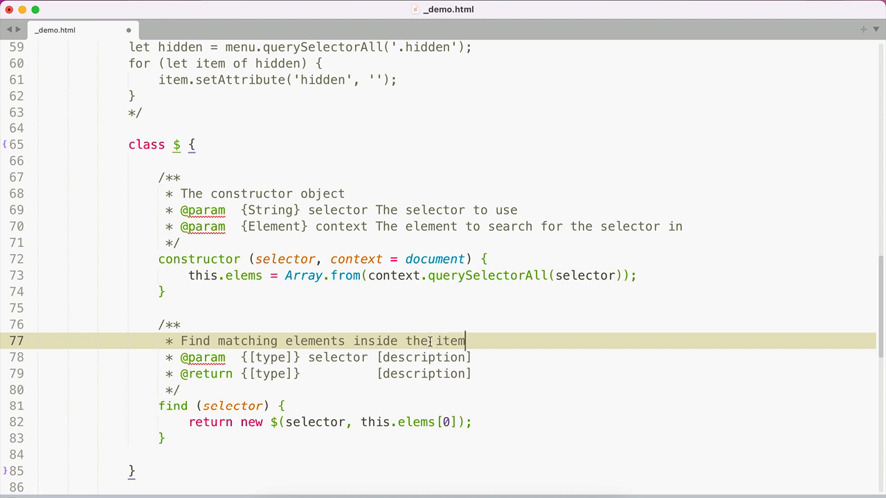
text(parent element)
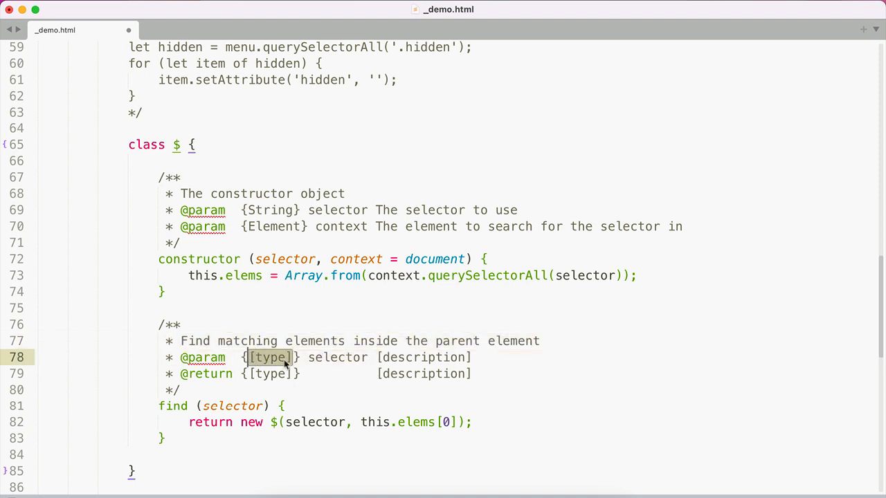
Set the selector param type to String and the return to {$} 'A new $ instance'.
text(String)
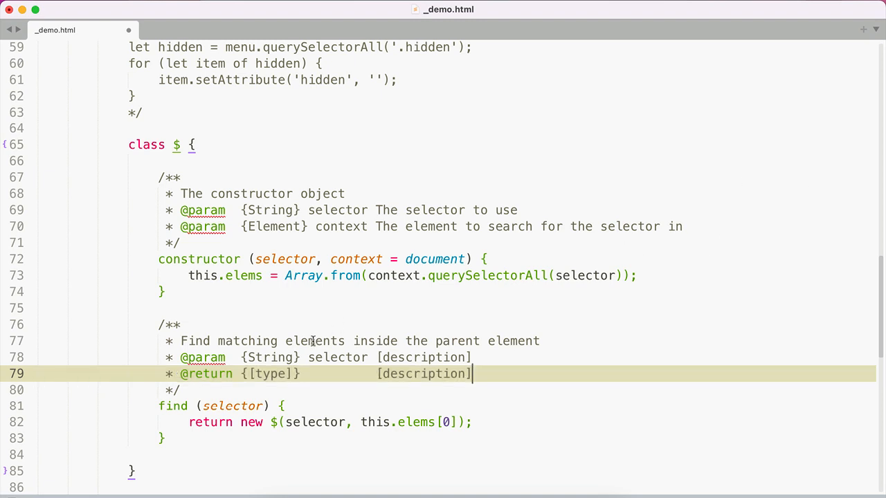
double_click(270, 374)
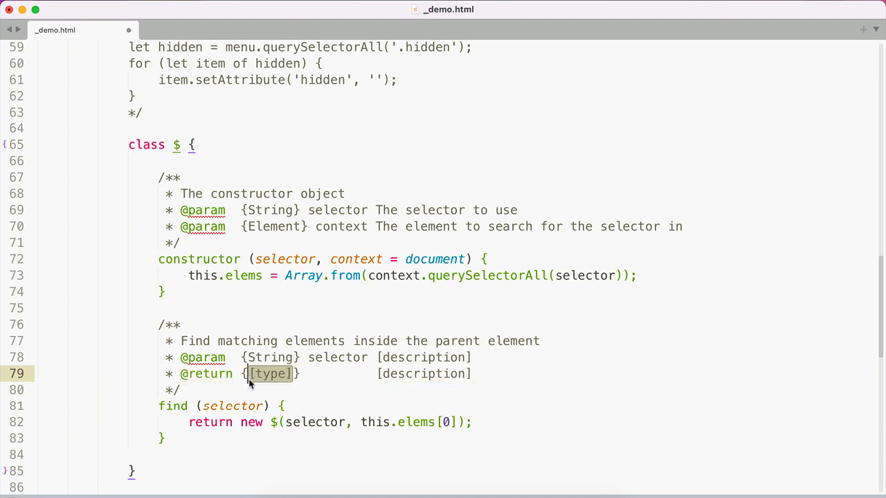
text($)
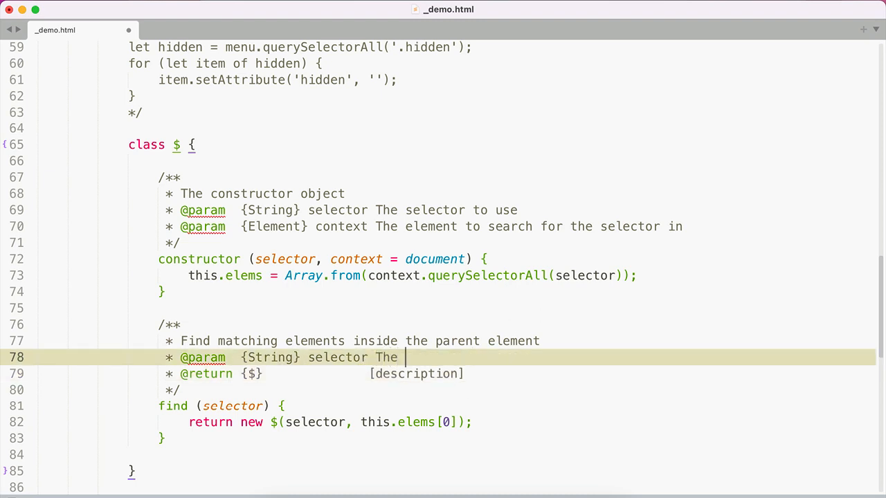
text(selector string)
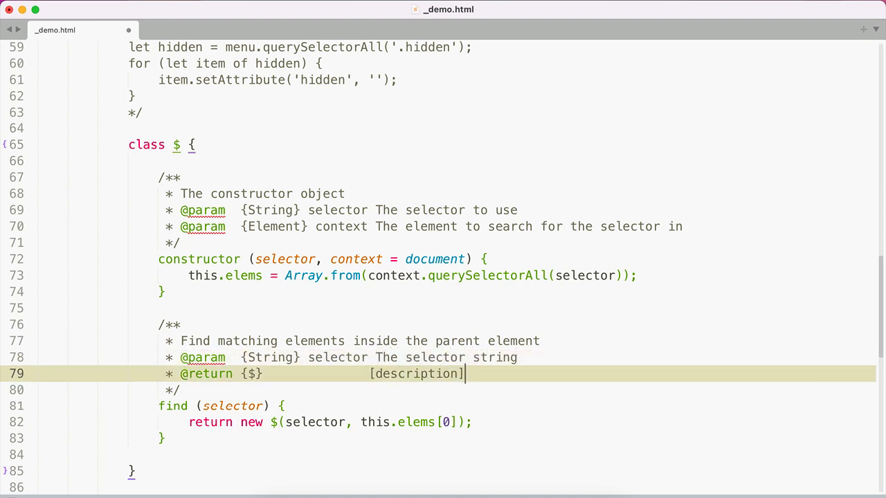
double_click(421, 373)
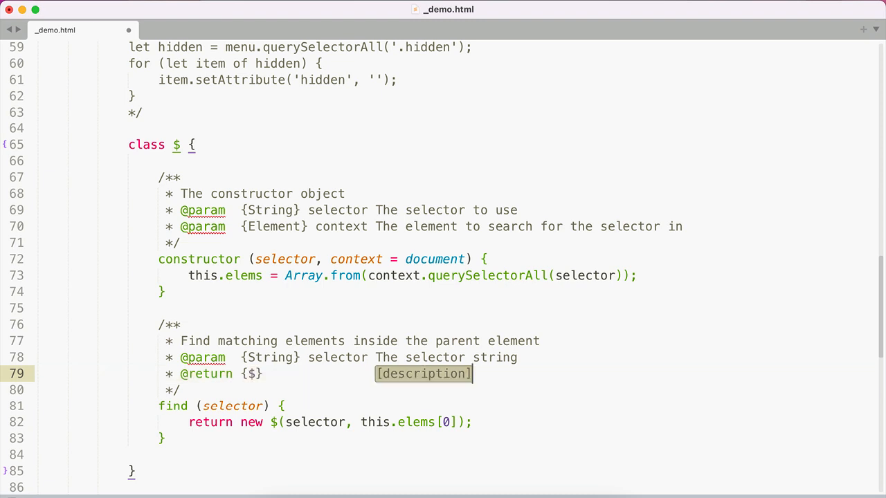
text(A new $ instance)
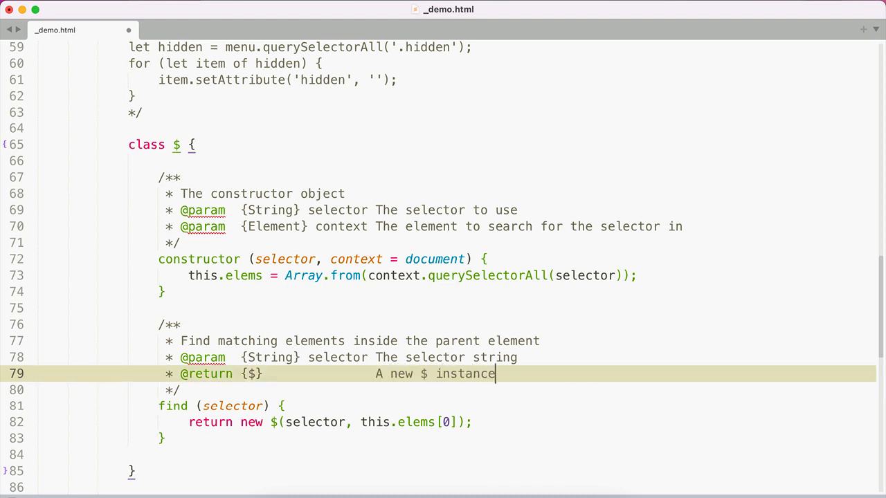
scroll(down, 3)
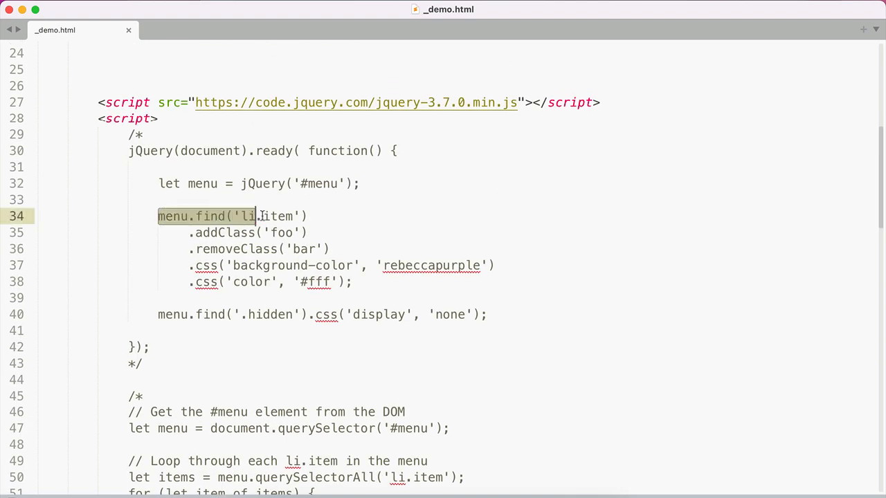
Store menu.find('li.item') in let items and log items instead of menu.
scroll(down, 3)
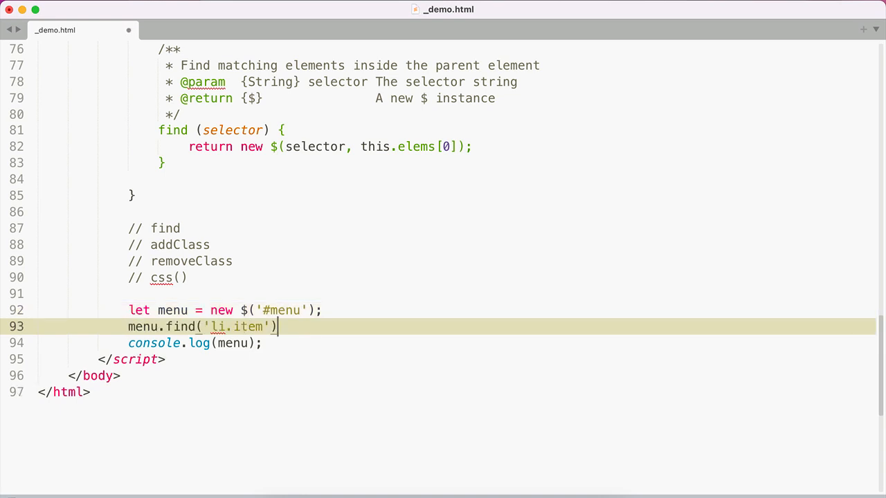
text(let items =)
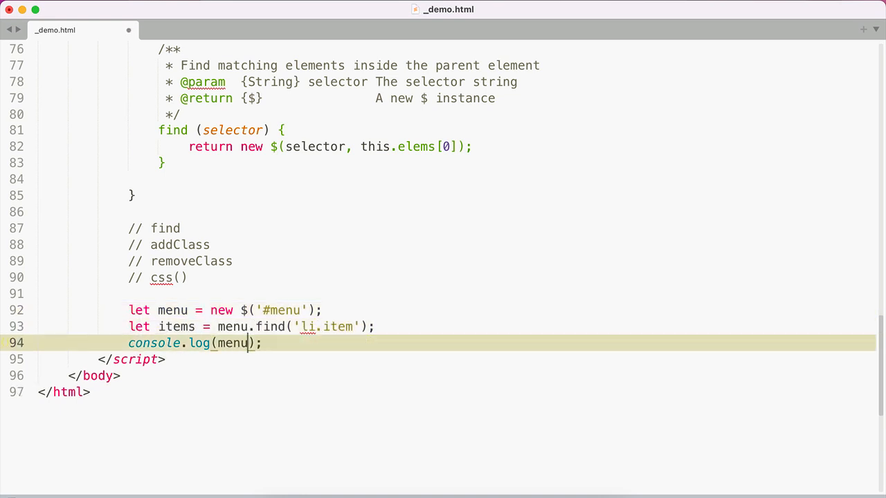
text(items)
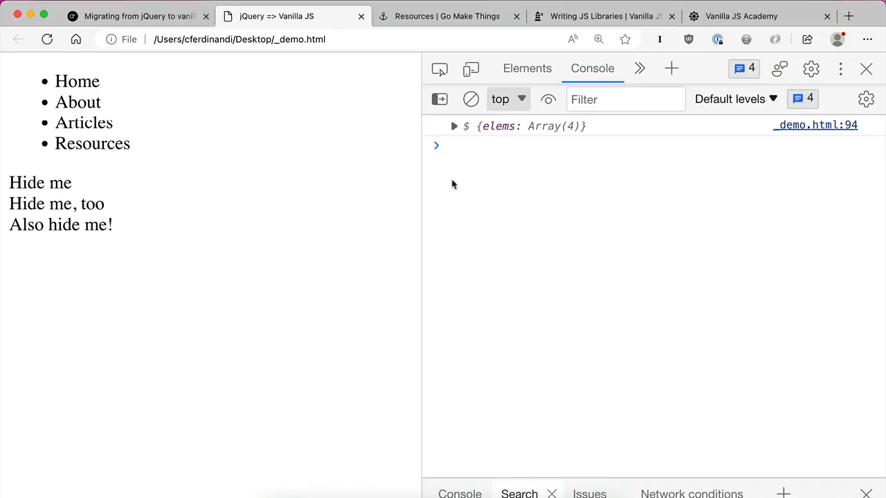
Reload _demo.html in Edge and check the console shows $ {elems: Array(4)}.
click(454, 126)
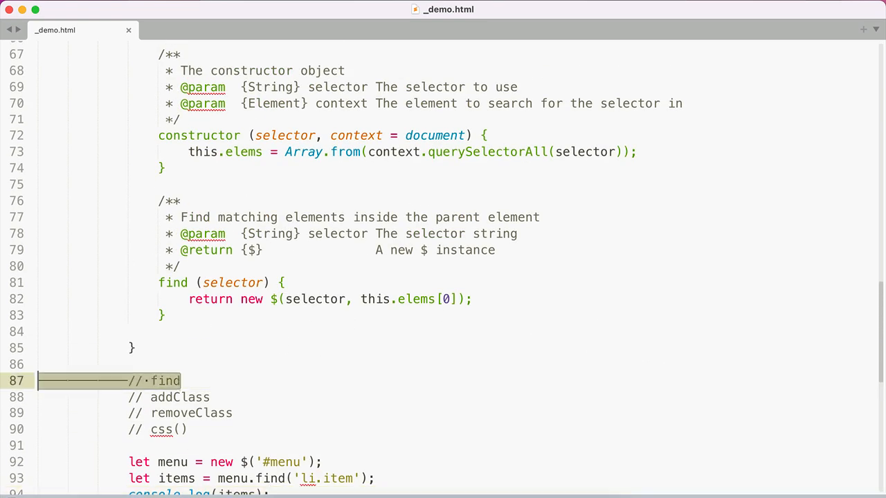
Append a ✓ to the // find to-do note and look up classList on MDN.
text(!—)
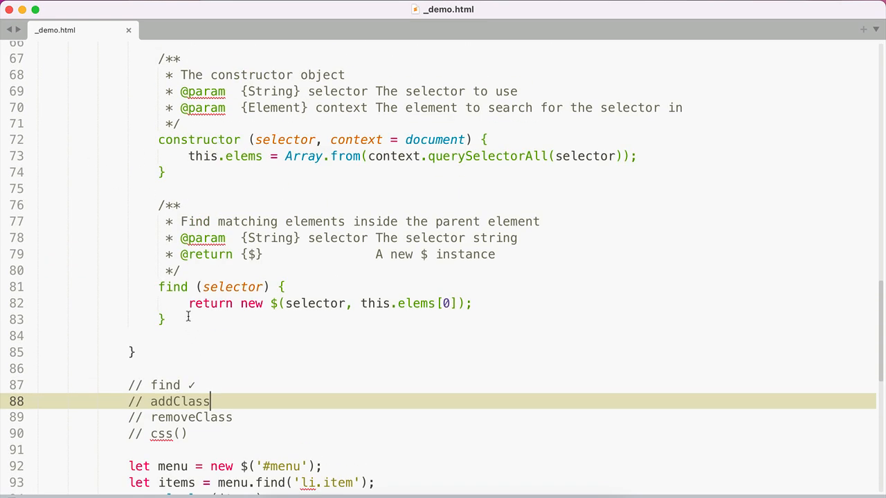
click(163, 320)
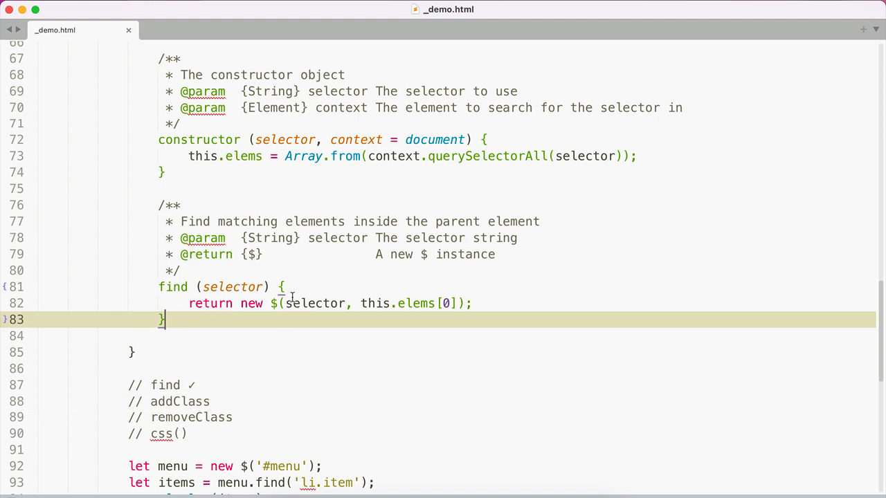
text(md)
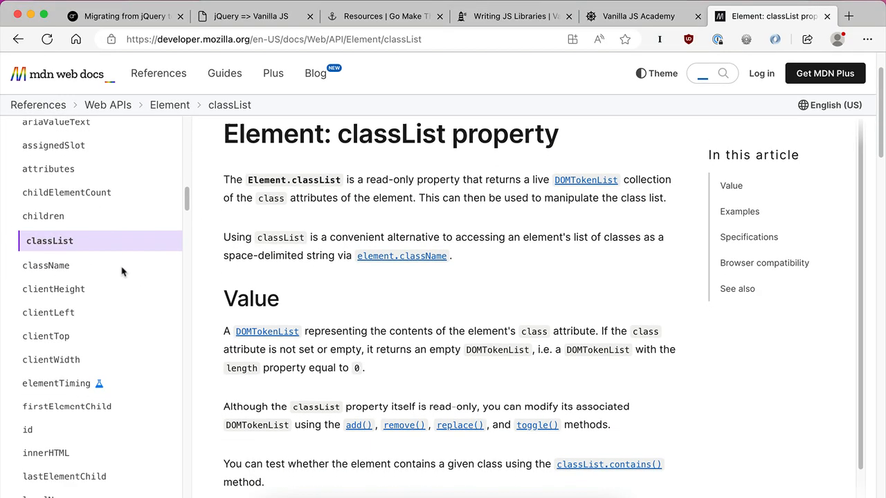
Open MDN's DOMTokenList add() page and skim its syntax and return value.
click(358, 425)
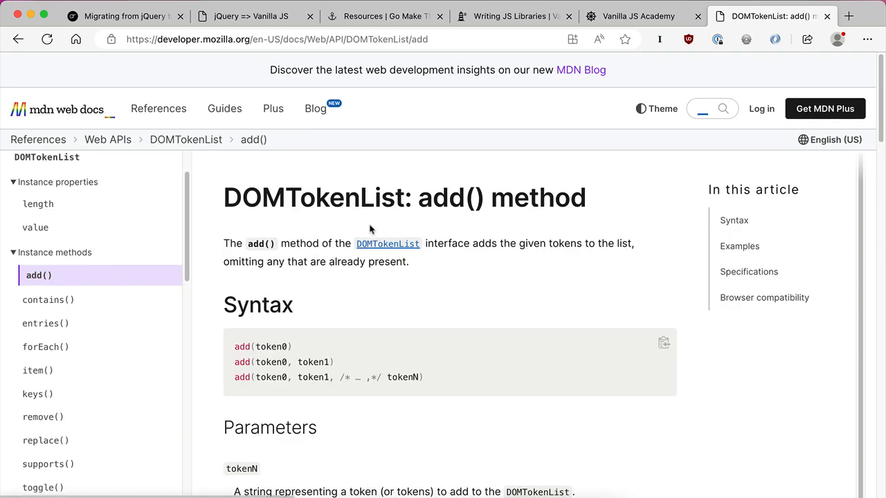
scroll(down, 3)
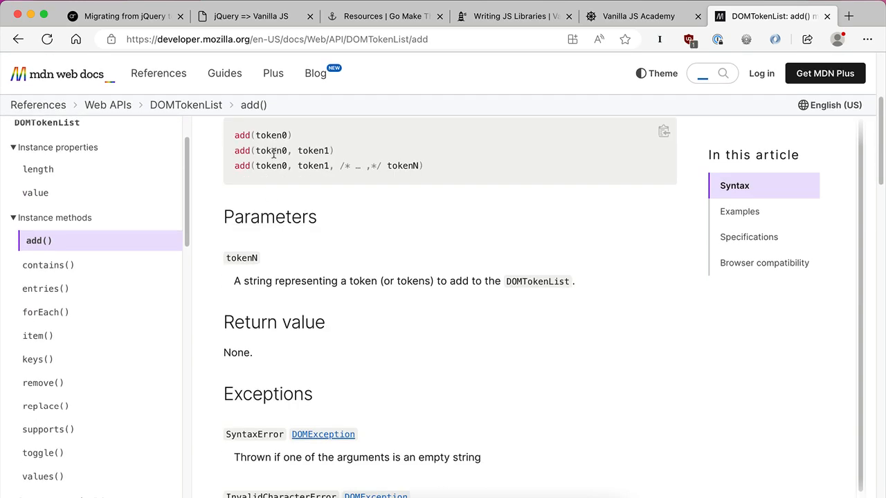
scroll(up, 3)
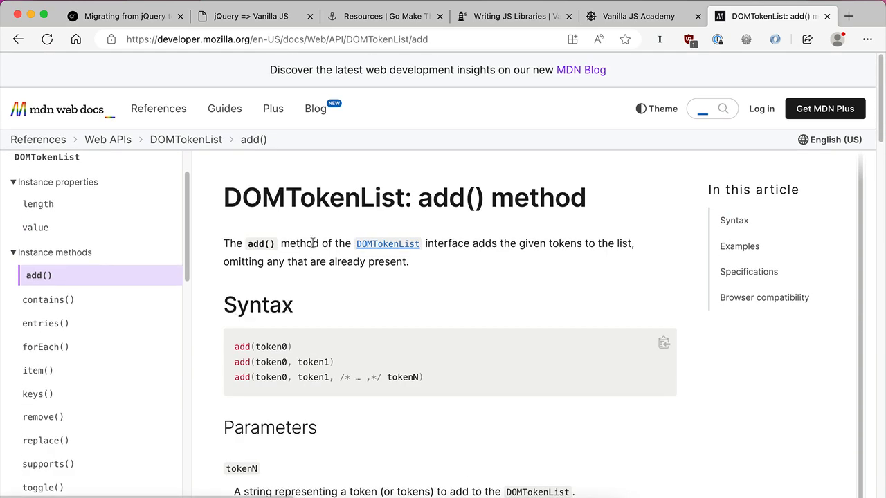
mouse_move(280, 278)
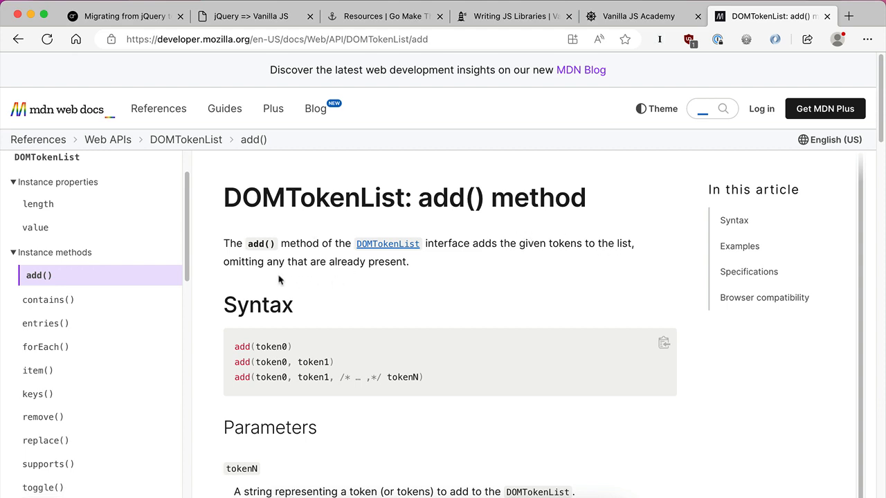
mouse_move(308, 415)
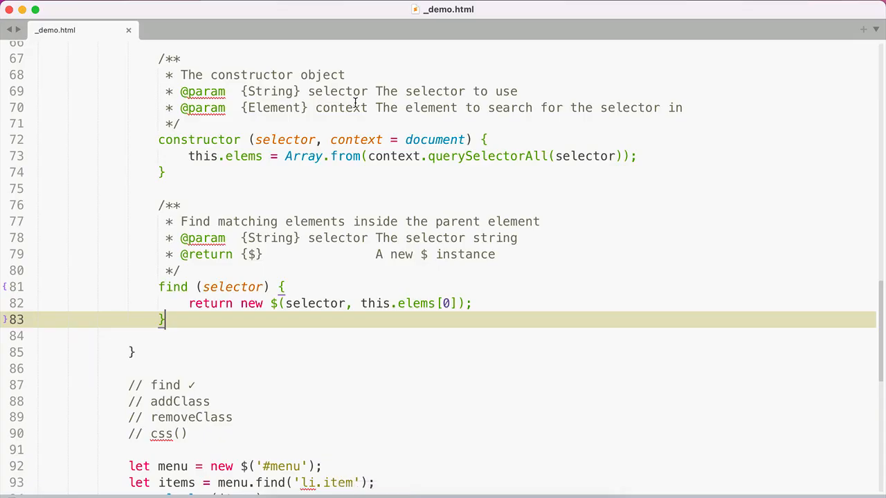
Write an empty addClass(...classes) method below find().
text(as)
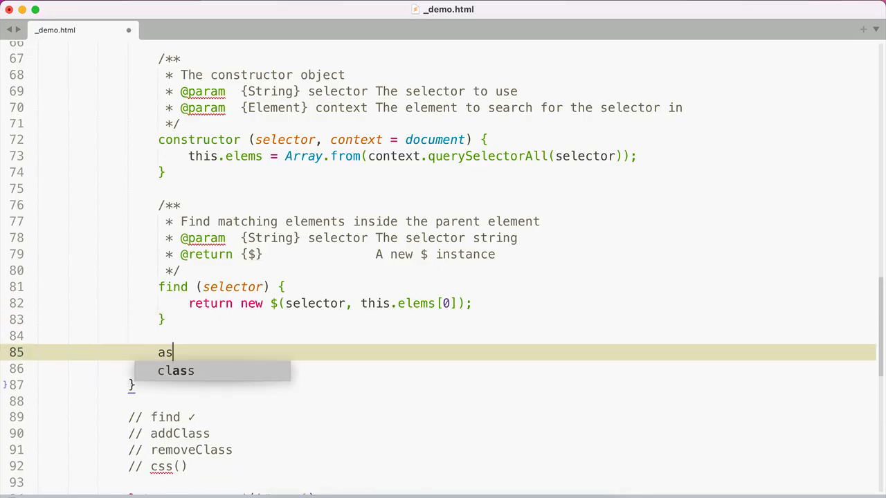
text(dClas)
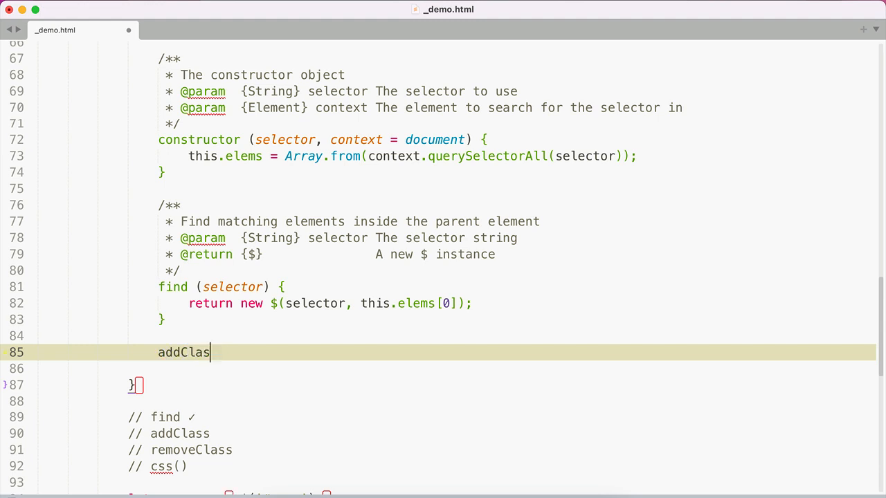
text(s() {)
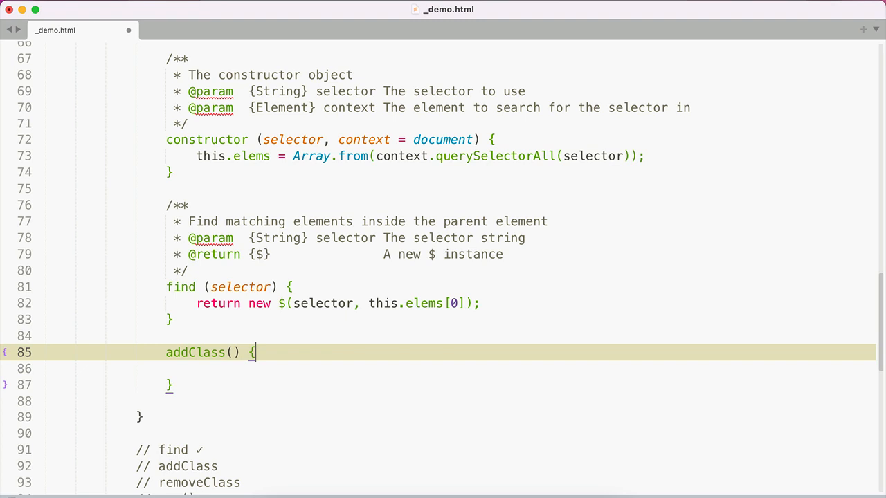
text(...)
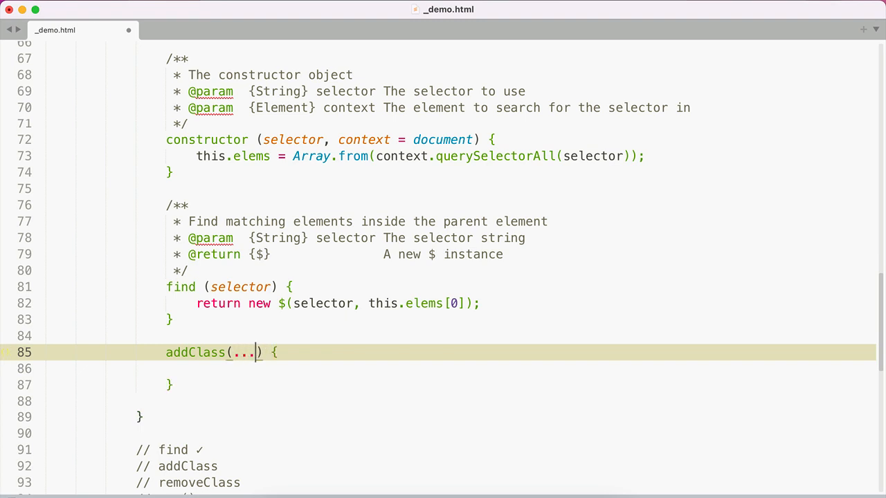
text(class)
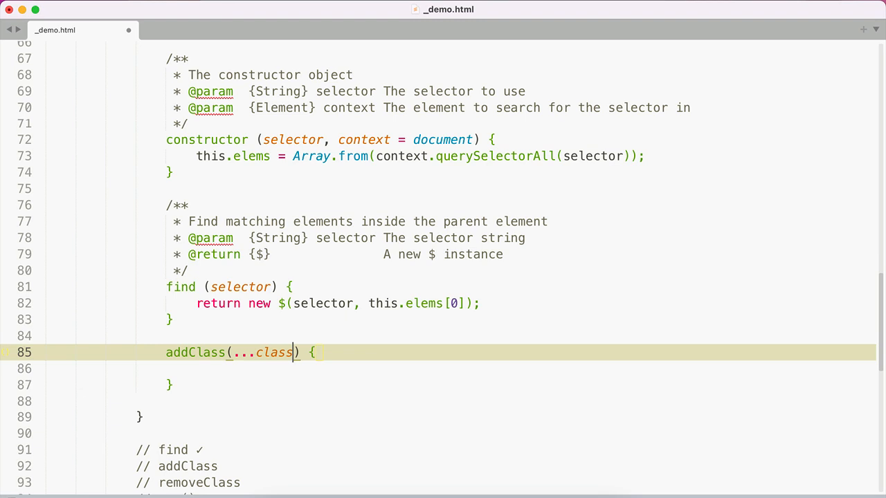
text(es)
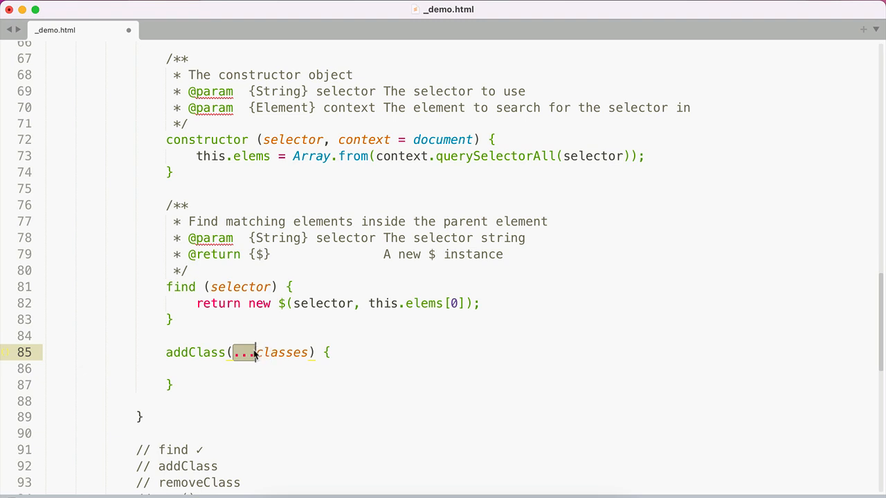
mouse_move(297, 356)
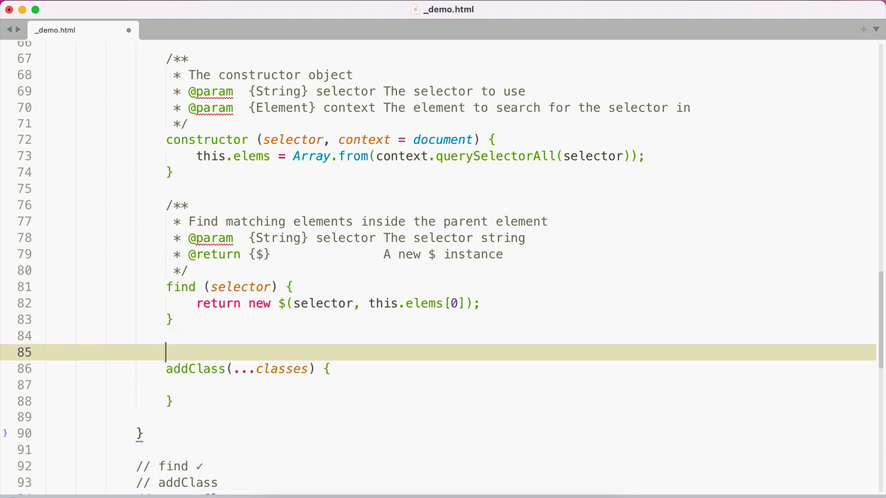
Add a /** comment: 'adds classes to all elements', with a {String} classes param.
text(/**)
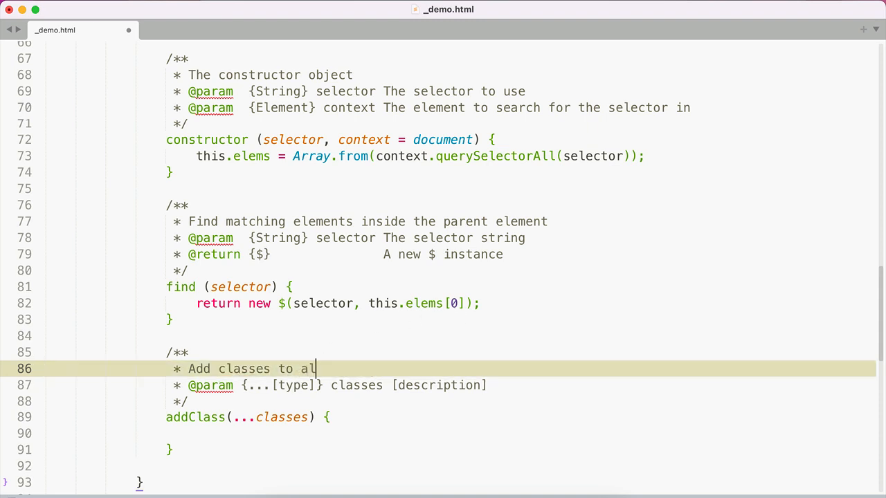
text(l elements)
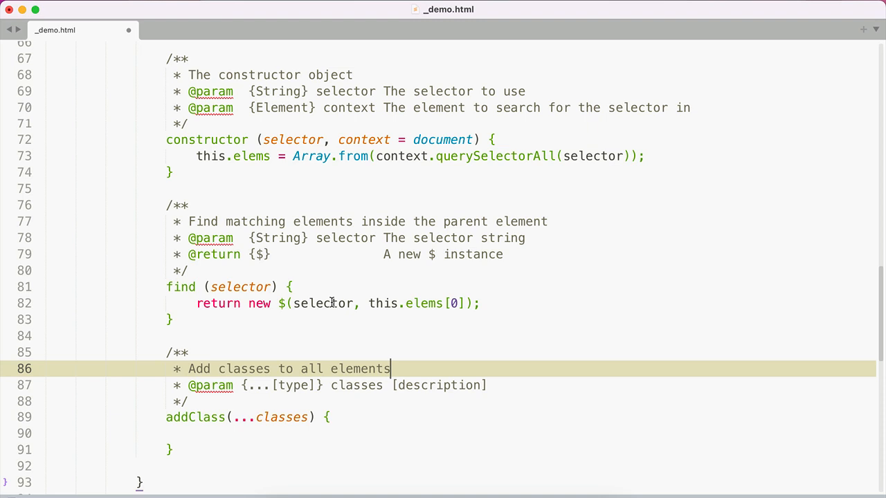
double_click(294, 385)
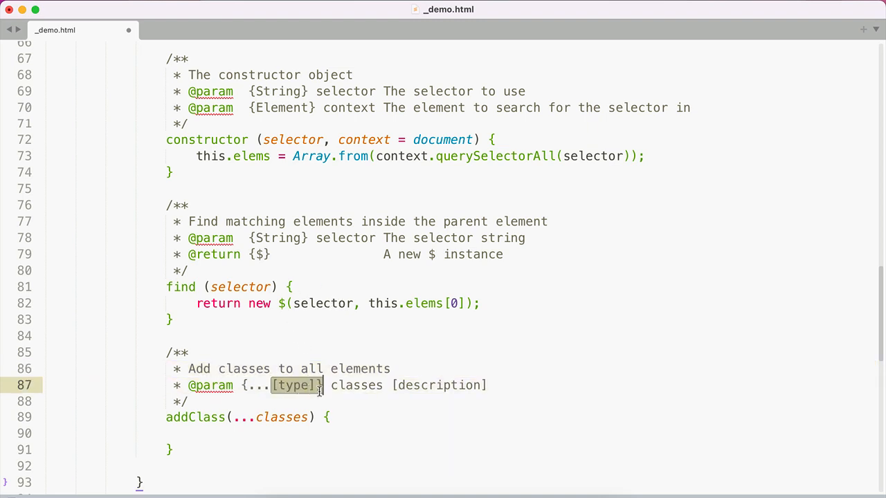
text(S)
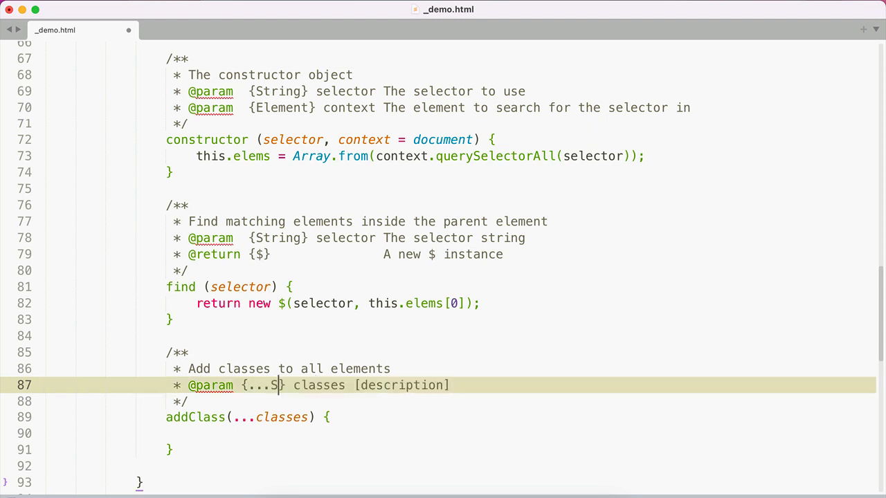
text(tring})
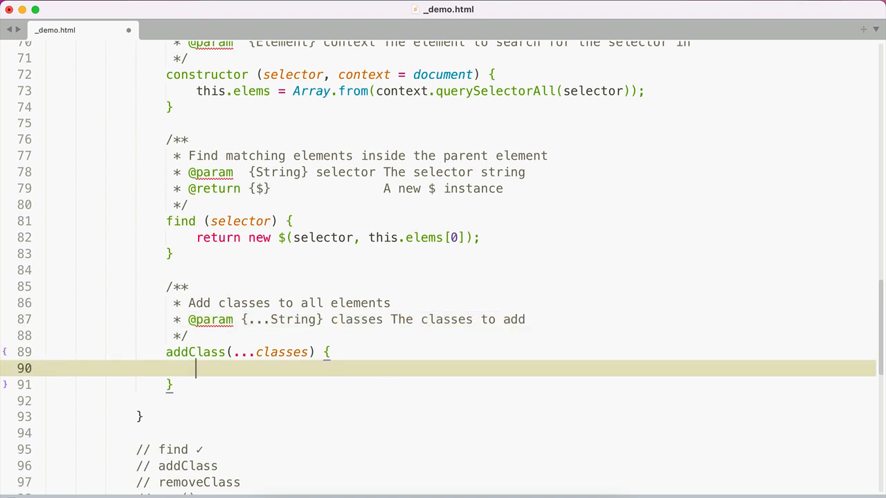
Loop for (let item of this.elems), calling item.classList.add(...classes) in the body.
text(this.)
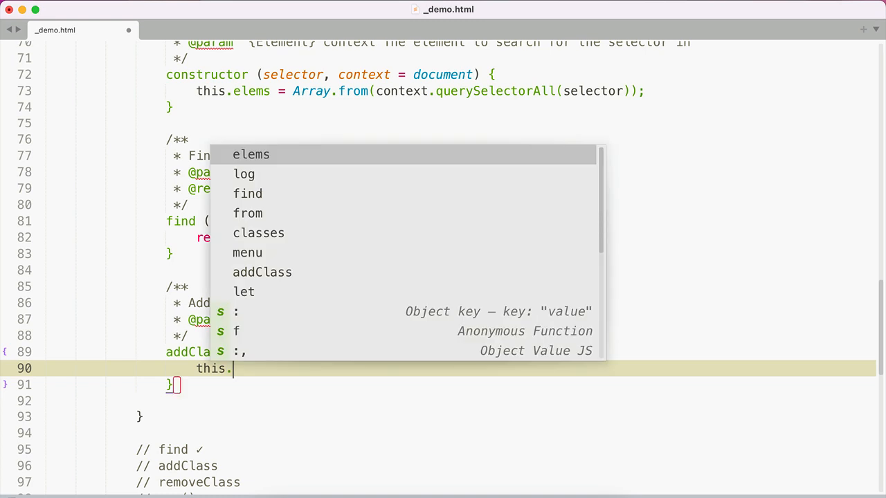
click(250, 154)
text(for ()
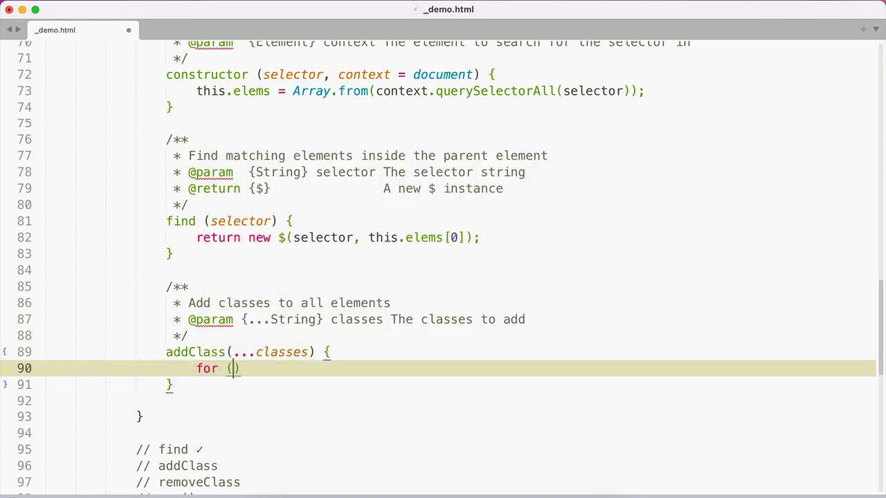
text(let item of)
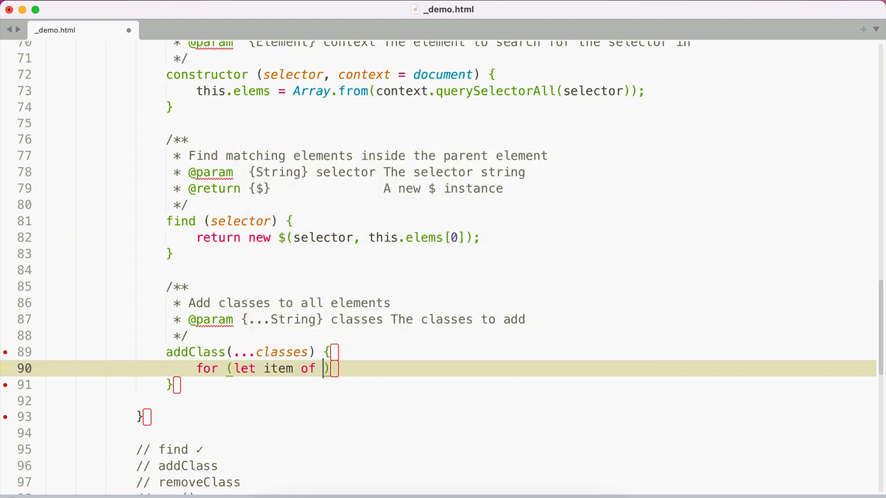
text(this.elemens)
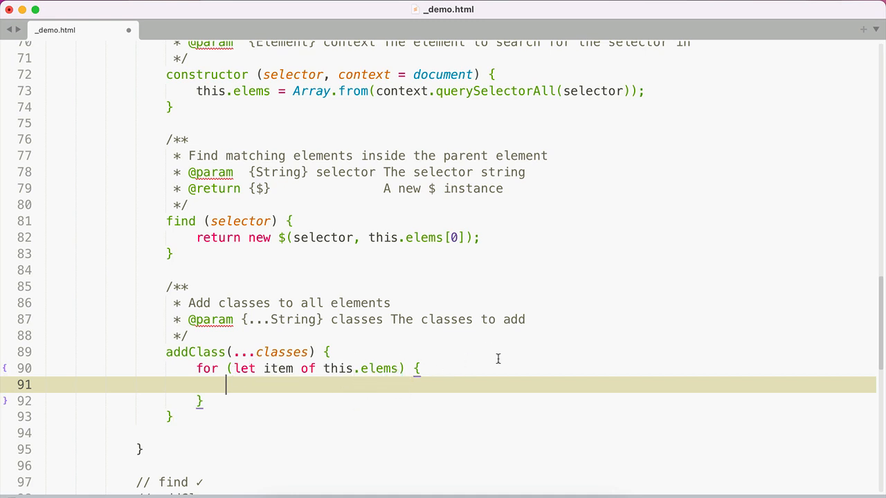
text(item.classList.add()
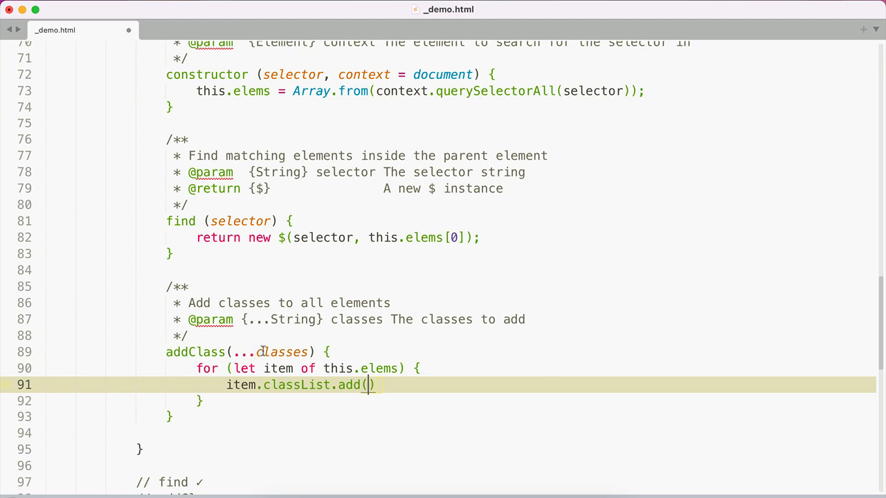
text(...classes)
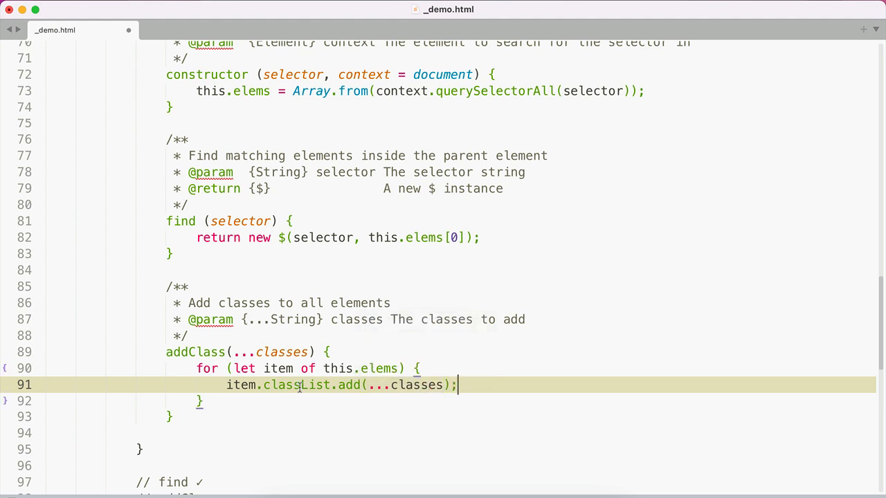
text(add('foo)
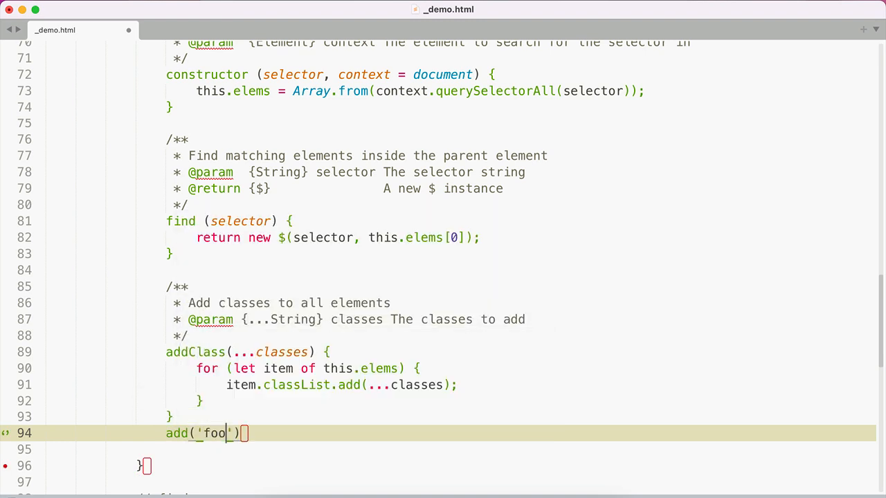
key(Backspace)
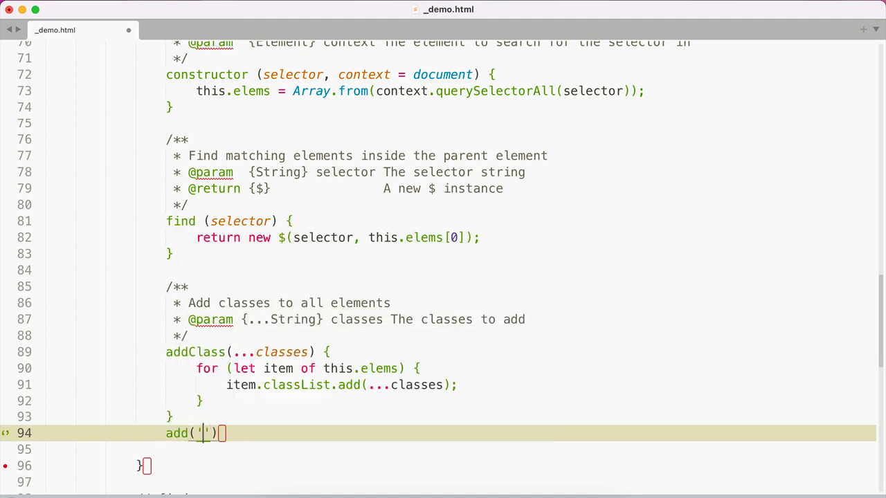
text(wizar)
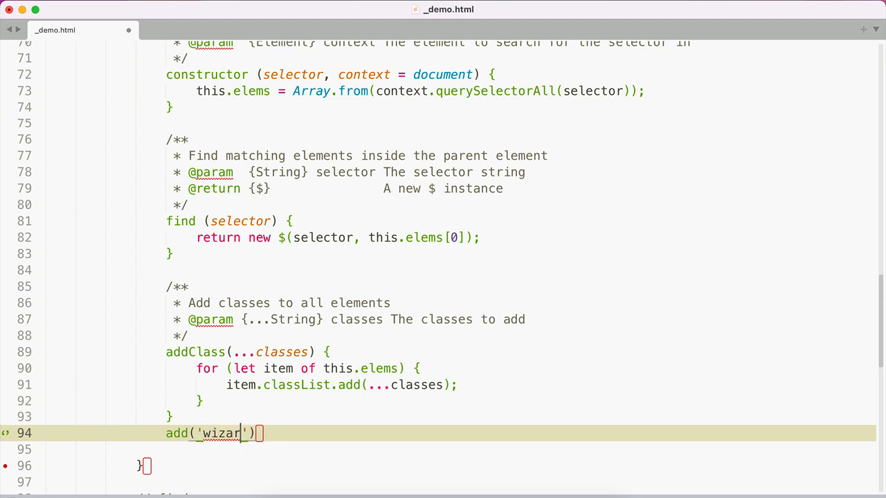
text(d', 'spells)
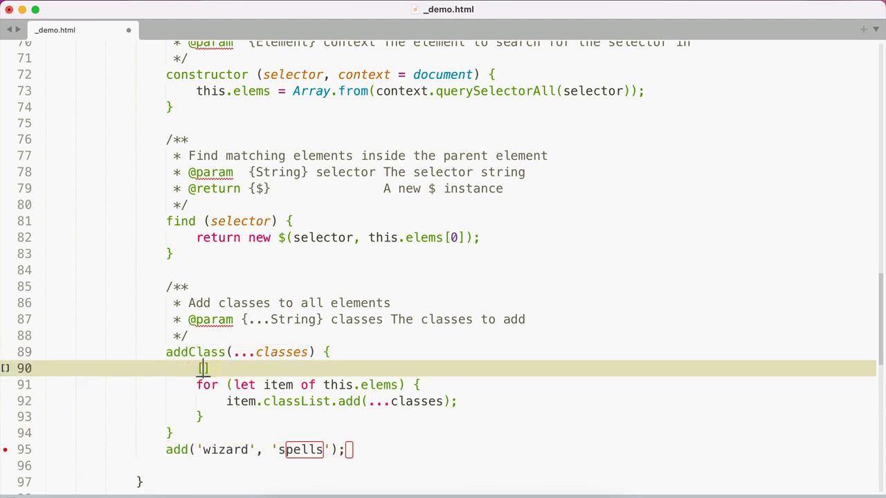
text(['wizar'])
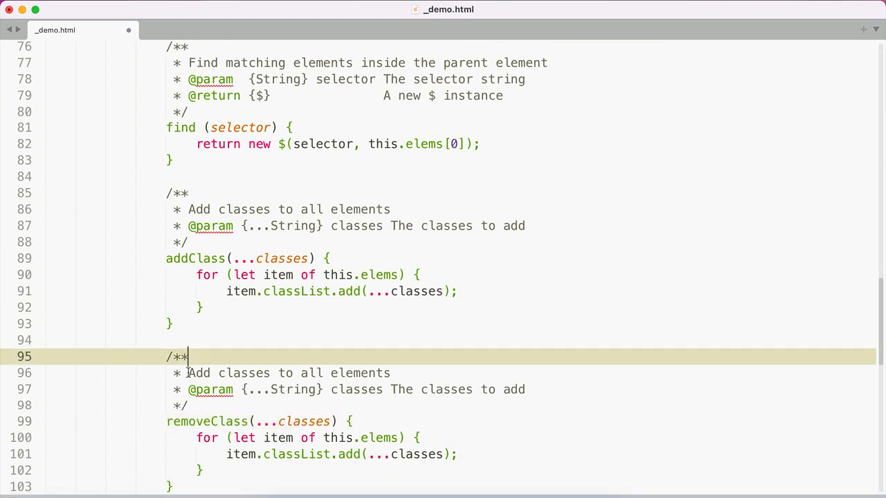
Reword the copied comment to 'Remove classes from all elements' and 'The classes to remove'.
text(Removes)
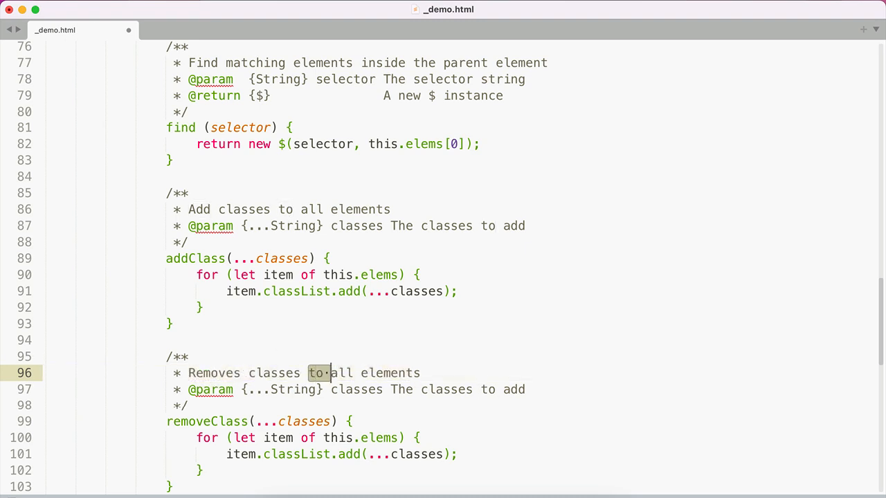
text(from)
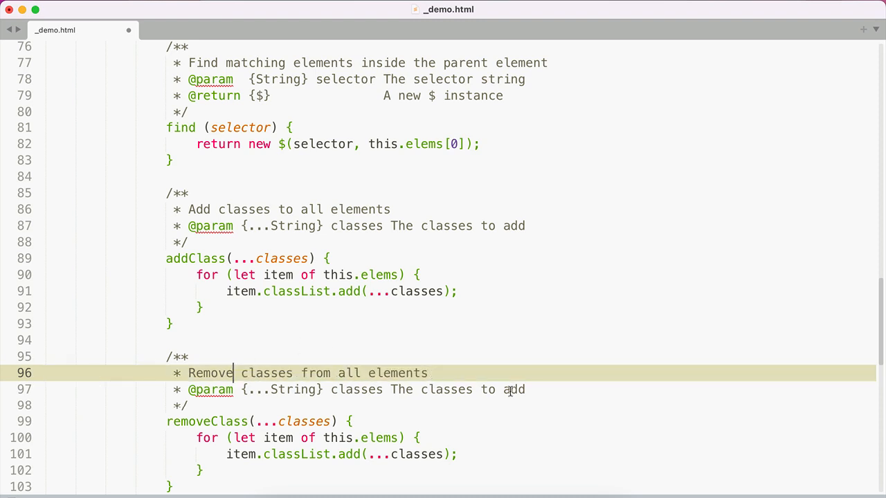
text(remove)
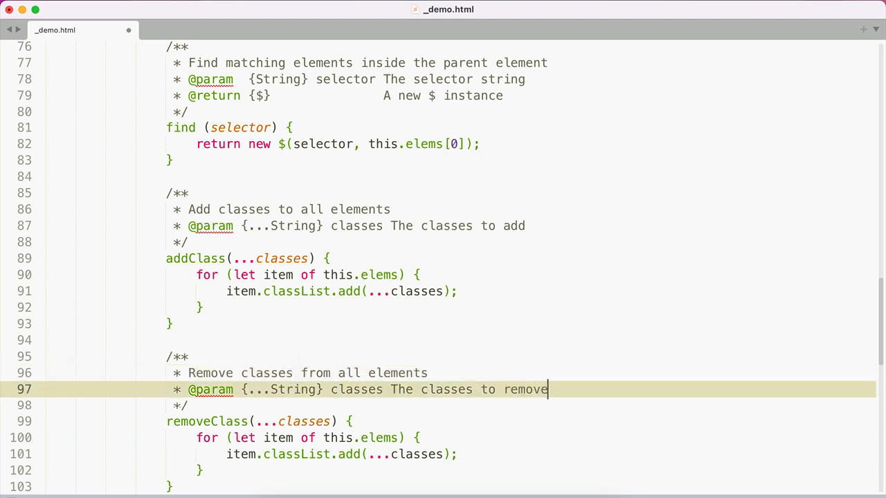
scroll(down, 3)
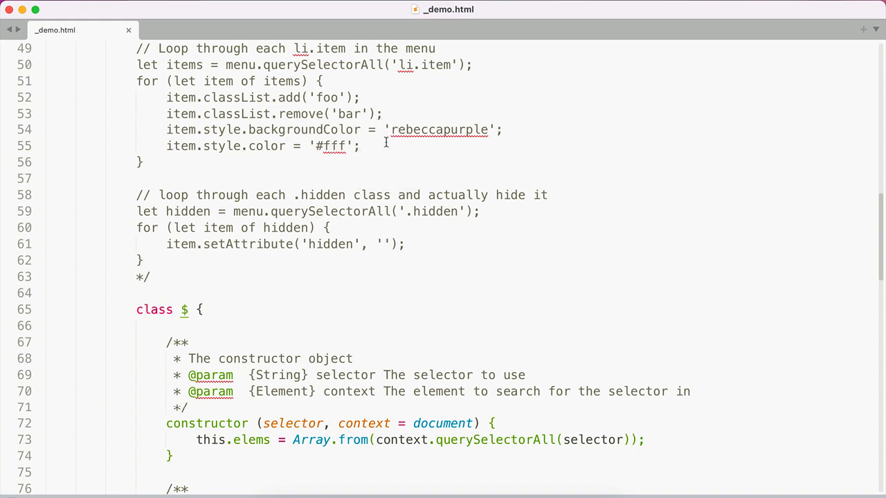
Paste the #menu find/addClass/removeClass chain into the test code, commenting out the css lines.
scroll(up, 3)
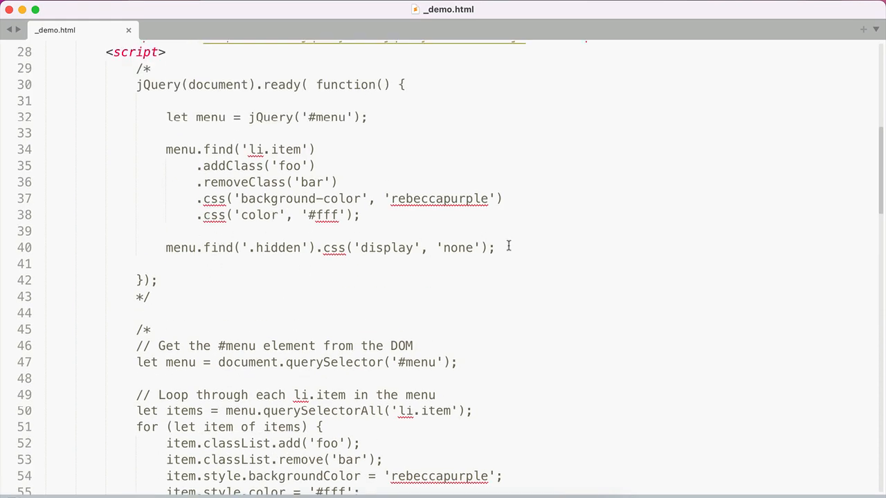
drag(166, 150, 495, 248)
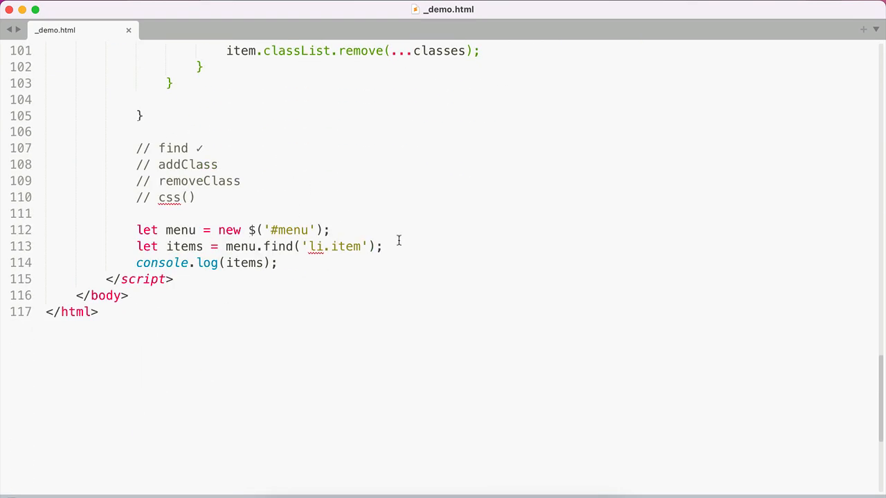
click(384, 247)
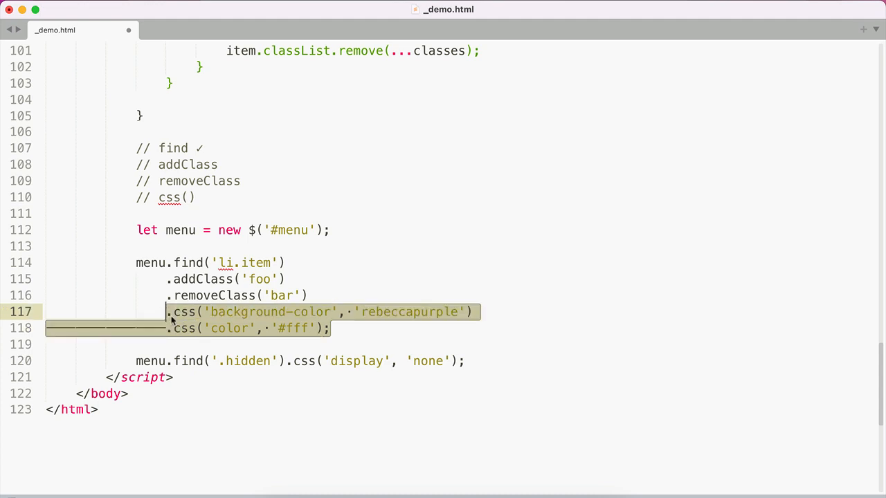
key(Cmd+/)
text(;)
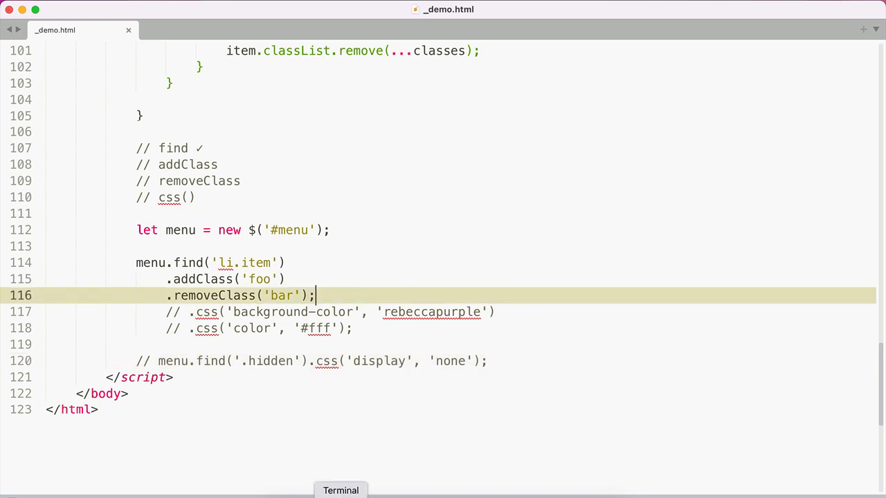
mouse_move(166, 285)
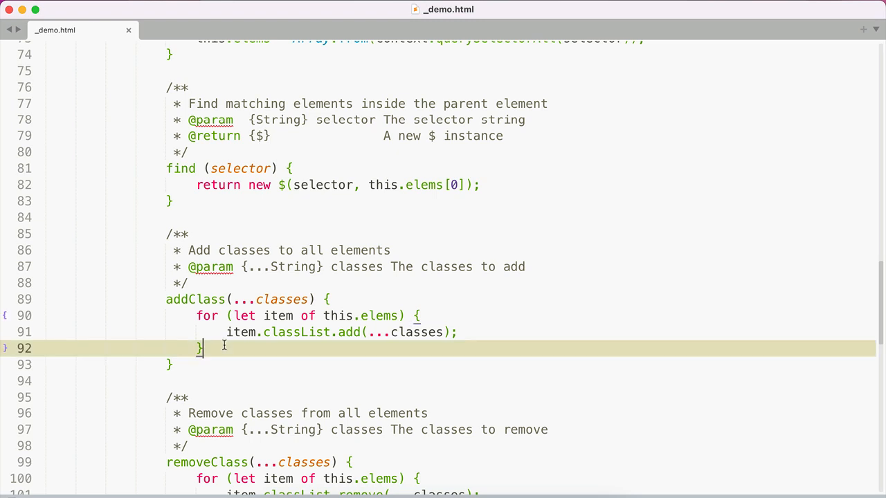
Add 'return this;' after the loop in addClass and removeClass so calls can chain.
text(return this;)
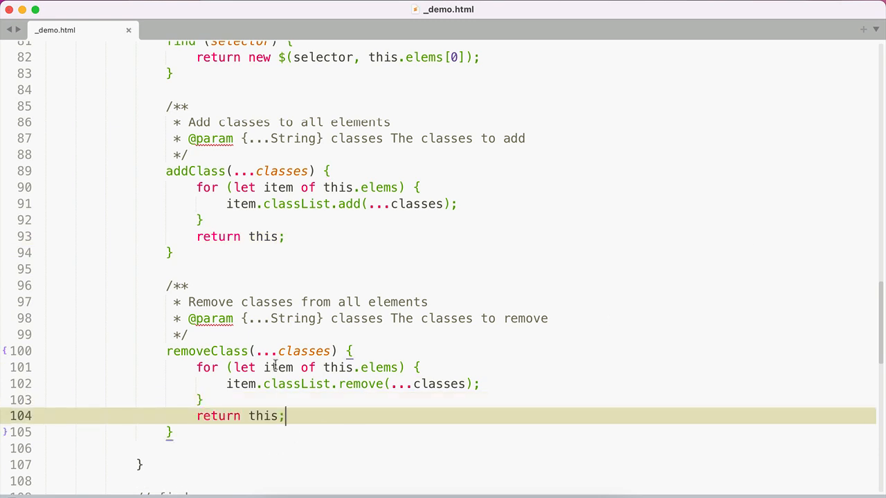
mouse_move(288, 400)
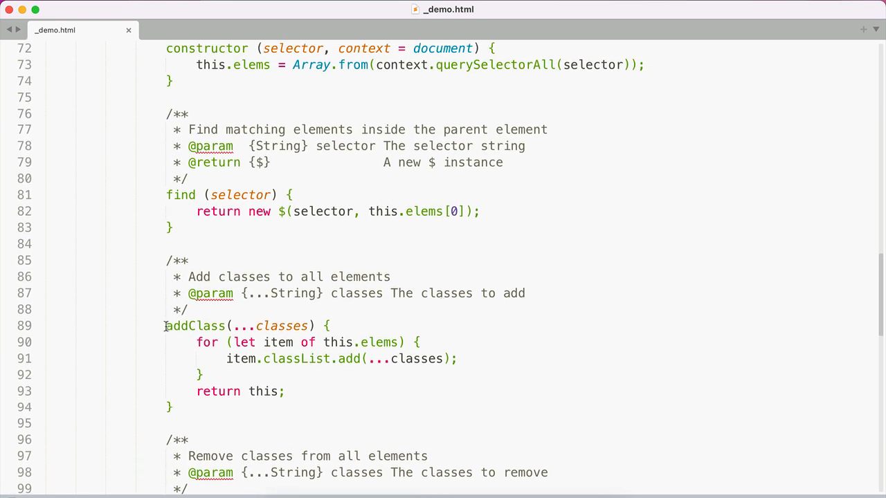
double_click(195, 326)
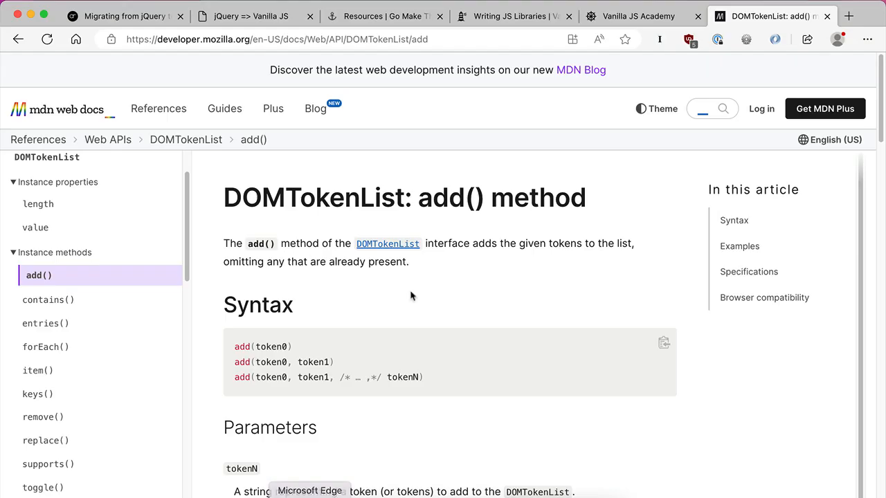
Expand nav#menu and its ul in Edge DevTools to confirm each li has classes 'item foo'.
click(251, 16)
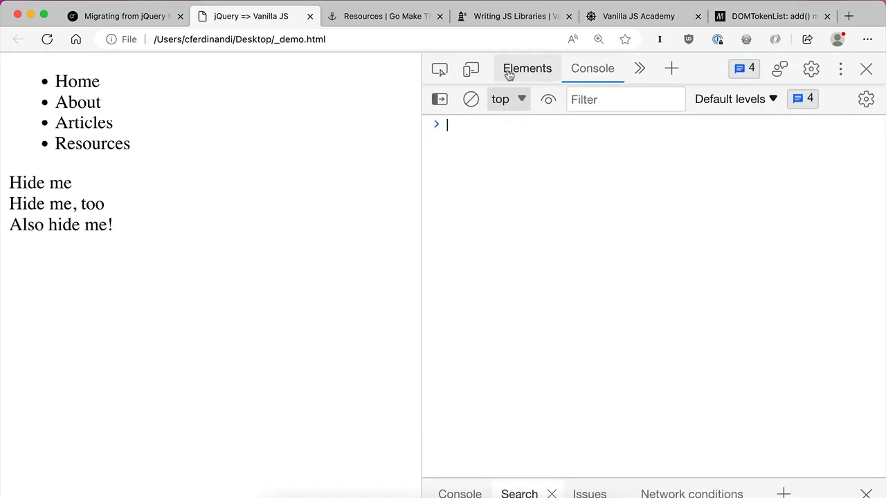
click(527, 67)
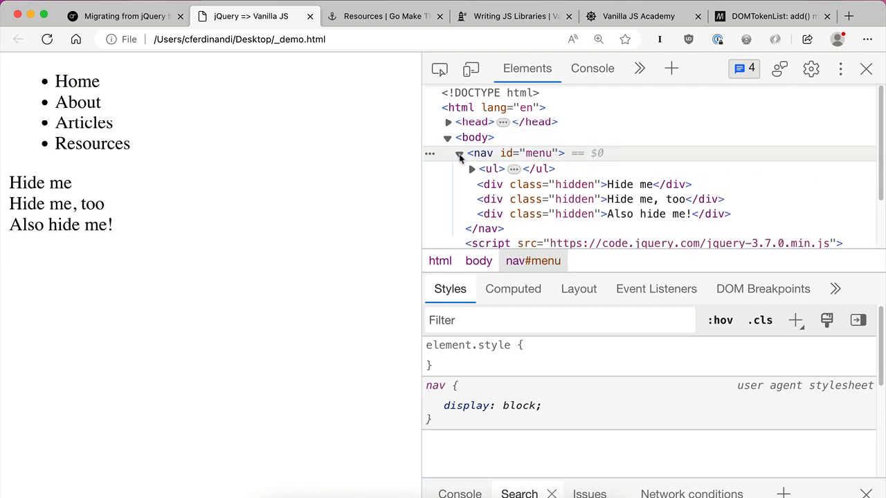
click(472, 169)
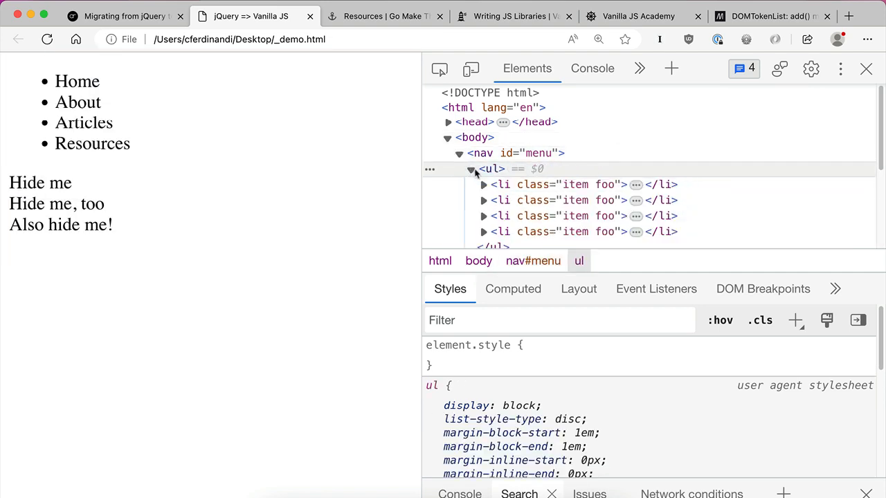
mouse_move(604, 184)
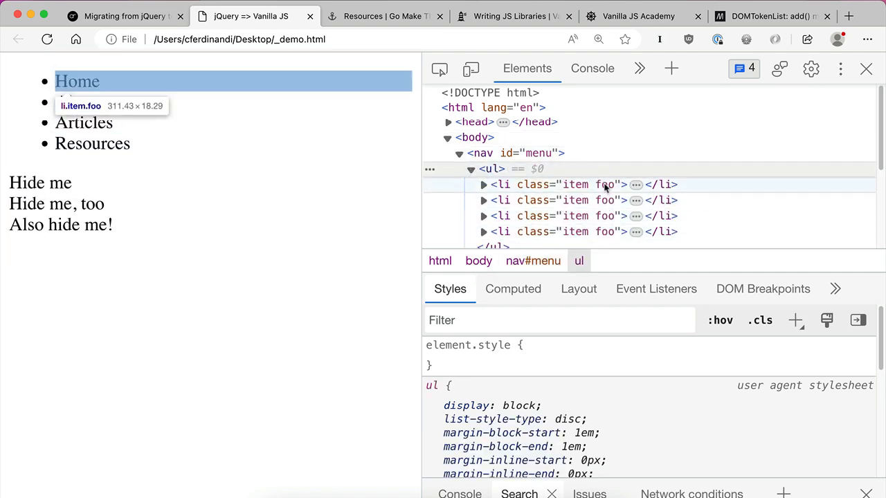
mouse_move(586, 200)
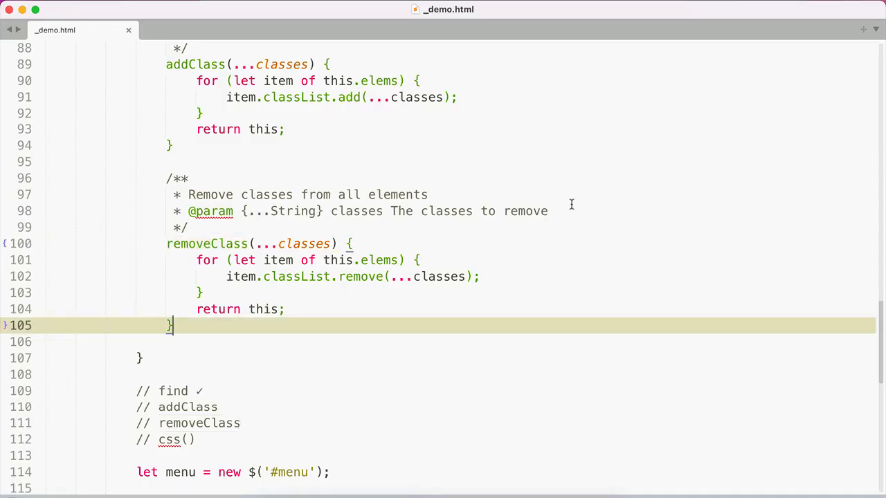
Add an empty css(prop, val) method after removeClass.
text(css()
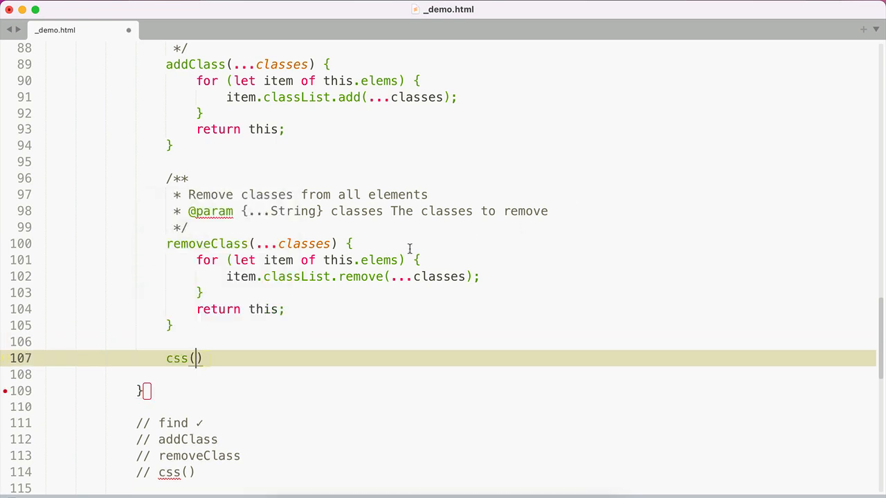
text(key, val)
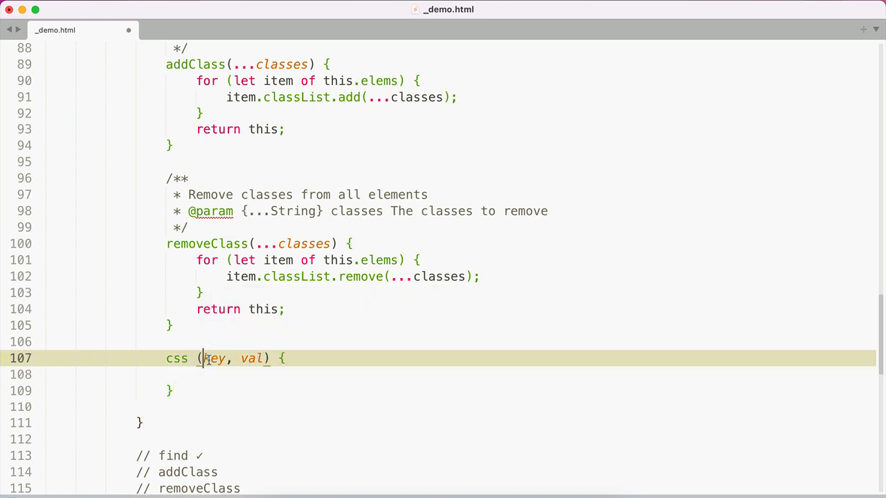
text(prop)
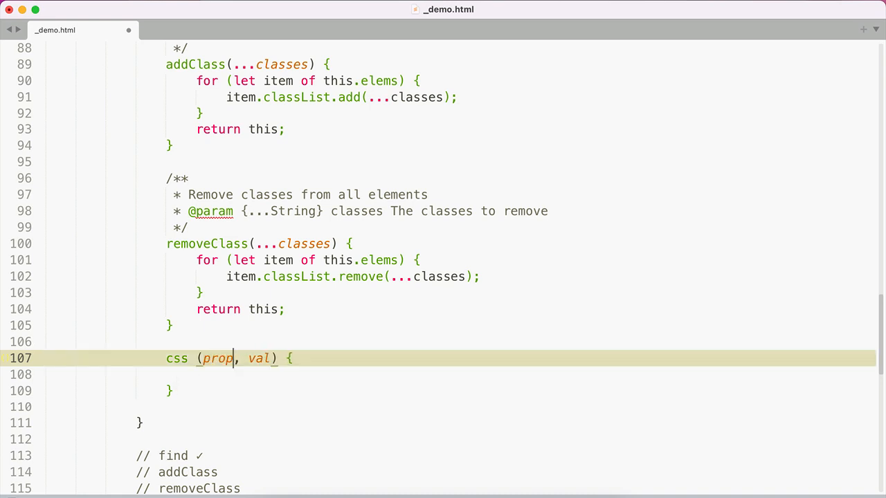
Document css() with a DocBlock: 'Set CSS on an element', with String prop and val parameters.
key(Enter)
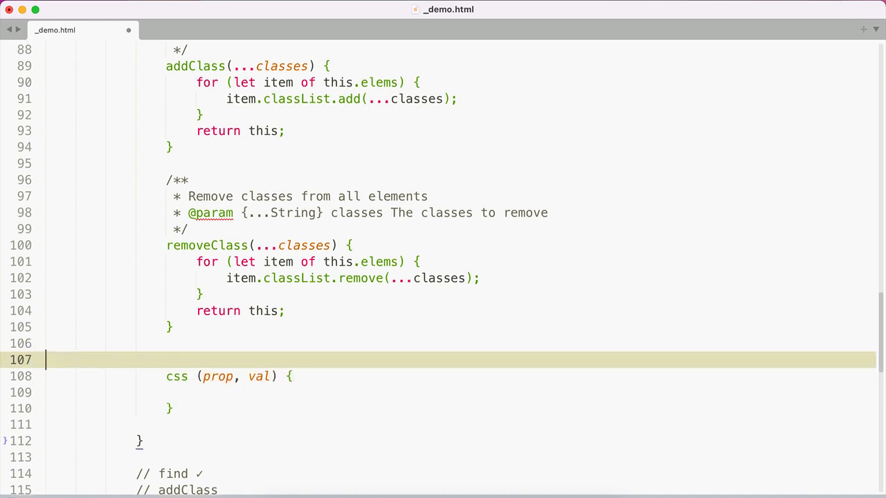
text(/**)
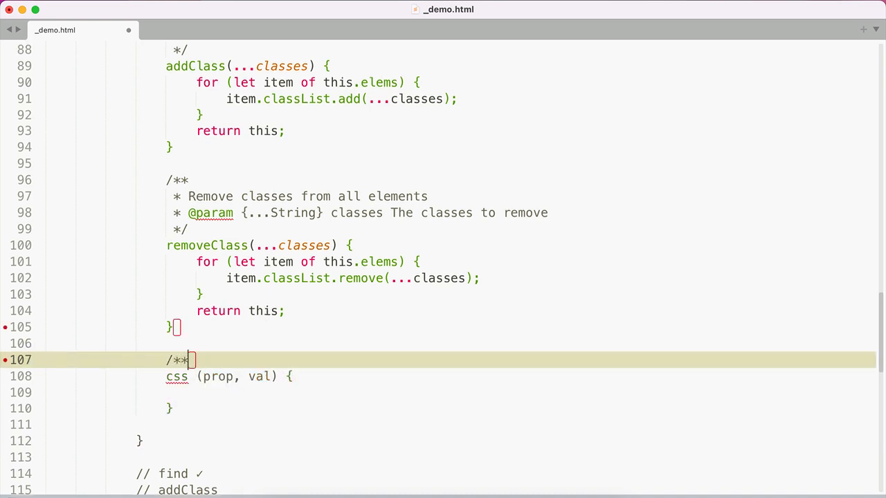
key(Enter)
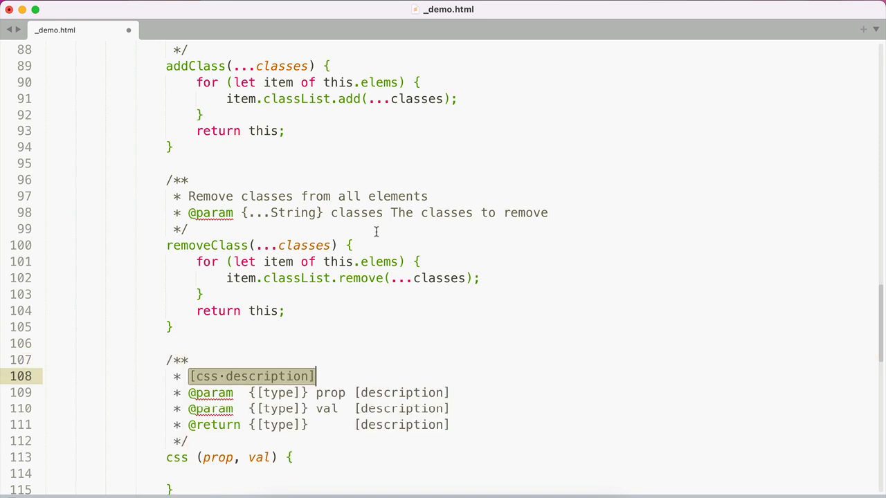
text(A)
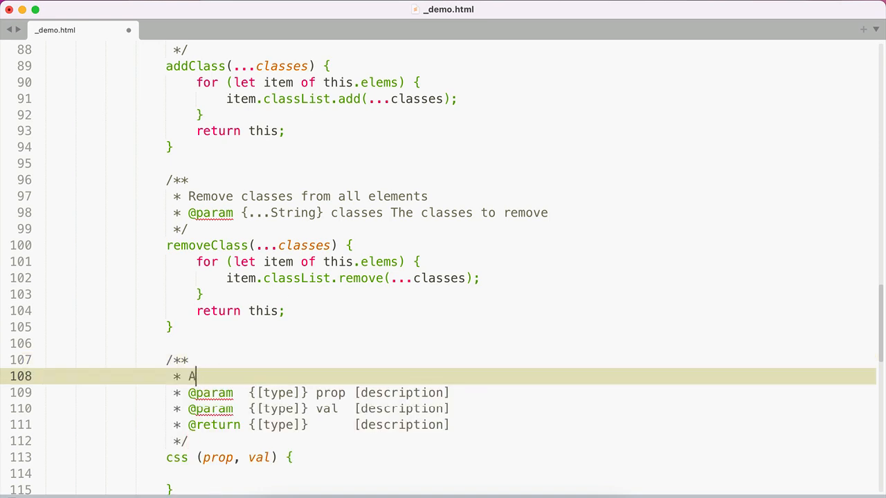
text(Set)
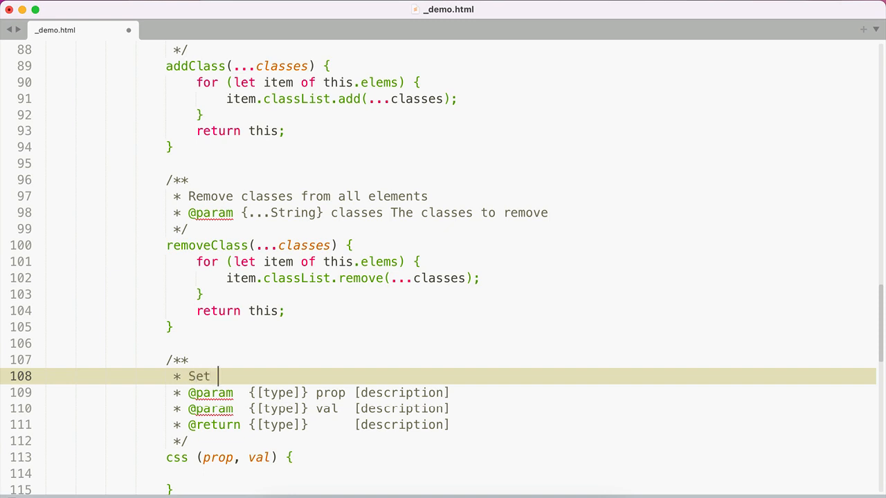
text(CSS on an element)
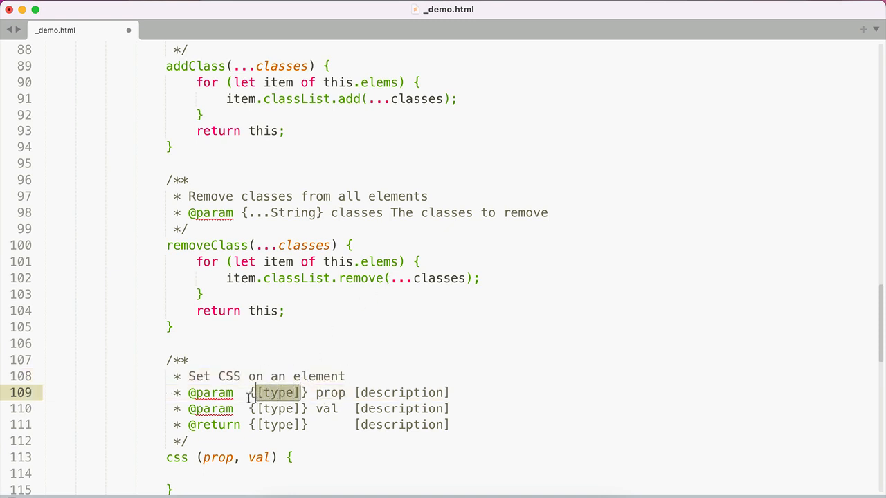
text(String)
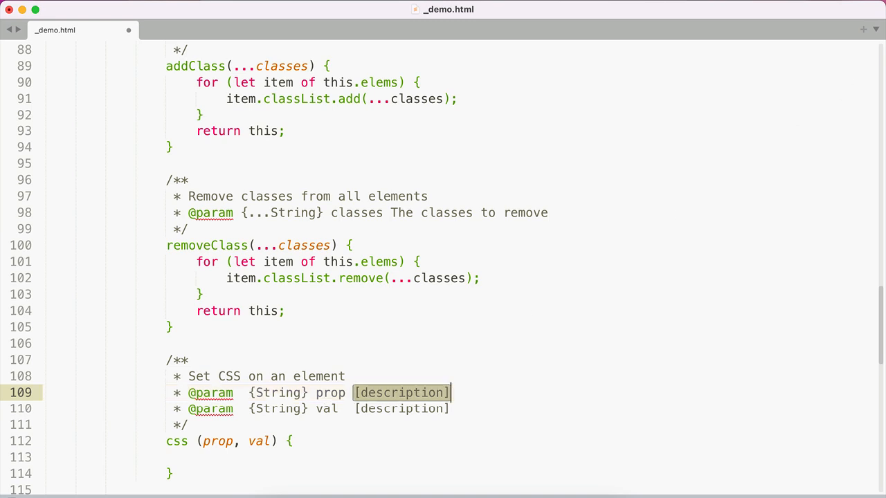
text(The property to)
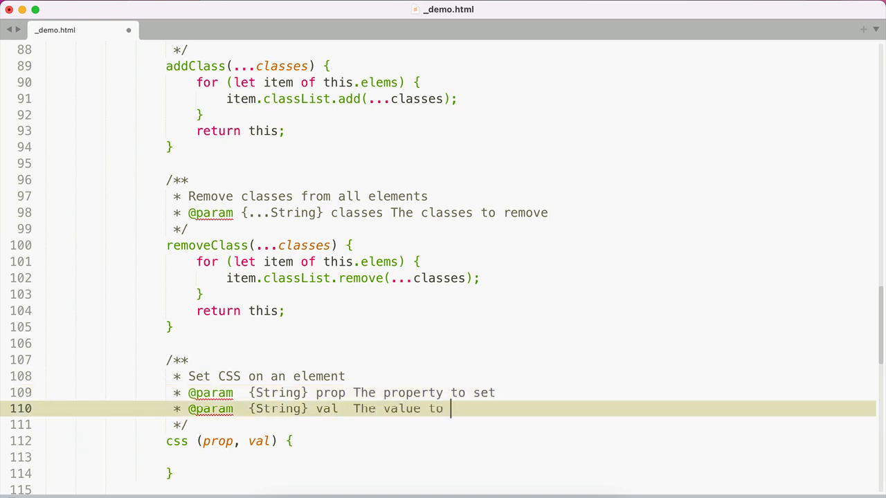
text(set it to)
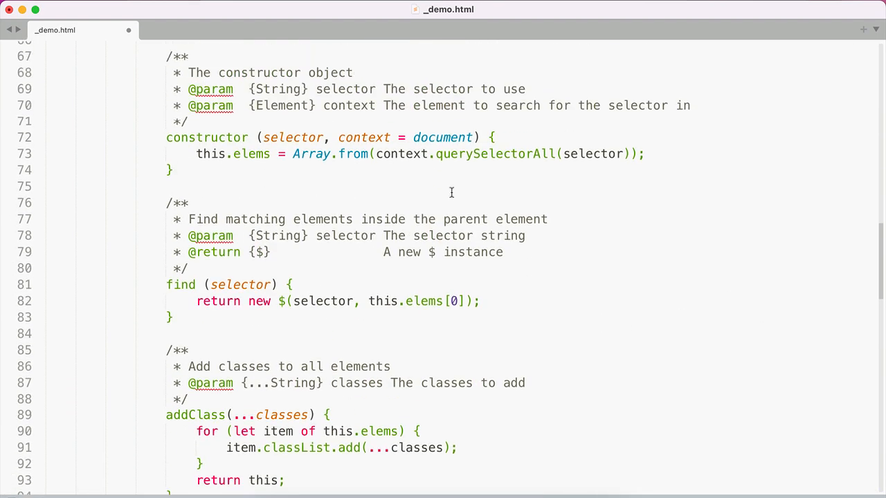
scroll(up, 3)
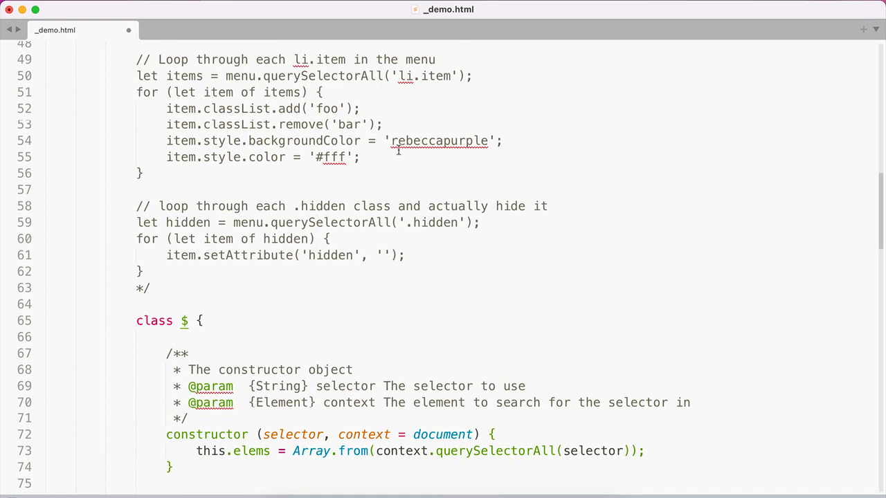
double_click(439, 140)
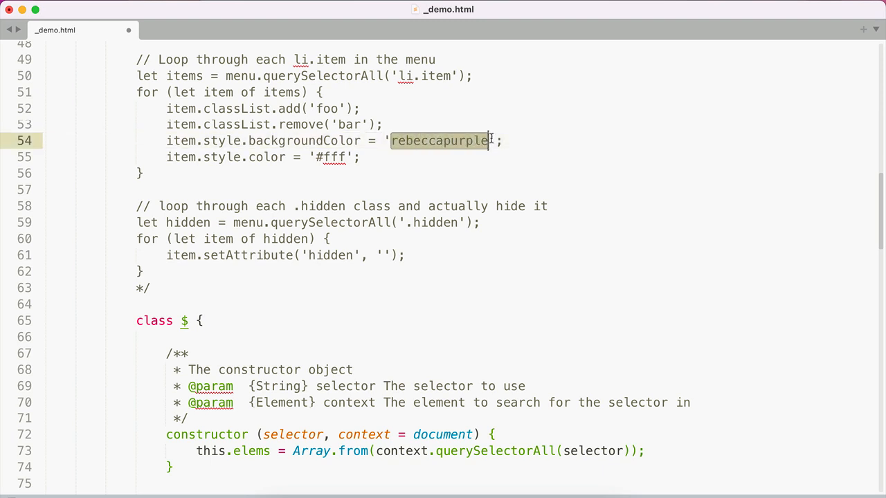
mouse_move(462, 153)
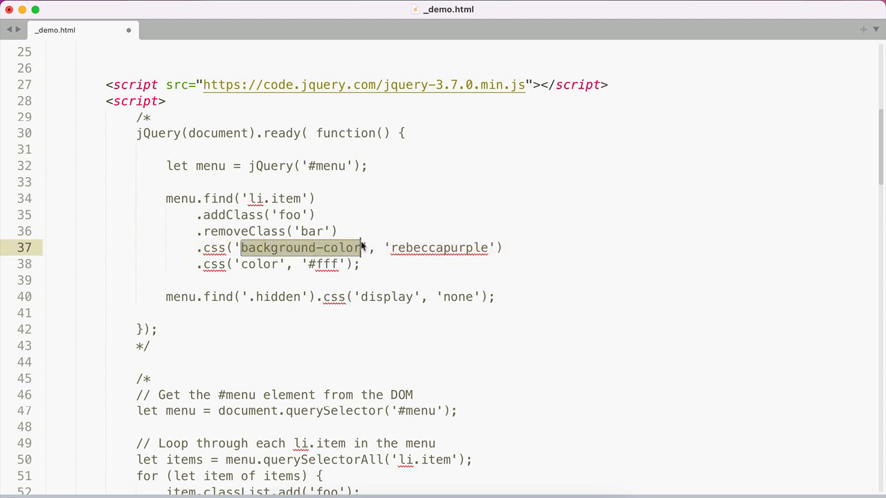
scroll(down, 3)
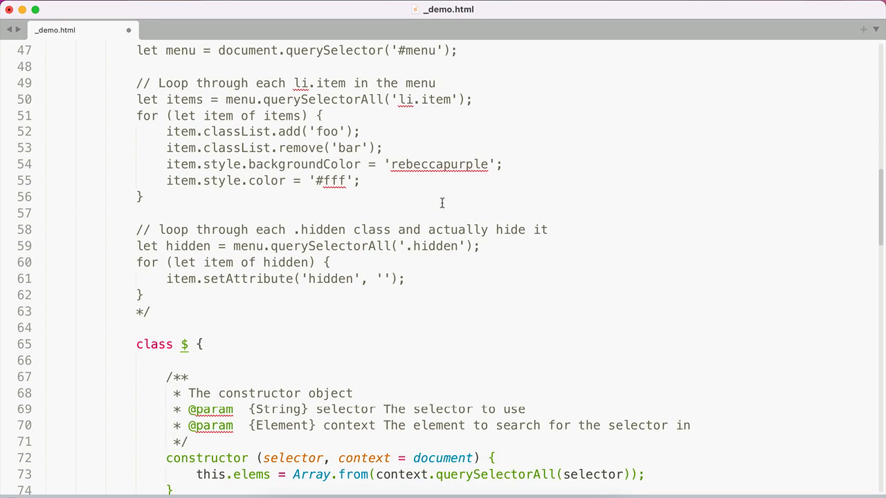
double_click(267, 164)
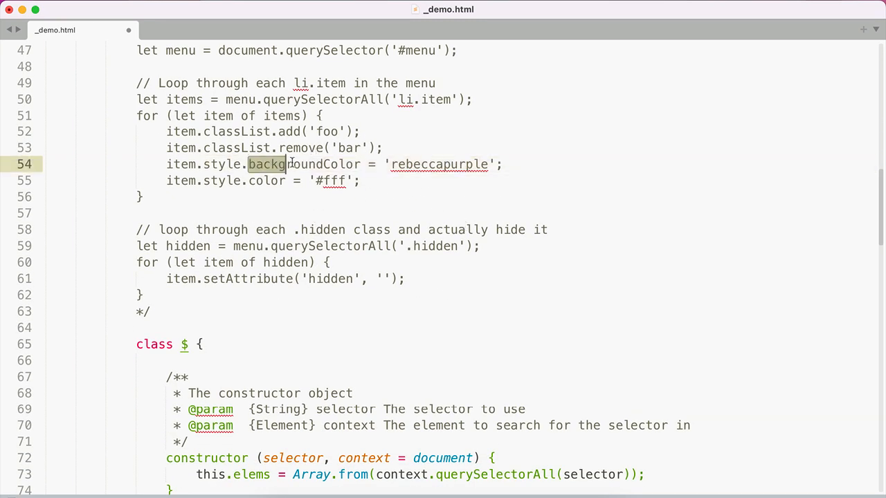
double_click(305, 164)
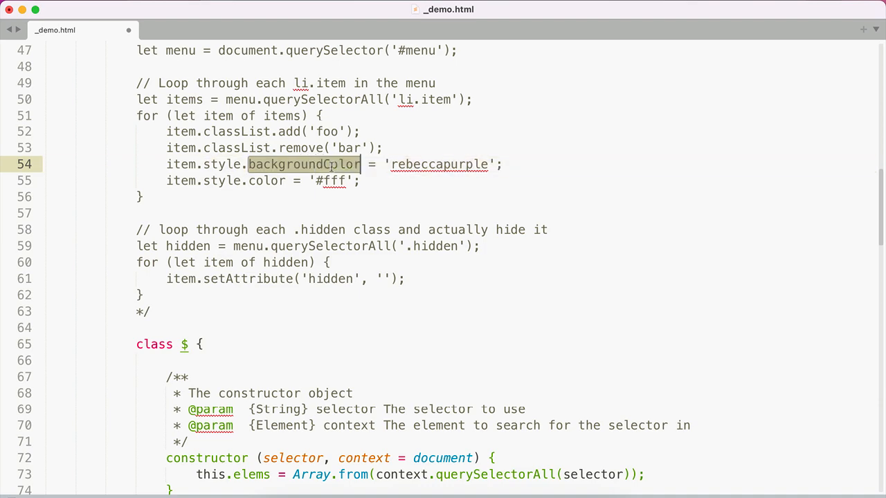
scroll(down, 3)
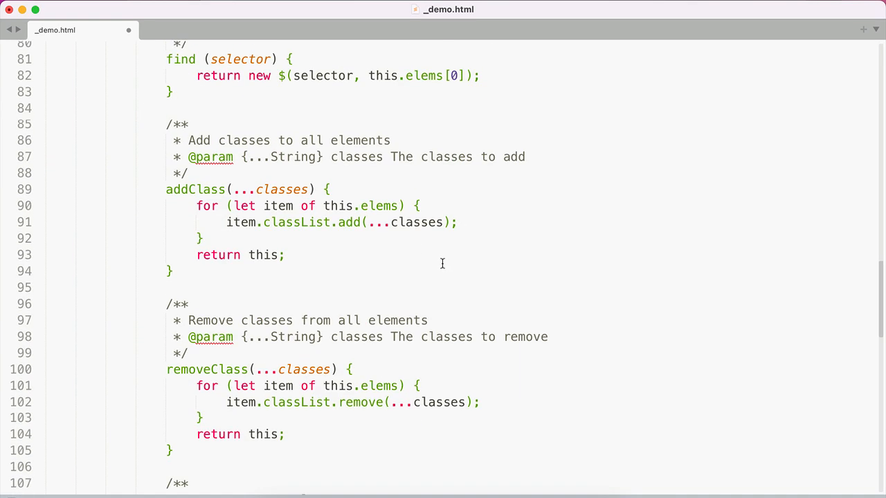
mouse_move(440, 247)
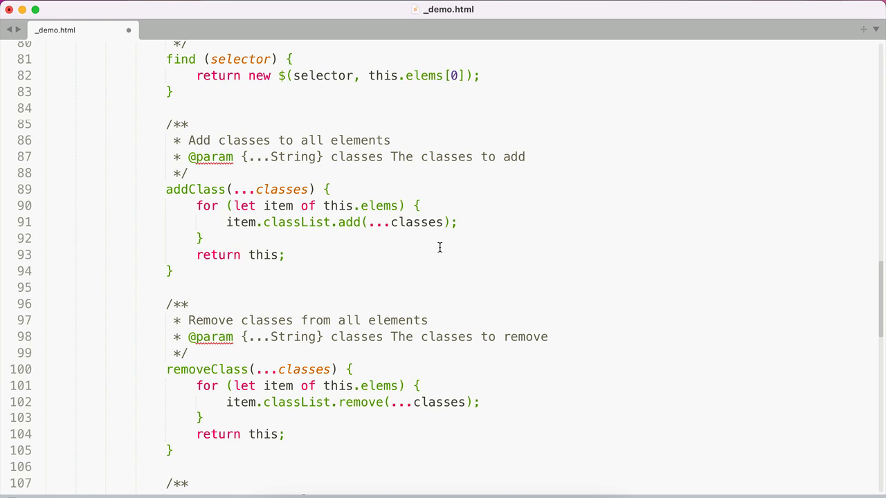
Insert let parts = prop.split('-'); above the item.style[] assignment in css().
scroll(down, 3)
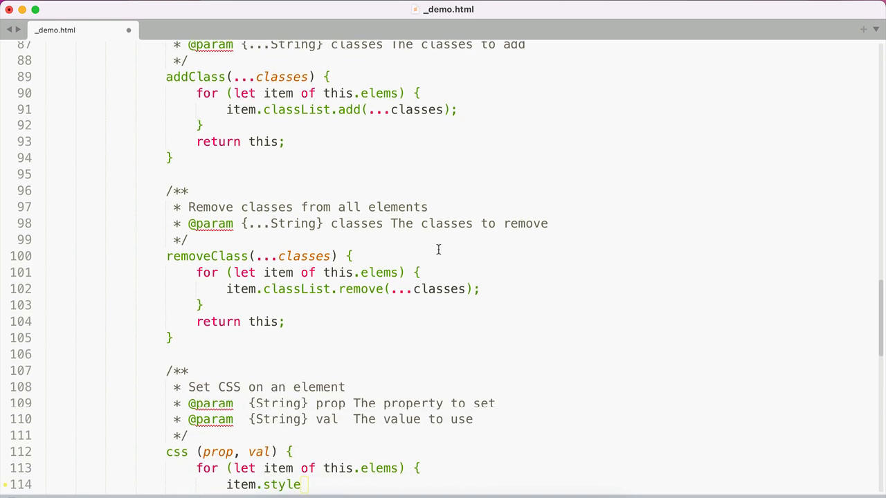
scroll(down, 3)
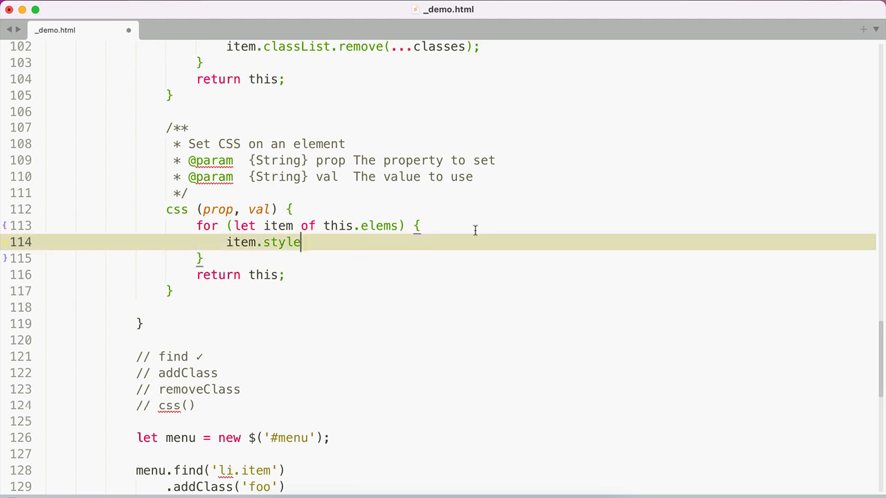
text([])
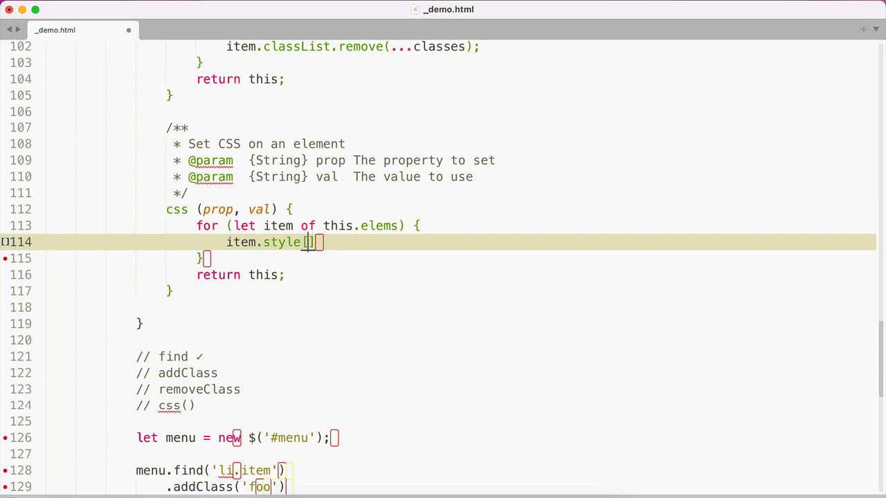
key(Enter)
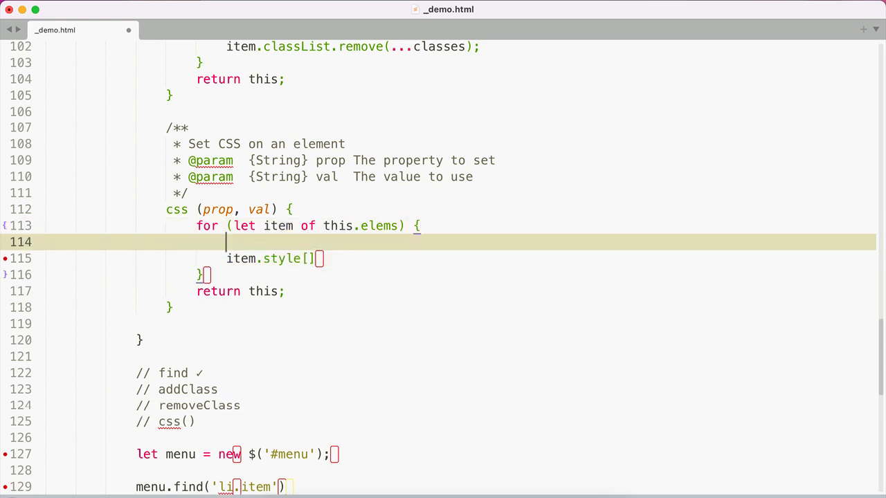
text(let parts =)
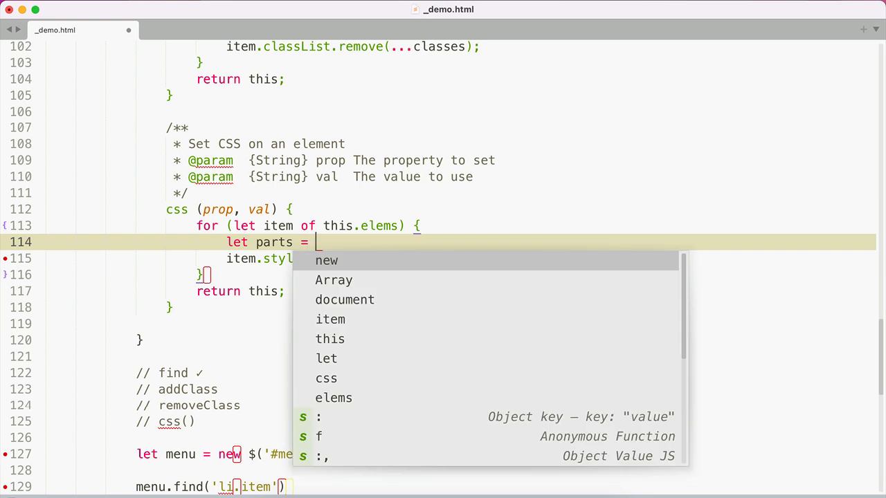
text(prop)
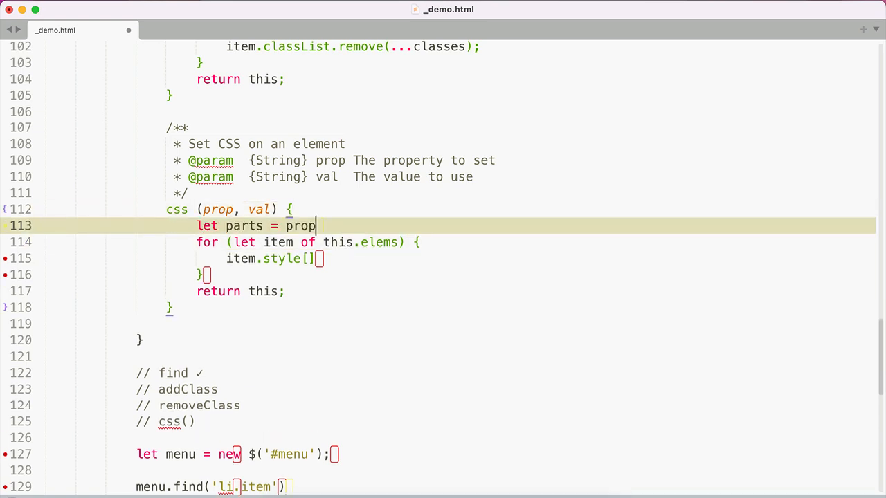
text(.split())
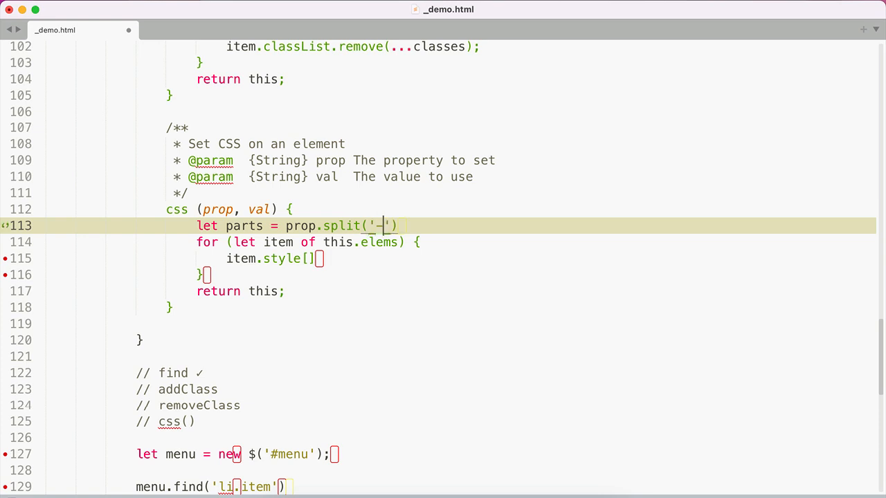
text();)
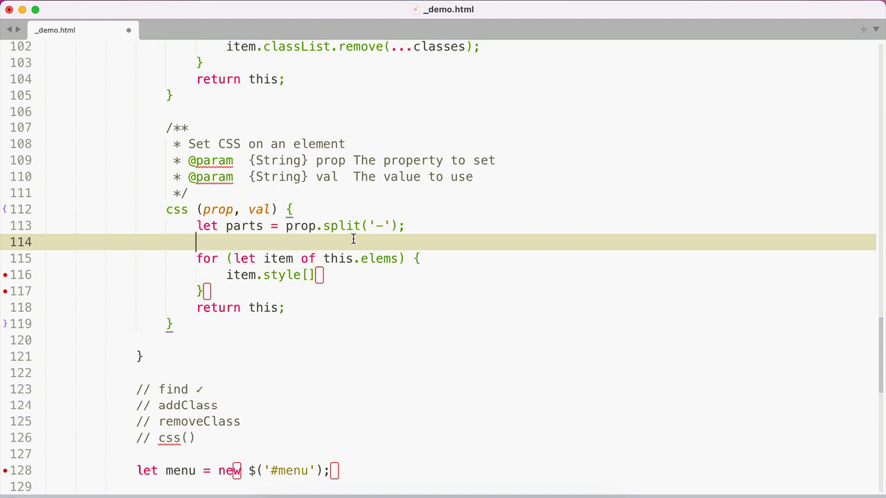
mouse_move(515, 195)
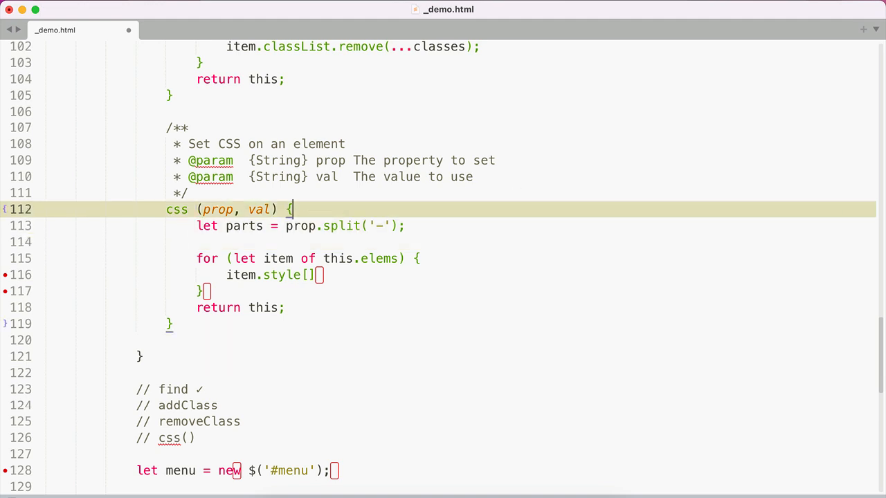
Add the comment '// Convert CSS naming to JavaScript naming' above the split line.
text(// Convert)
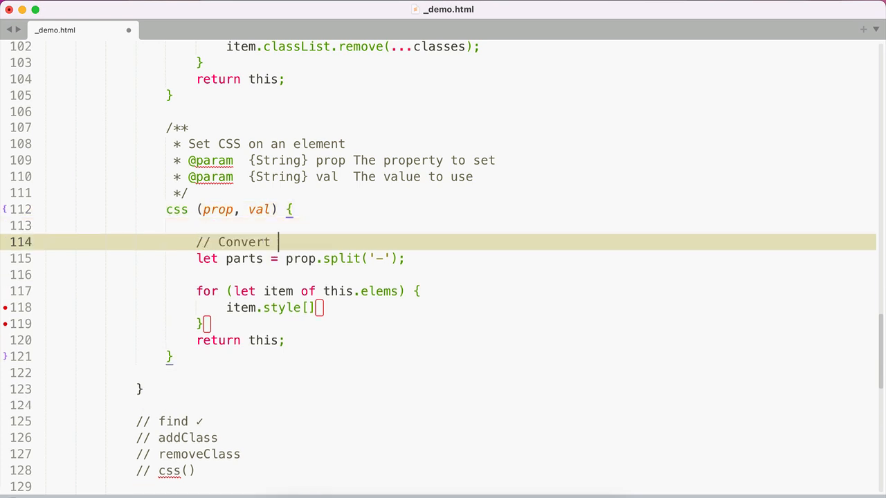
text(CSS naming to Ja)
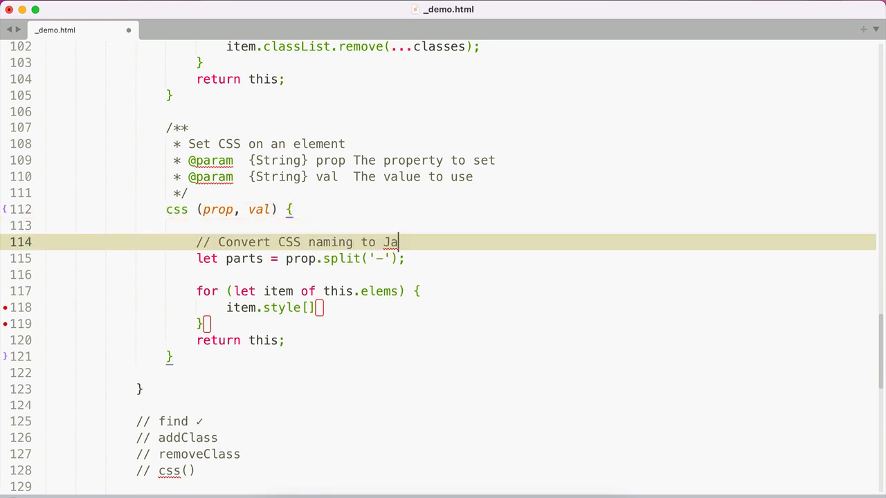
text(vaScript naming)
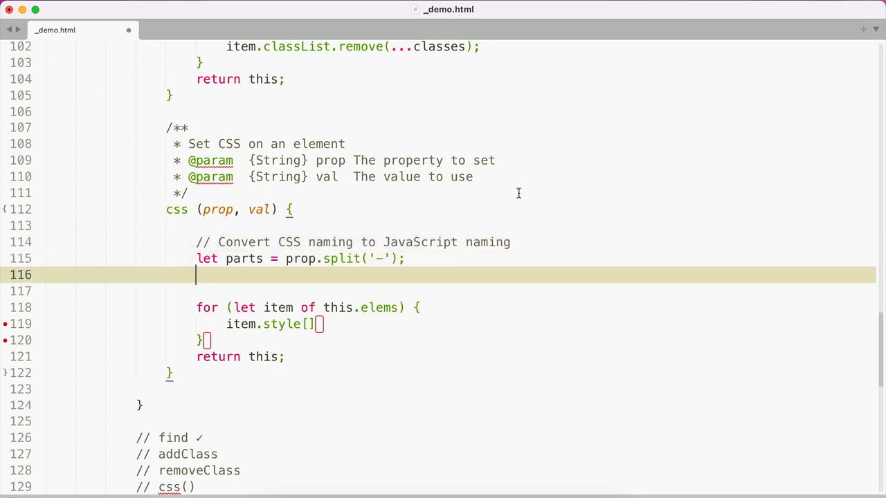
mouse_move(366, 266)
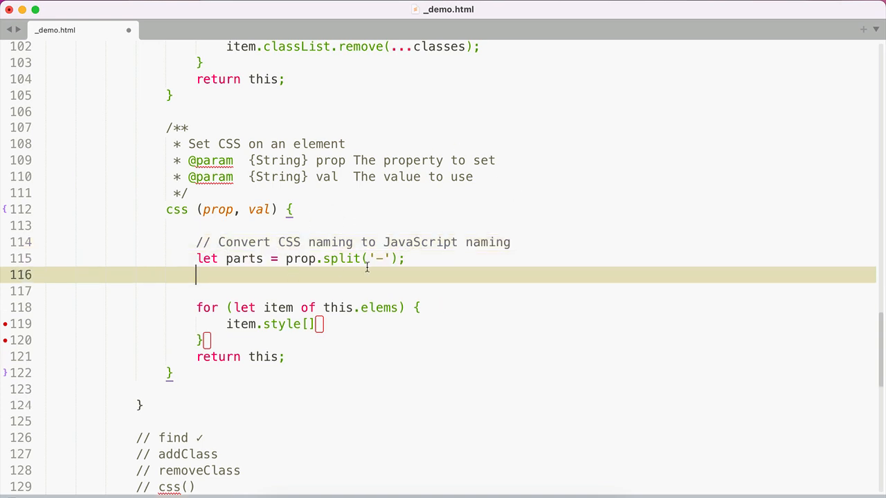
mouse_move(488, 282)
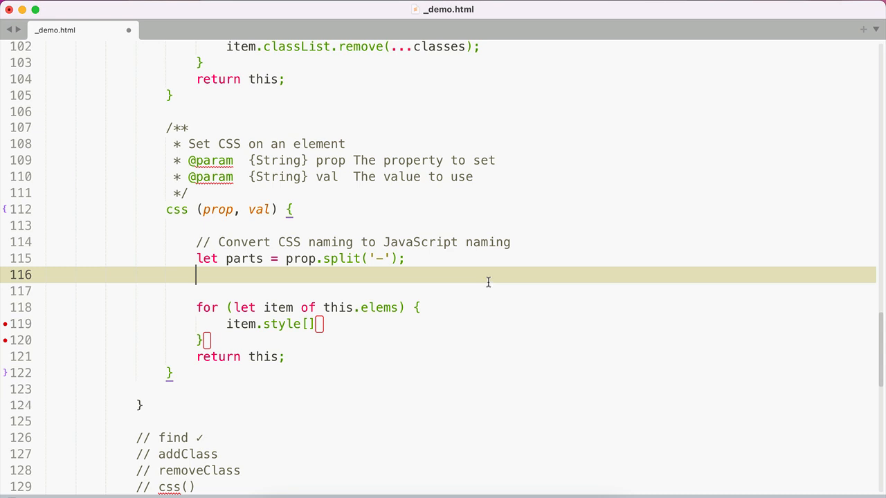
Write prop = parts.map(function (part, index)), returning part unchanged when index === 0.
text(parts.forEach(function)
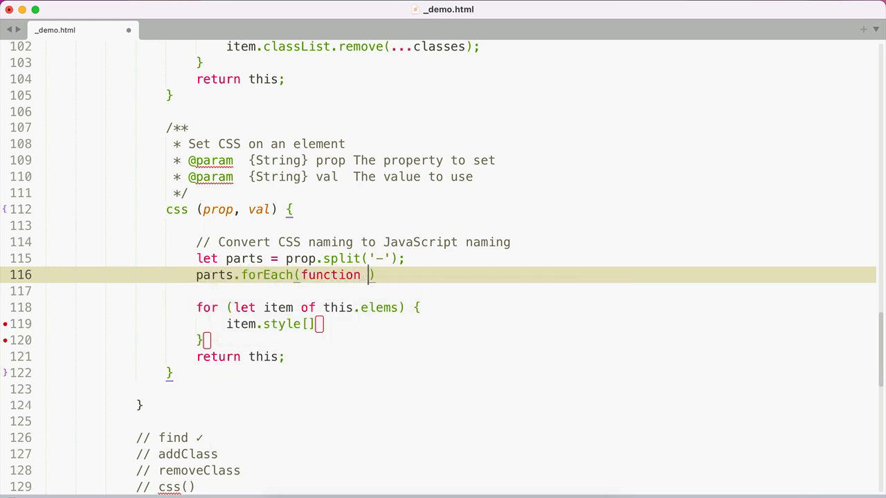
text((part, index)
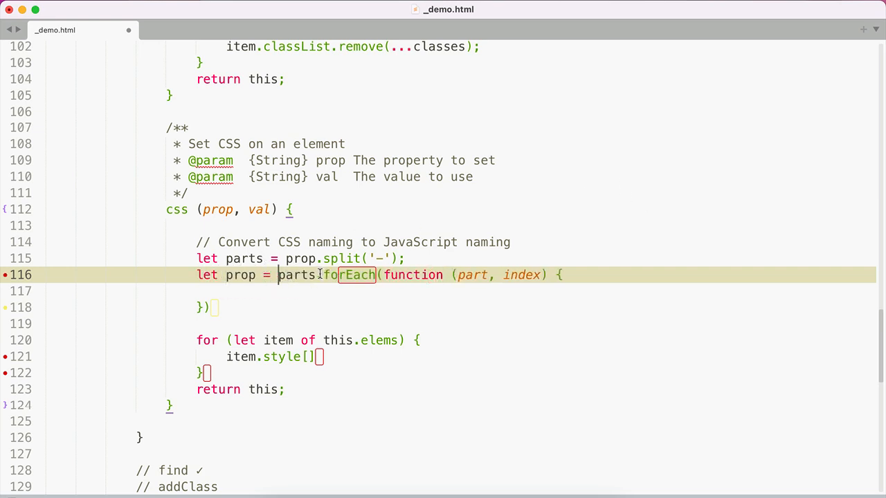
text(map)
click(208, 308)
text(;)
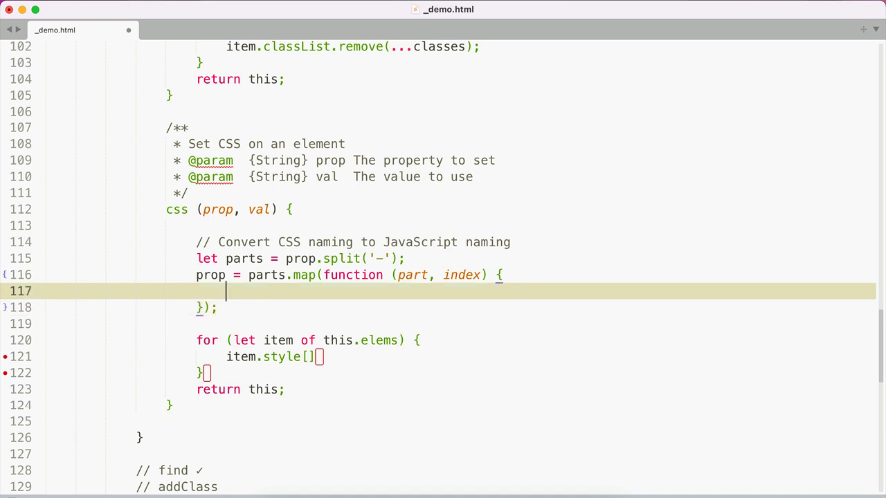
text(if ()
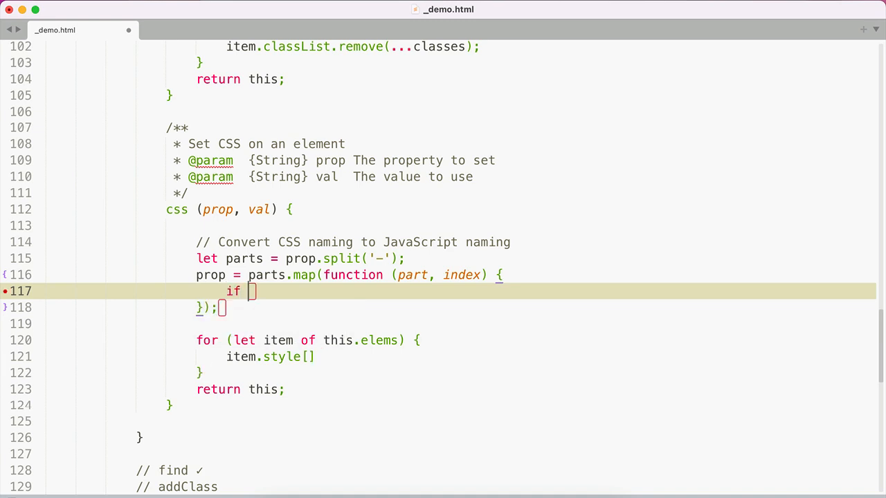
text((index === 0)
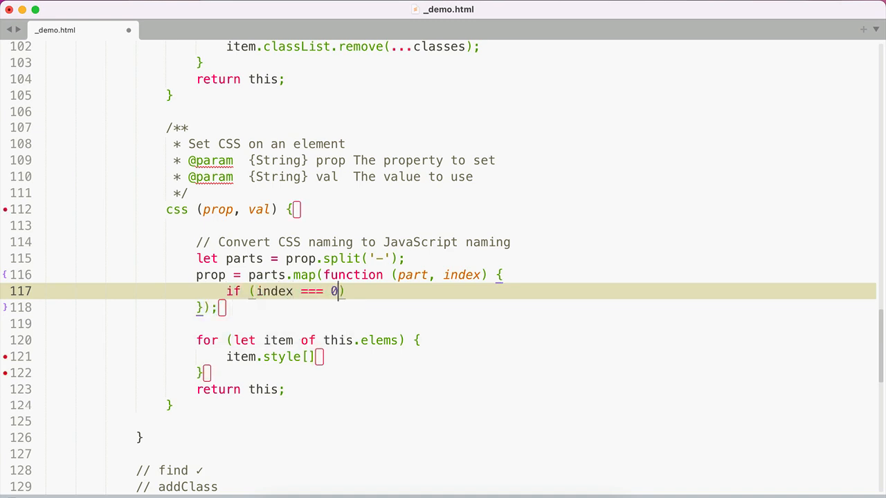
text(return part;)
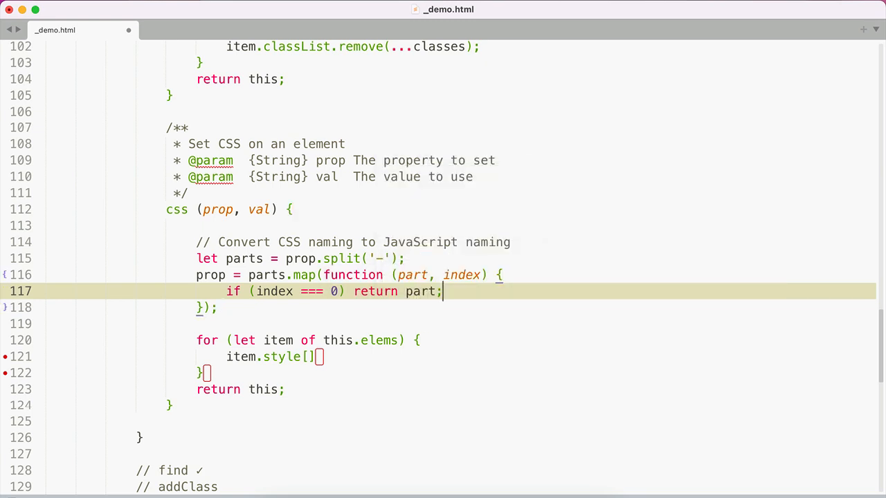
key(Enter)
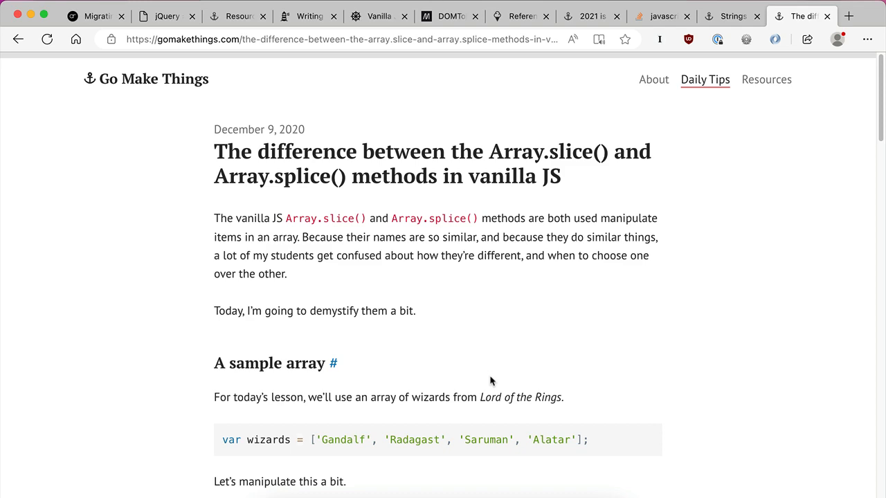
mouse_move(304, 194)
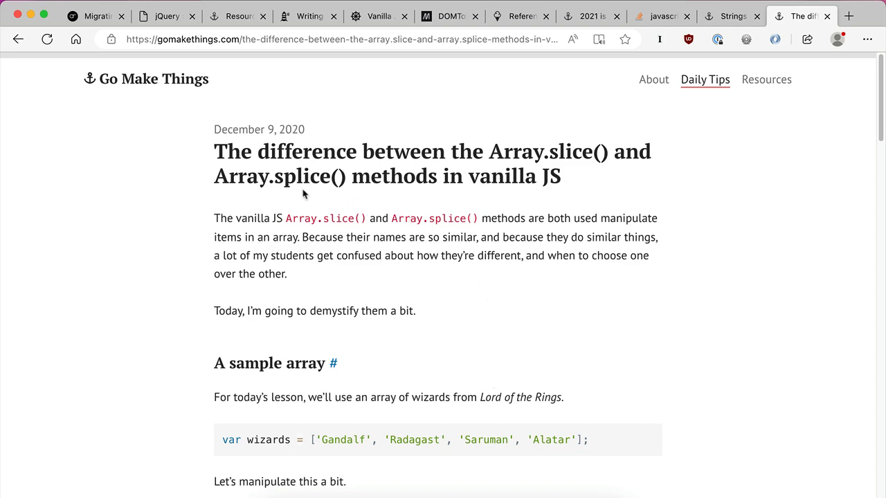
Scroll the Go Make Things slice-versus-splice article down to the splice examples.
scroll(down, 3)
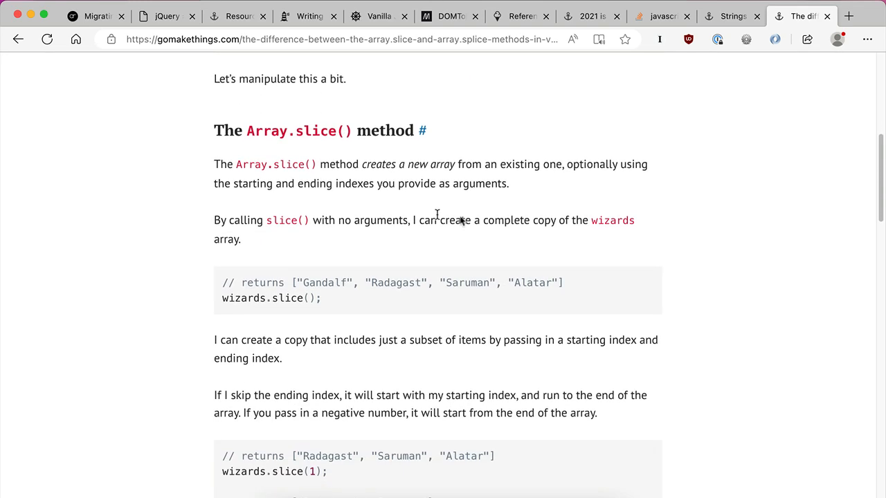
scroll(down, 3)
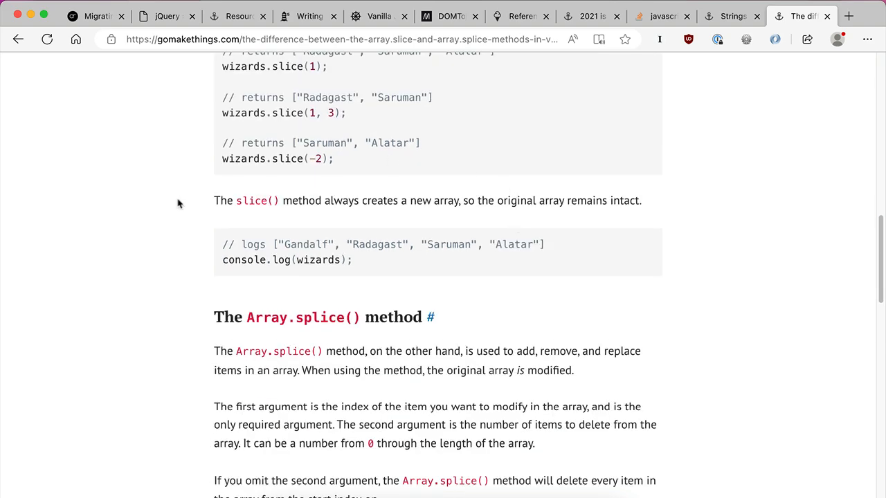
scroll(down, 3)
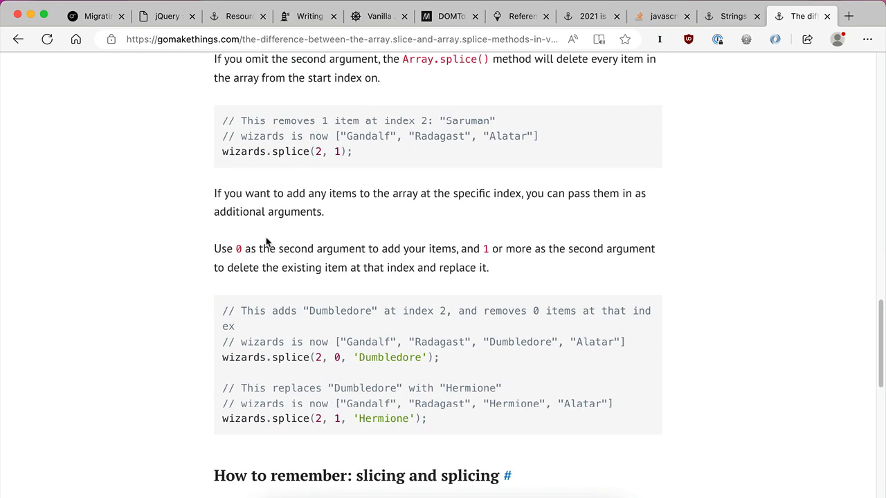
scroll(down, 3)
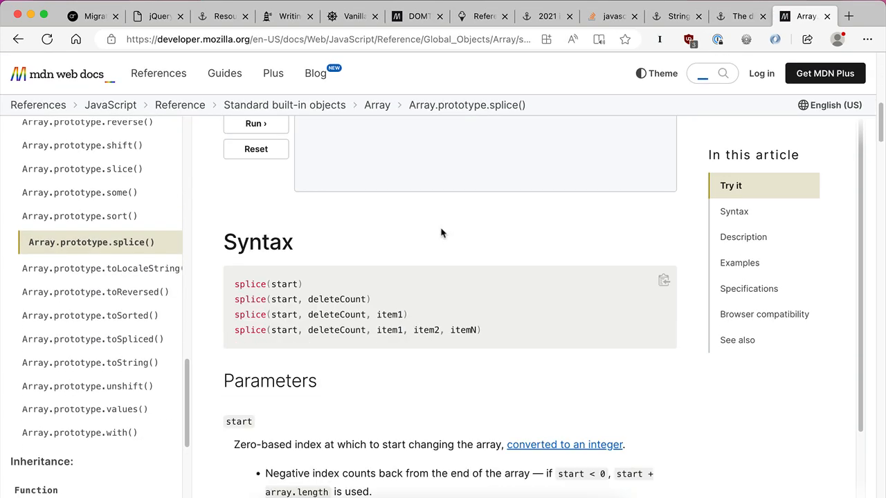
Scroll MDN's Array.prototype.splice() reference through its Syntax and Parameters sections.
scroll(down, 3)
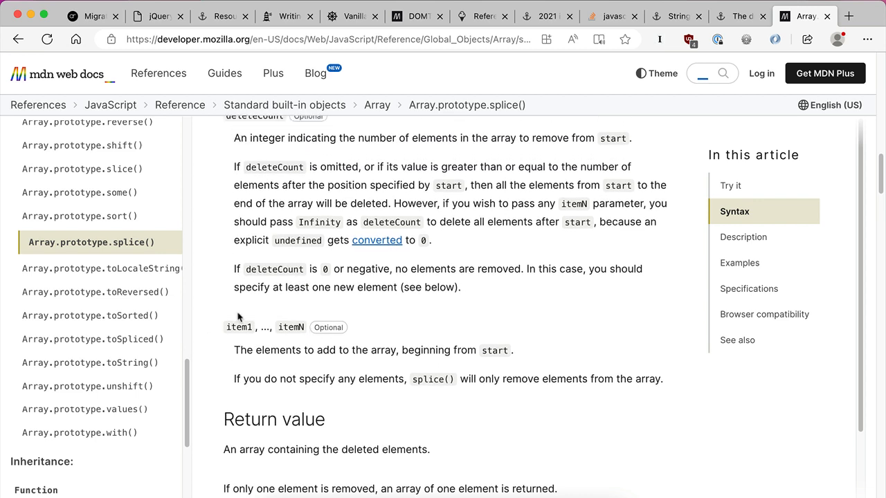
mouse_move(534, 282)
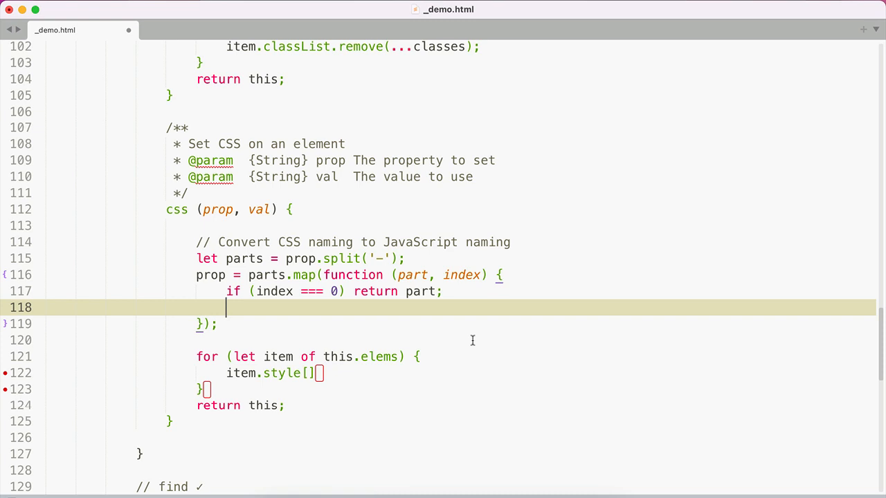
In the map callback, type part.split('').splice(0, 1, ) and begin a let declaration before it.
text(r)
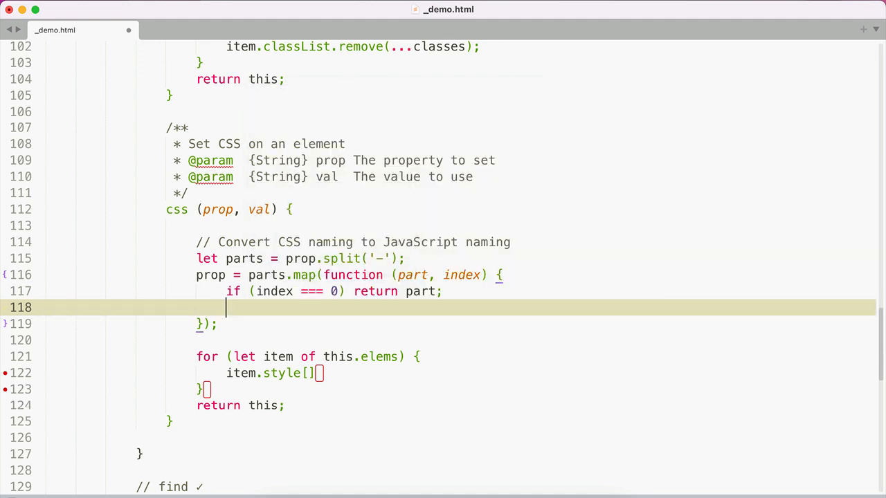
text(part.)
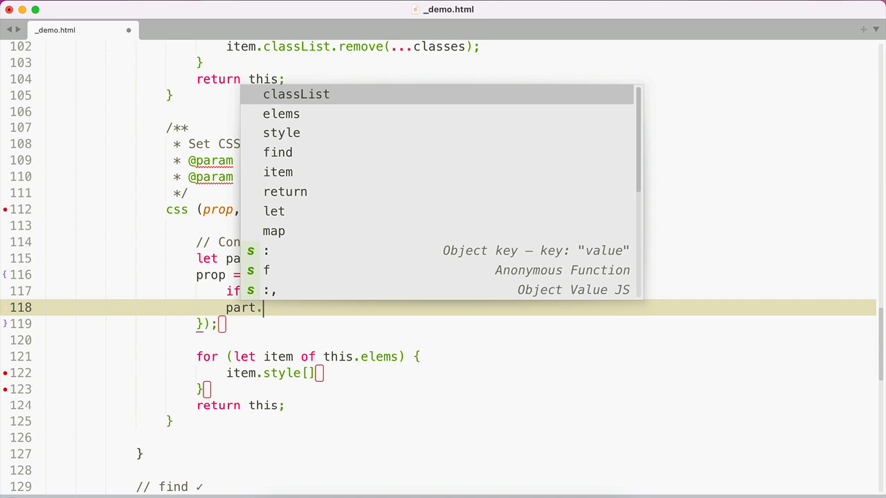
text(split(')
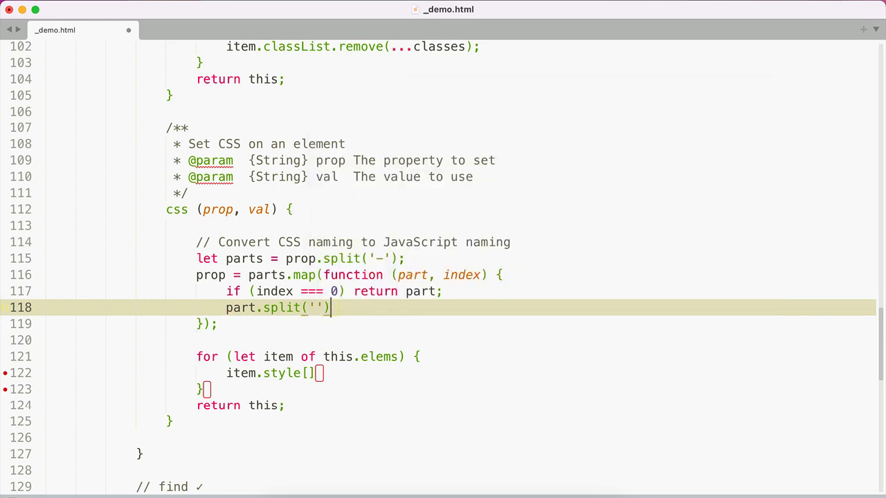
text(.splice(0)
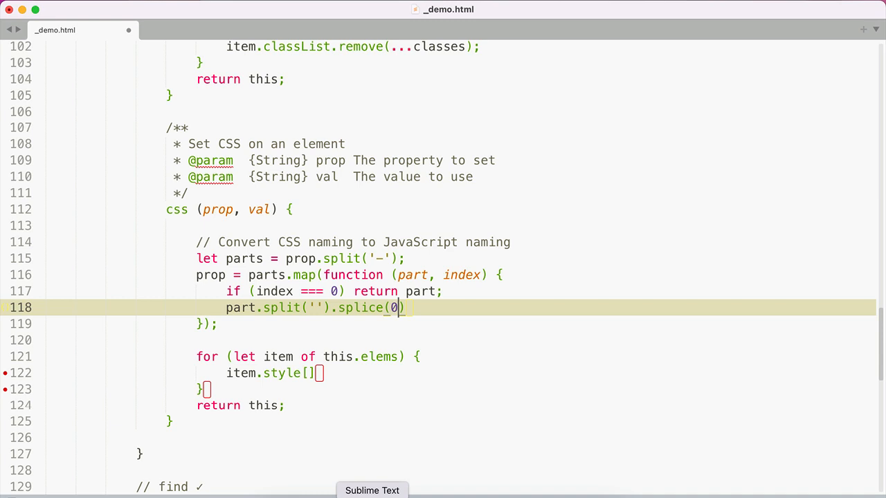
text(, 1)
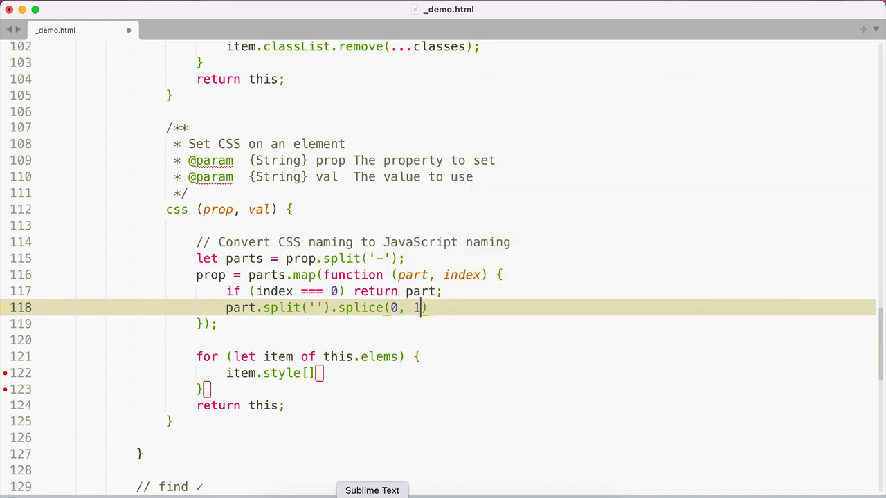
text(,)
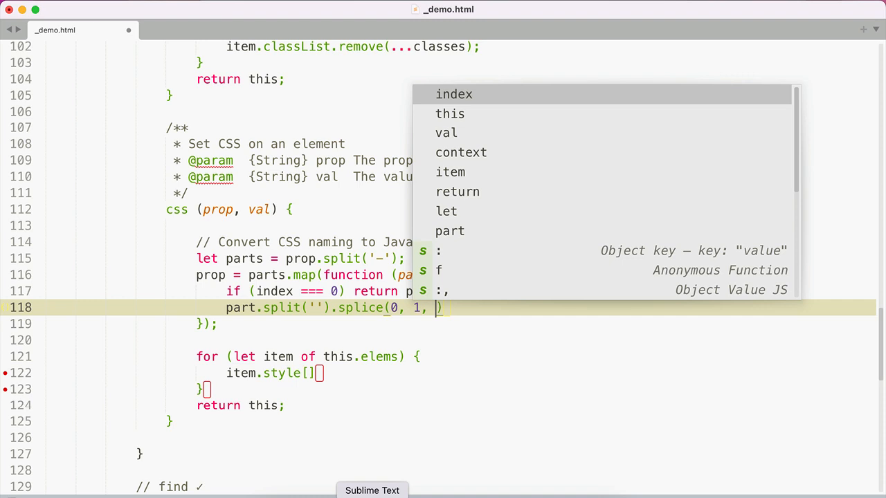
mouse_move(362, 435)
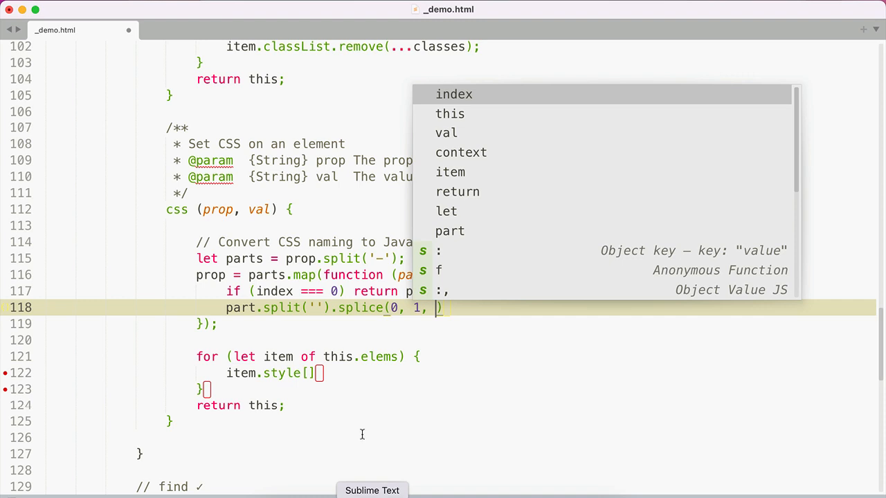
mouse_move(324, 320)
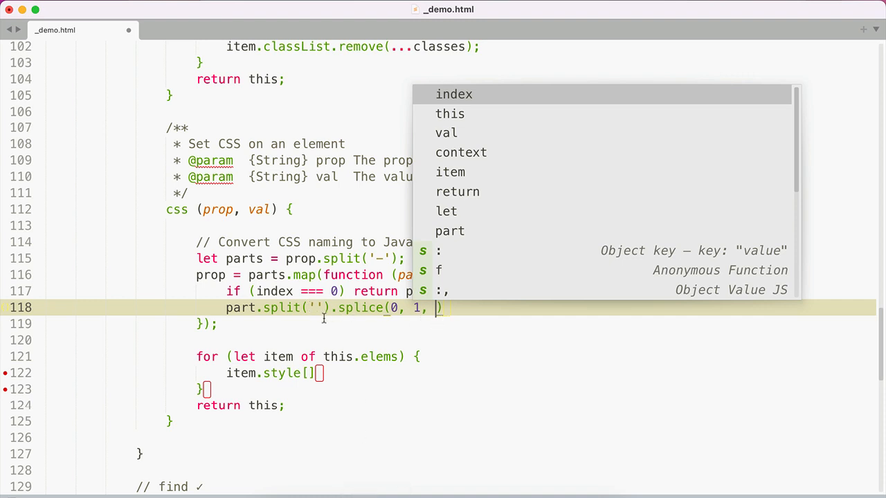
text(let)
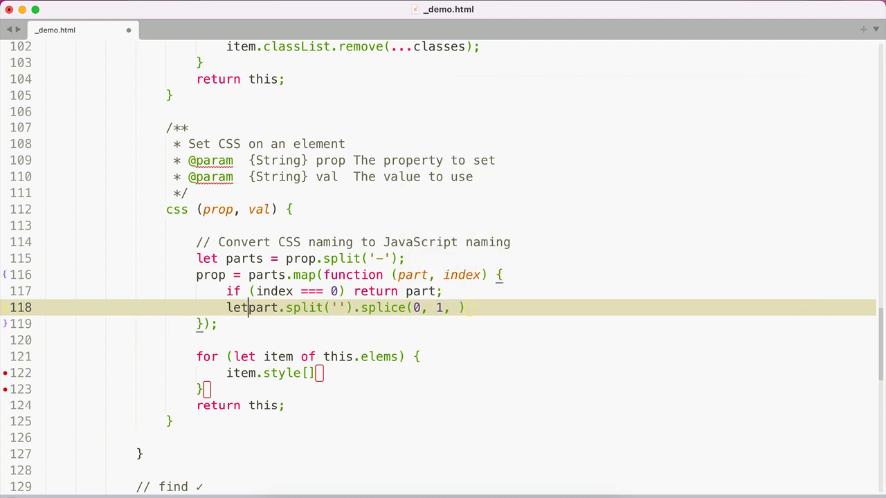
Finish the callback: let arr = part.split(''), splice in arr[0].toUpperCase(), return arr.join('').
text(arr =)
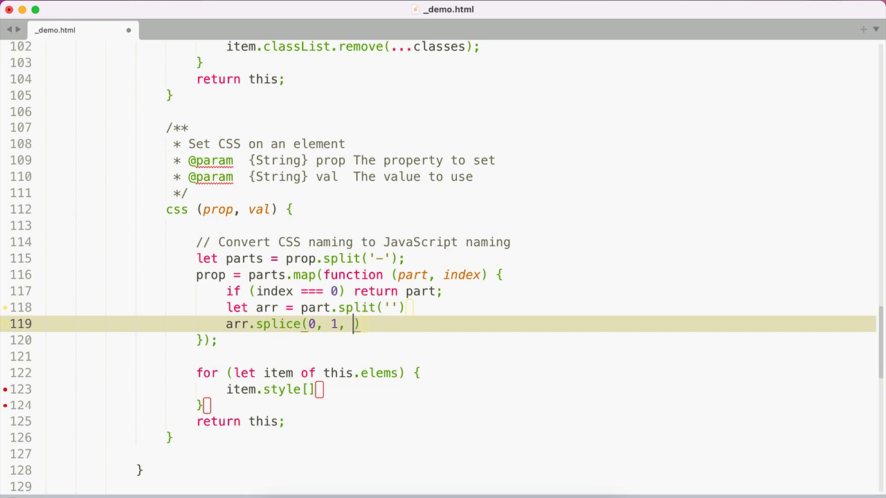
text(arr[0].toUpperCase()
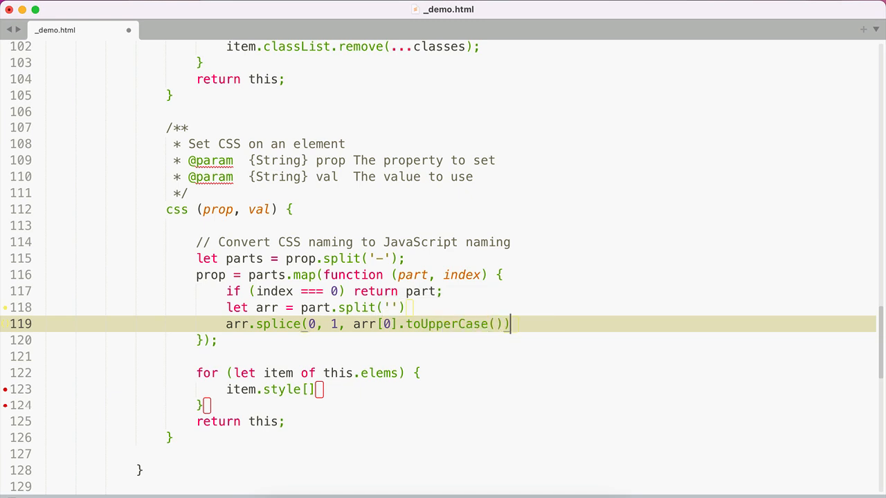
text(retur)
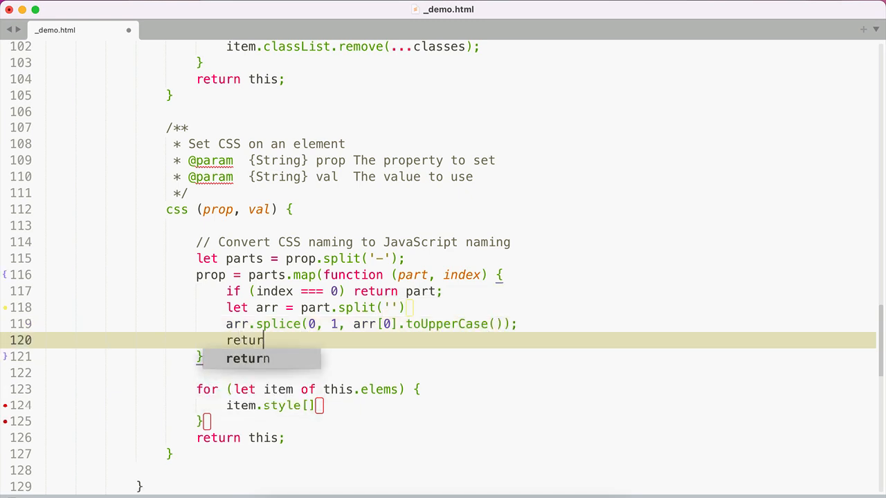
text(n arr.join('');)
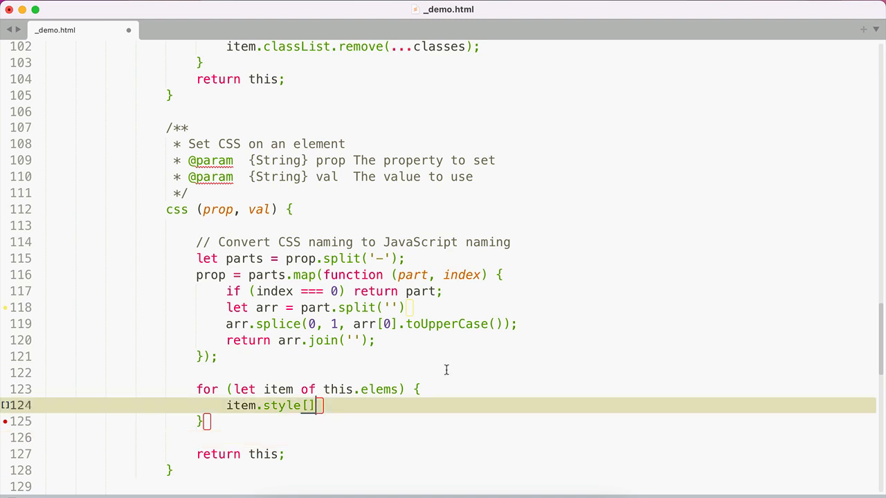
Set item.style[prop] = val in the loop and check the demo page's console.
text(prop)
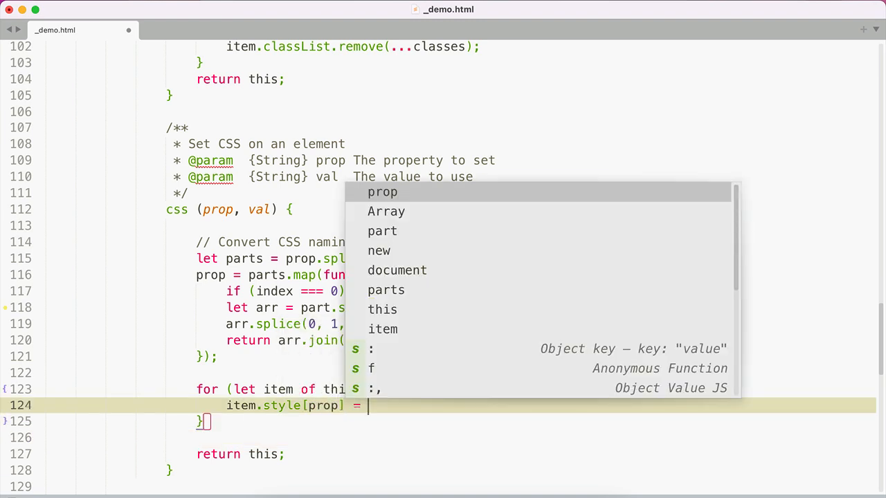
text(val;)
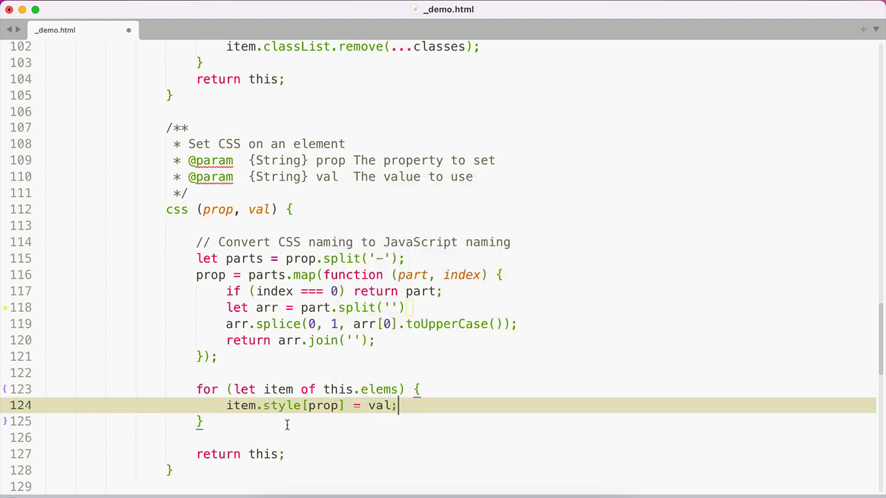
scroll(down, 3)
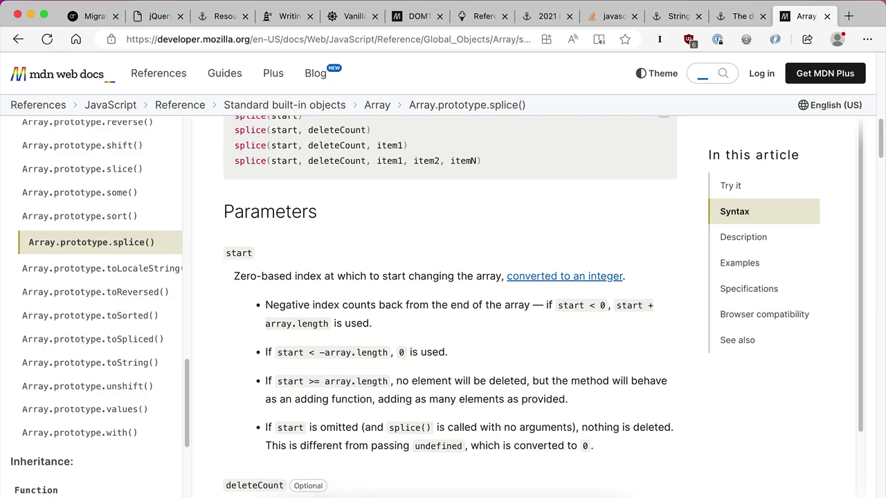
click(160, 16)
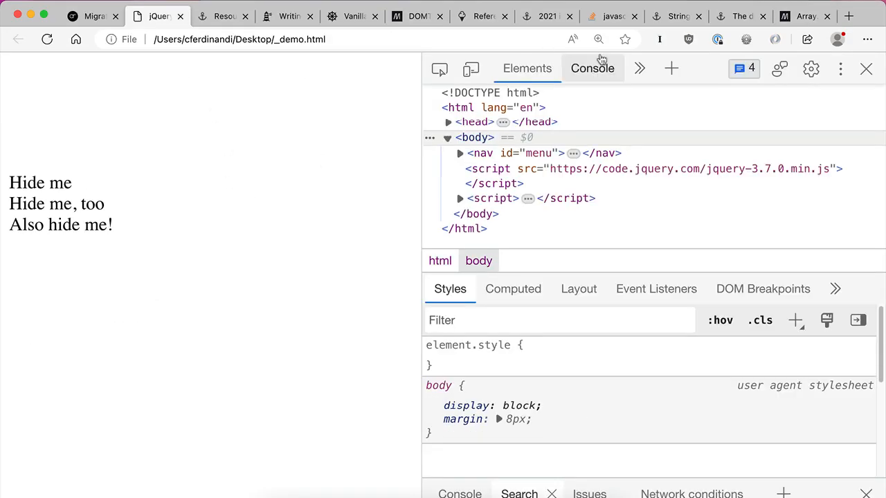
click(592, 67)
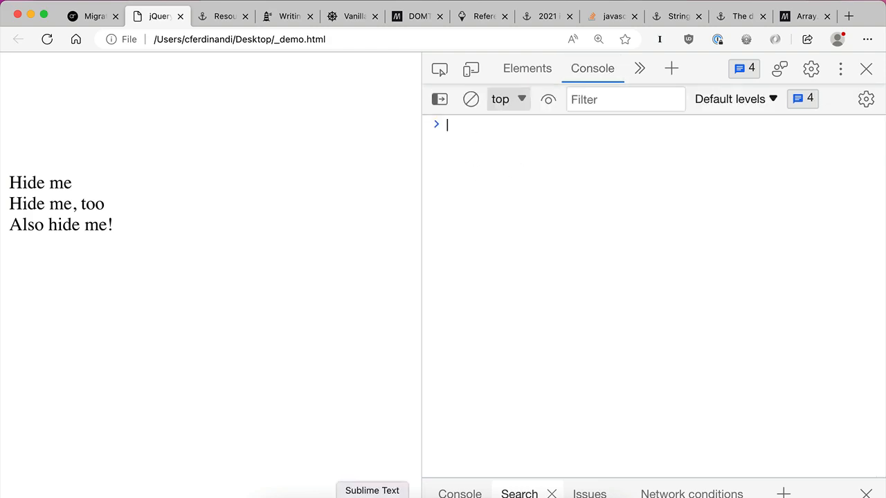
click(372, 491)
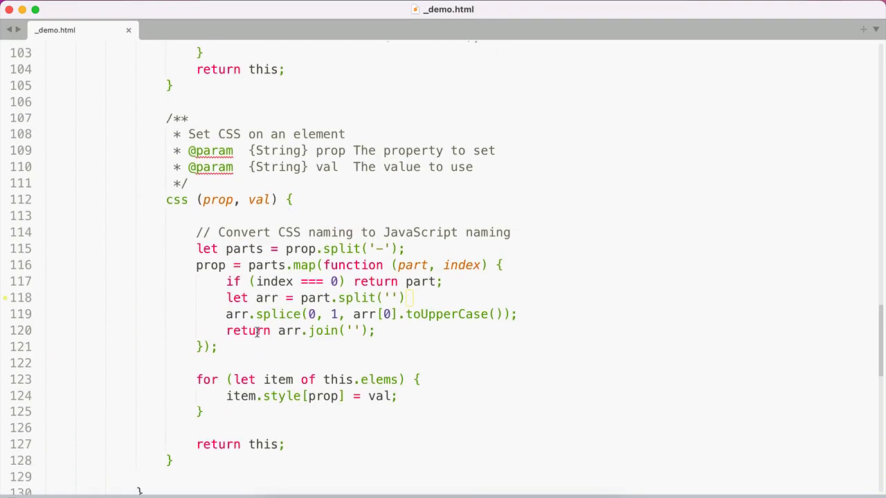
Add console.log(prop) after the map and append .join('') to parts.map().
text(consol)
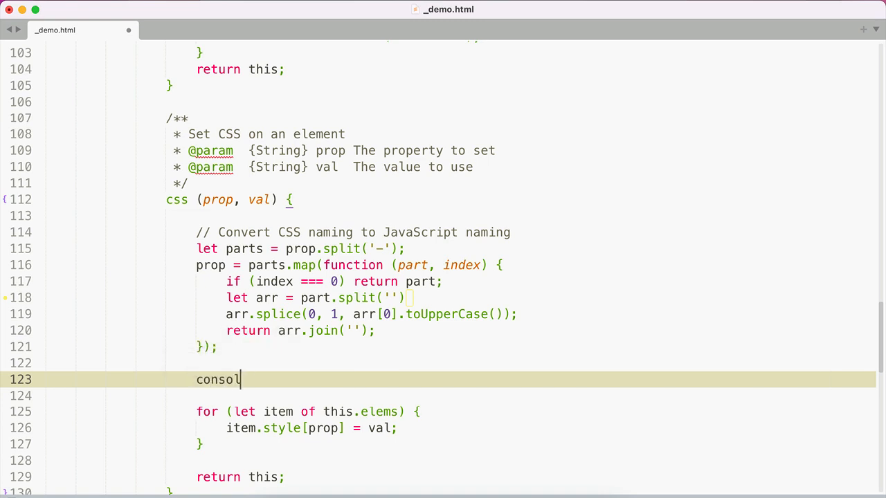
text(e.log(prop);)
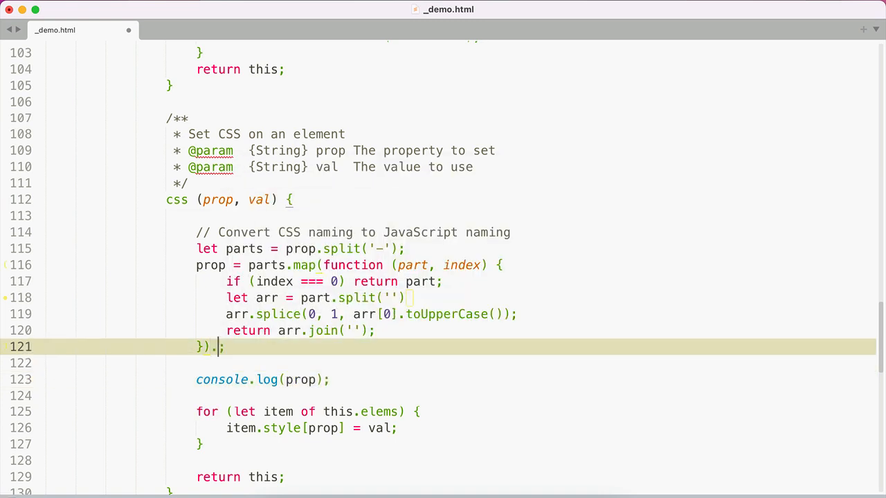
text(join(''))
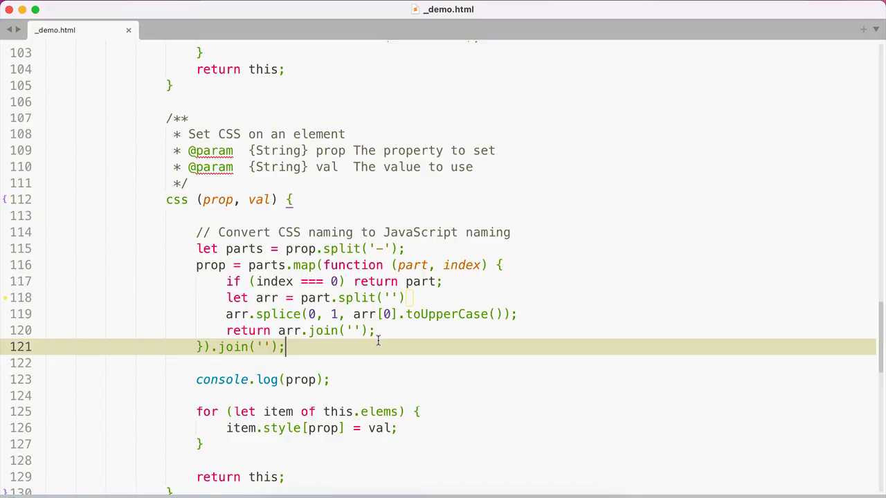
mouse_move(300, 265)
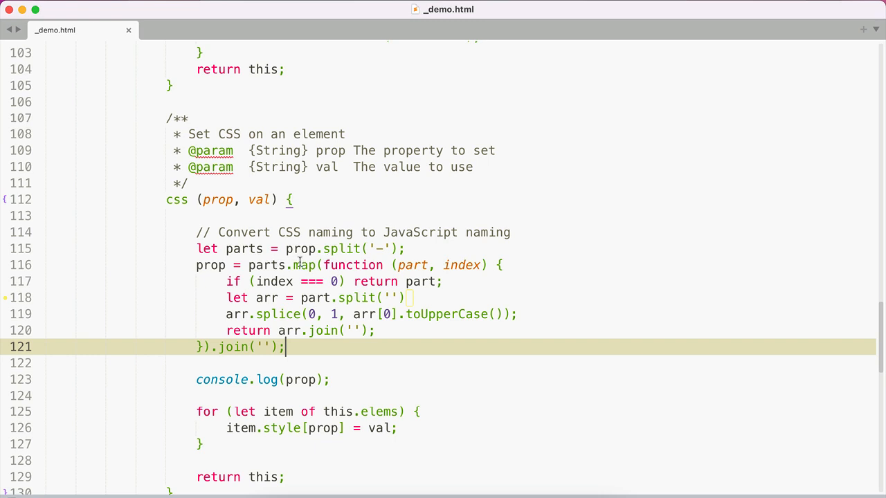
mouse_move(309, 265)
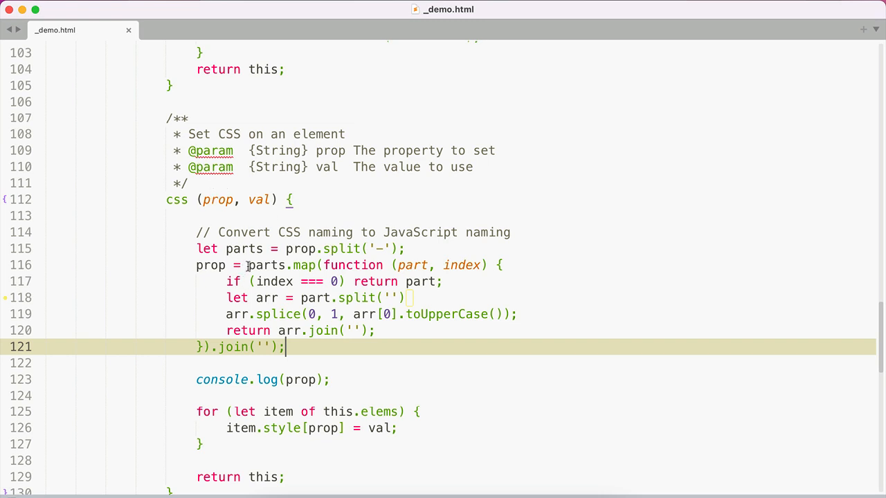
mouse_move(302, 265)
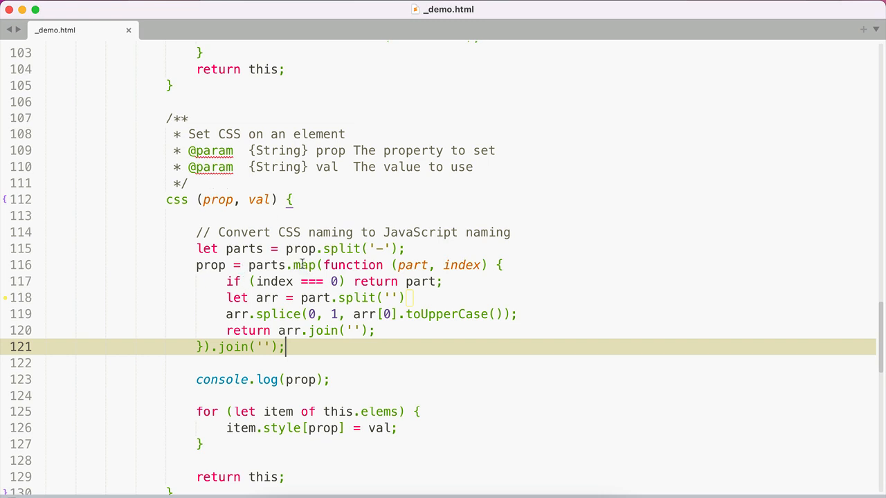
mouse_move(308, 248)
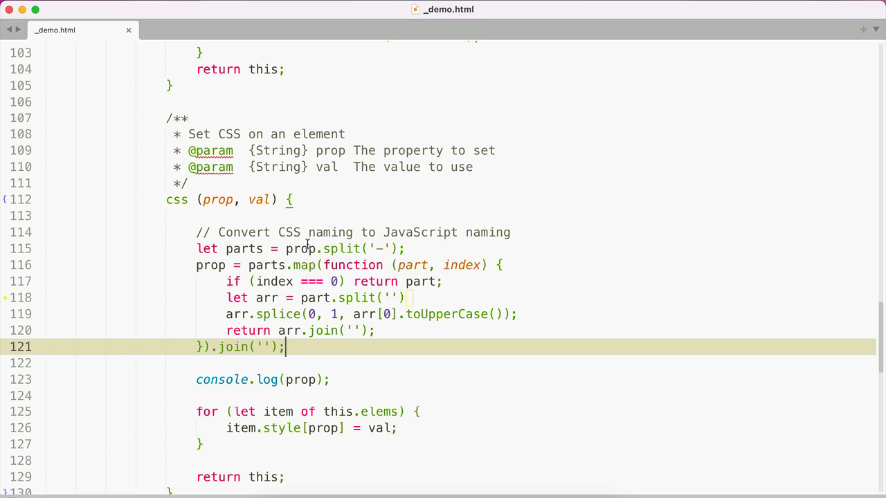
mouse_move(368, 282)
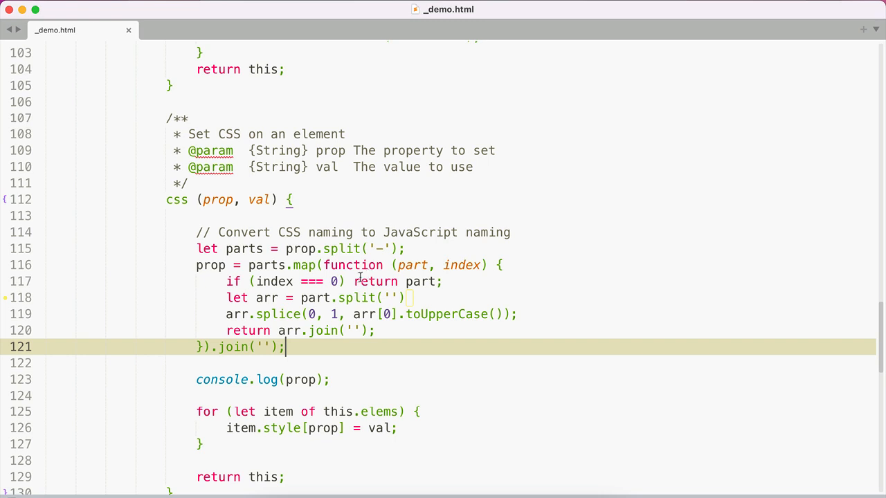
mouse_move(240, 298)
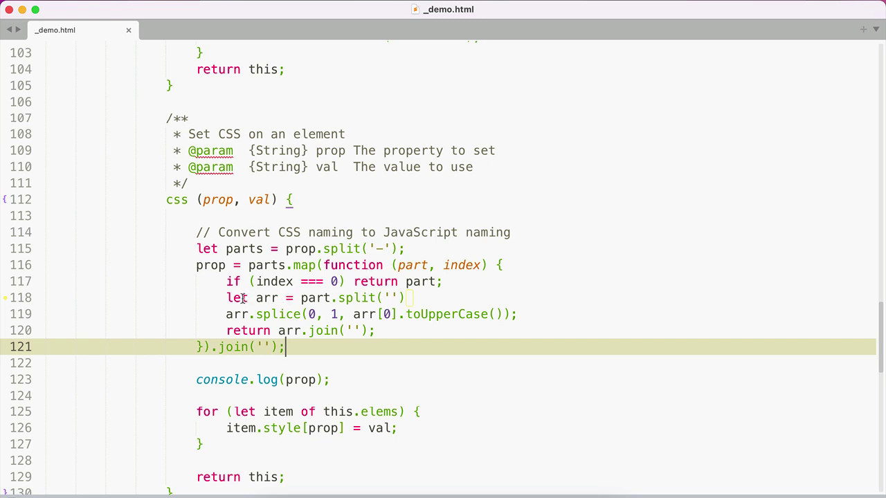
mouse_move(329, 314)
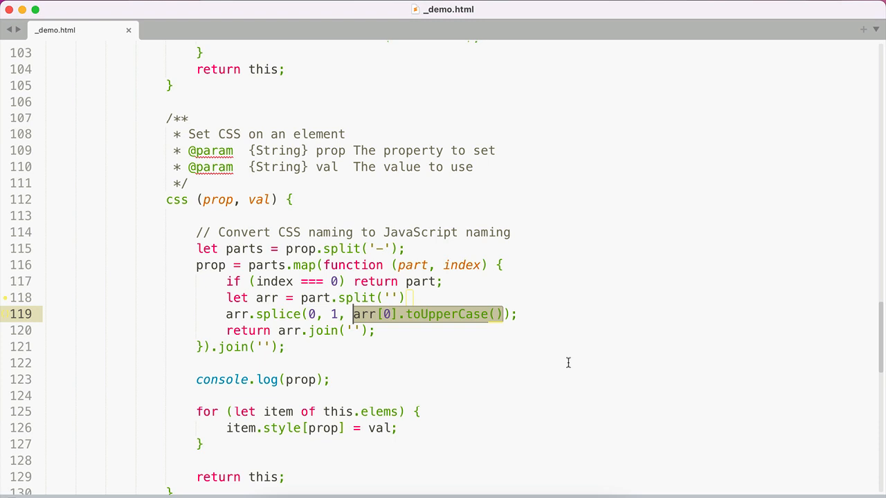
mouse_move(313, 336)
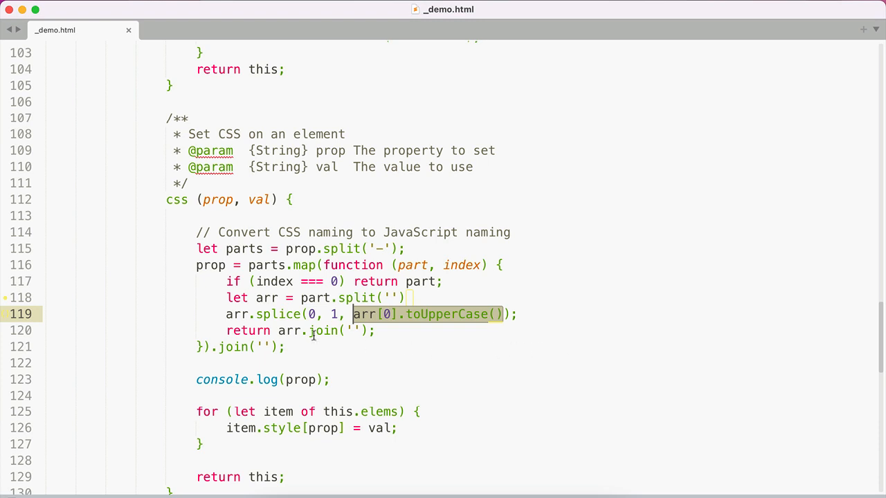
mouse_move(225, 331)
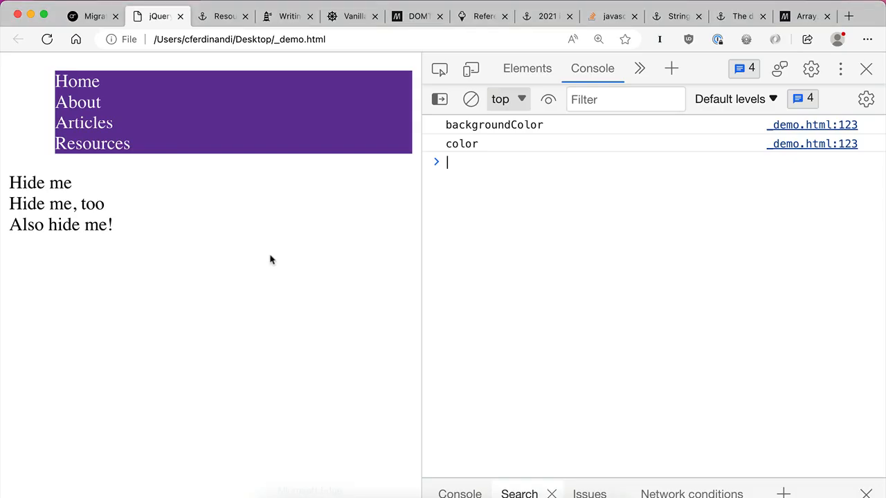
Clear the Edge console logs and switch back to Sublime Text.
click(470, 99)
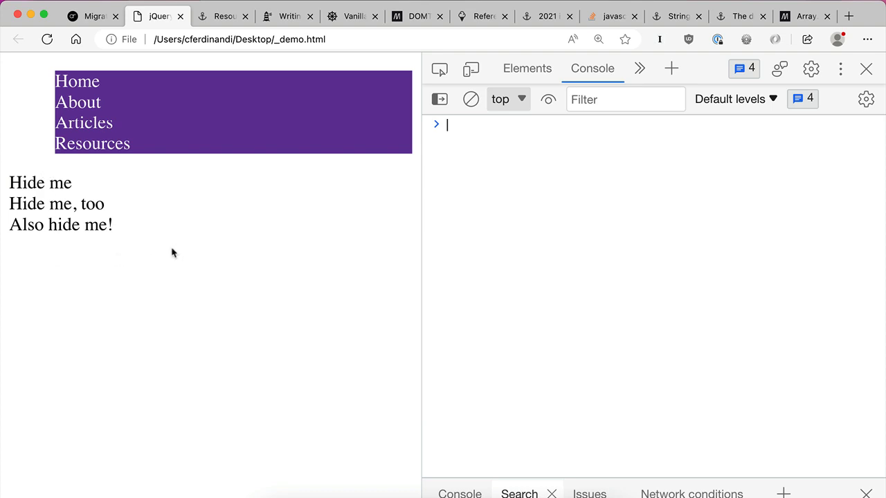
click(848, 13)
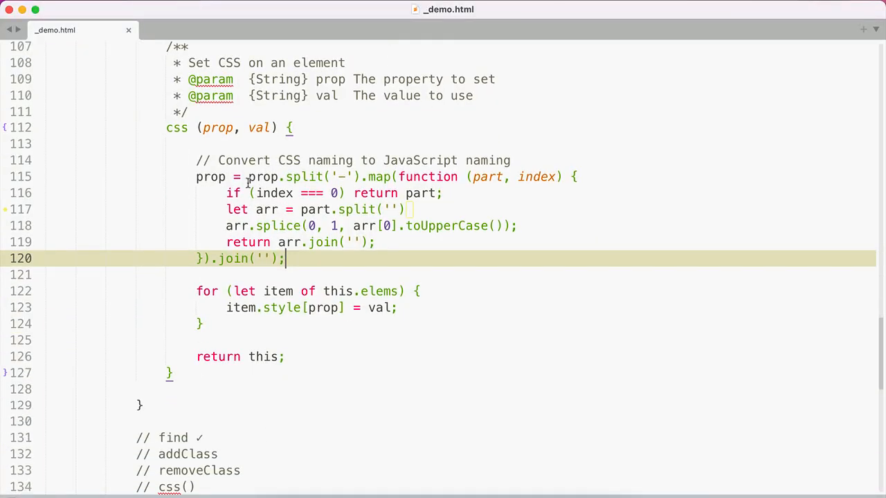
Add an attr() to-do note and make the hidden-items line call .attr('display', 'none').
scroll(down, 3)
text(// a)
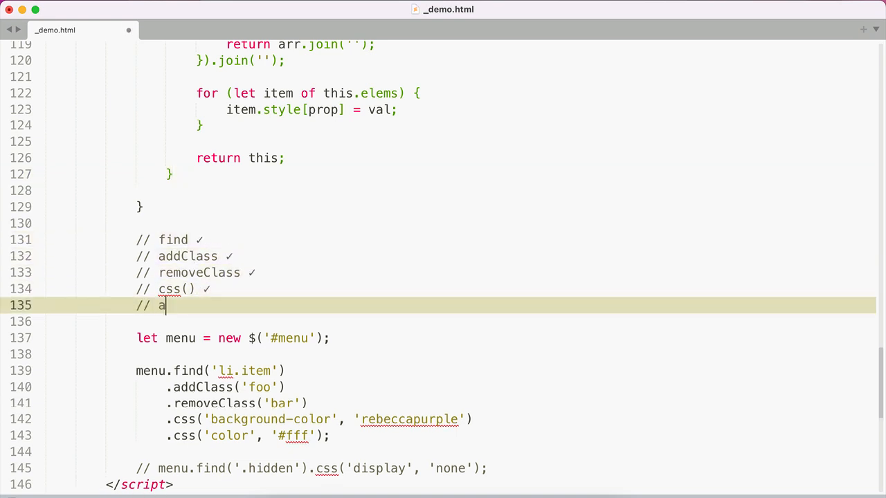
text(ttr())
click(312, 468)
text(attr)
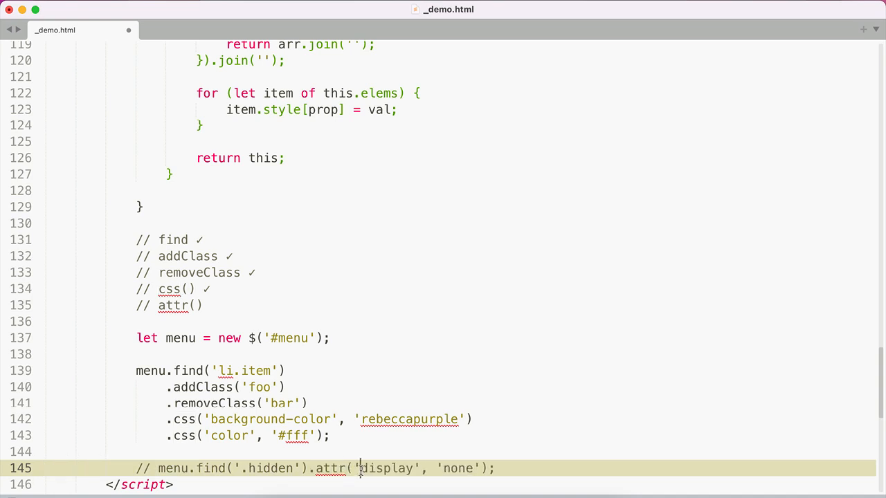
text(hidden)
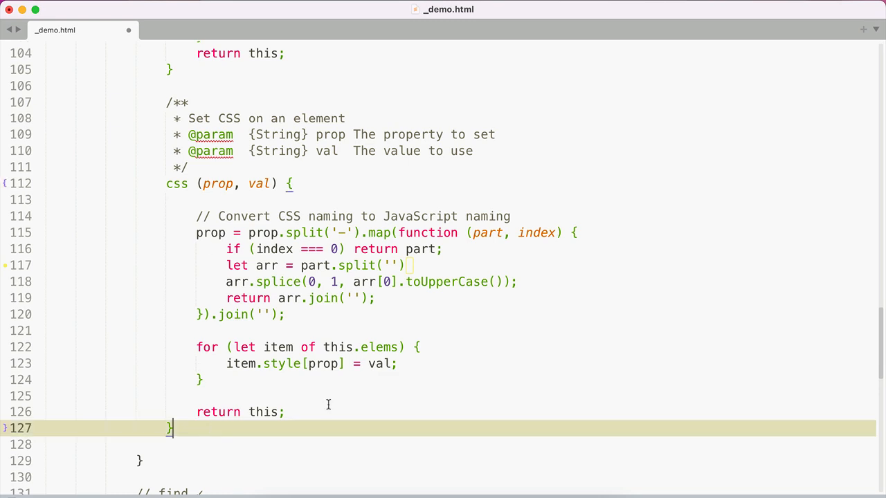
Create the attr method with a 'Set an attribute on elements' doc comment.
text(attr ()
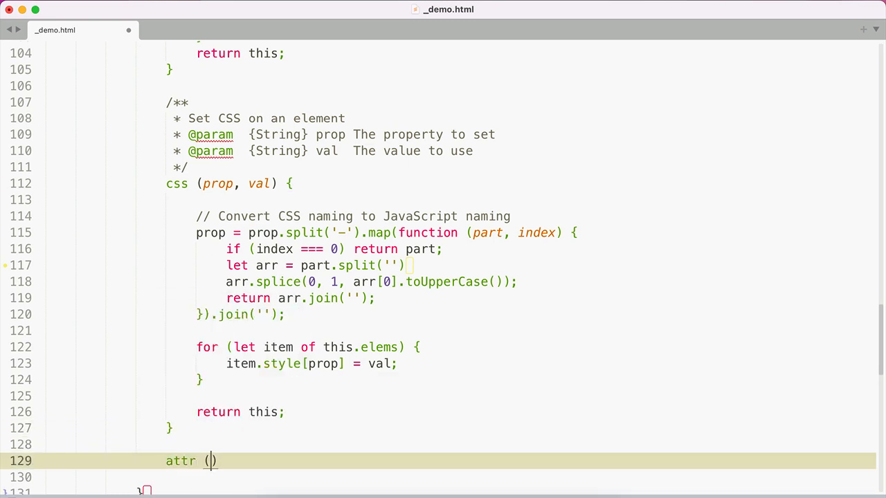
text(prop, val)
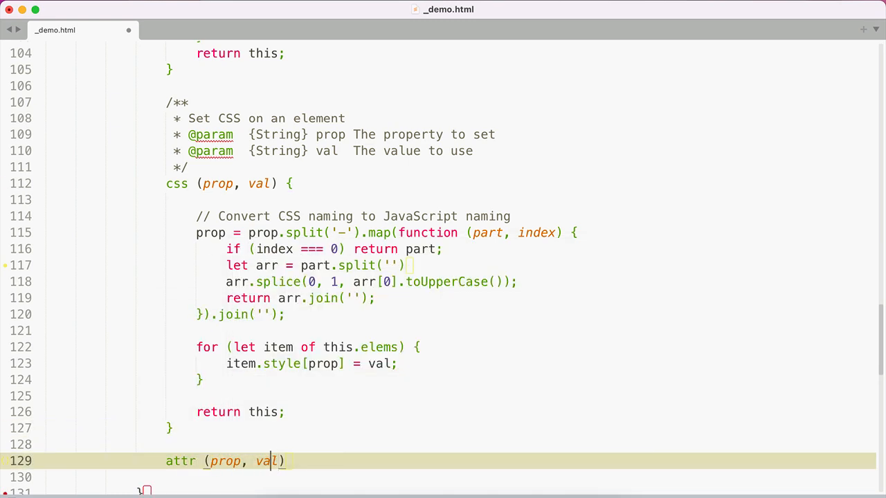
text(att)
text(/)
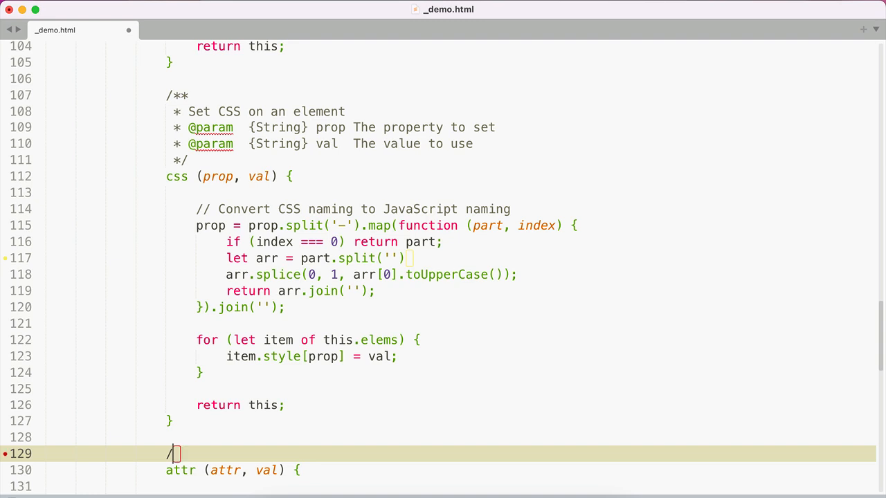
text(**)
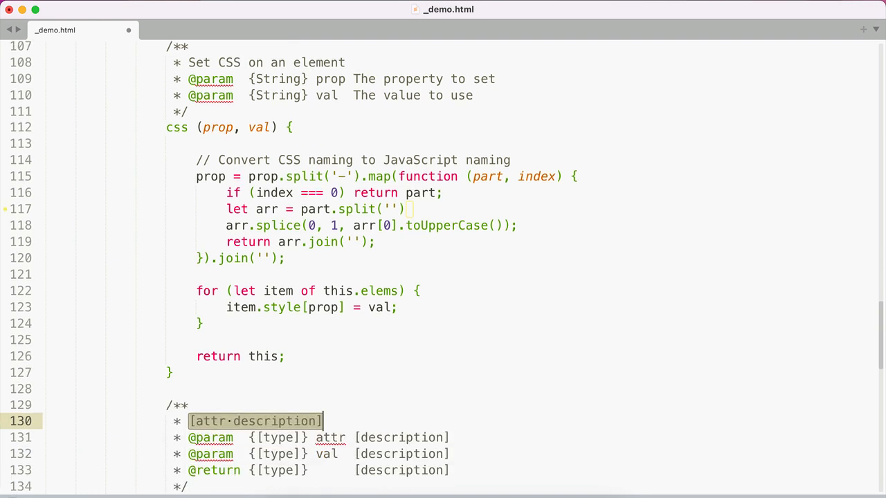
text(Set an at)
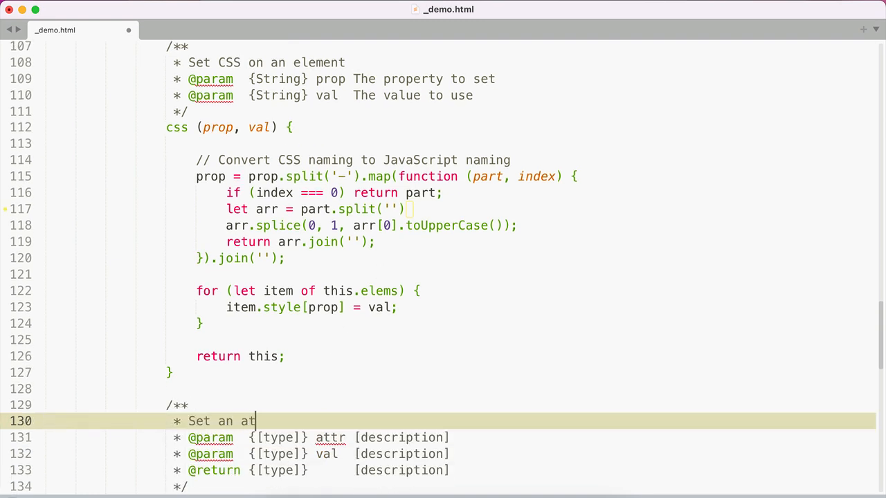
text(tribute on elements)
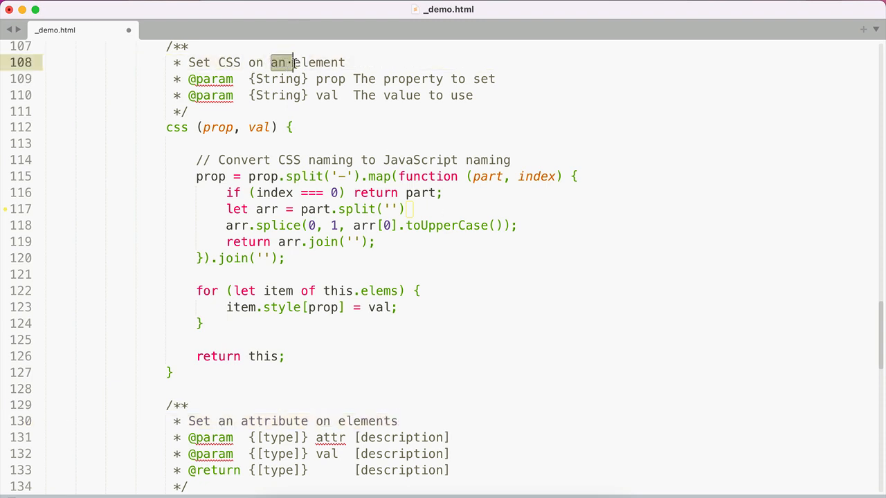
Document the String attribute param, default val to '', and loop calling setAttribute(attr, val).
scroll(down, 3)
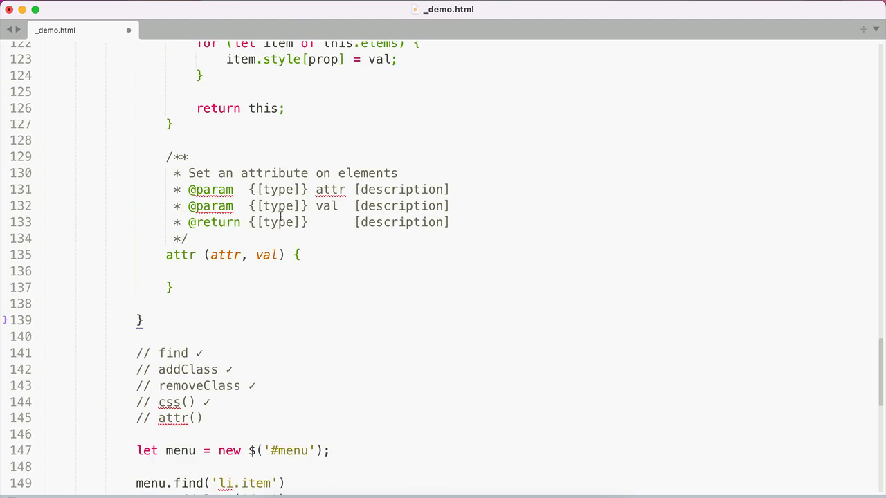
double_click(277, 190)
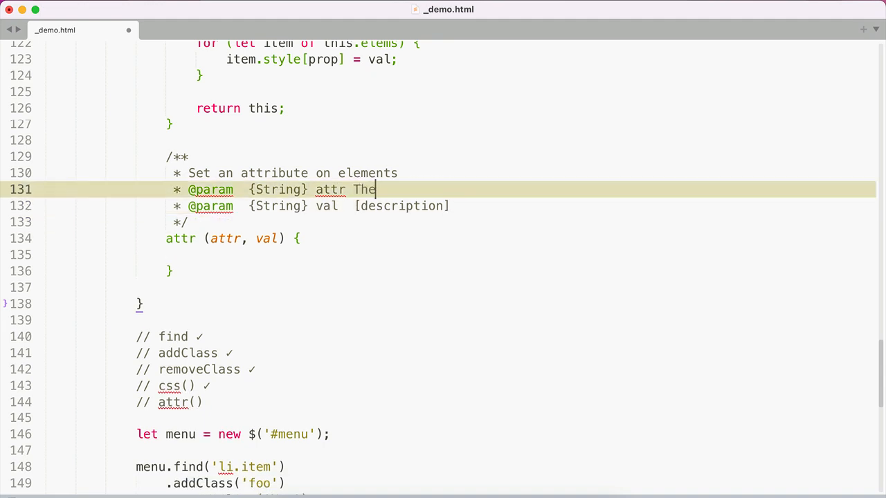
text(attribute to set)
click(312, 206)
text(The attribute value)
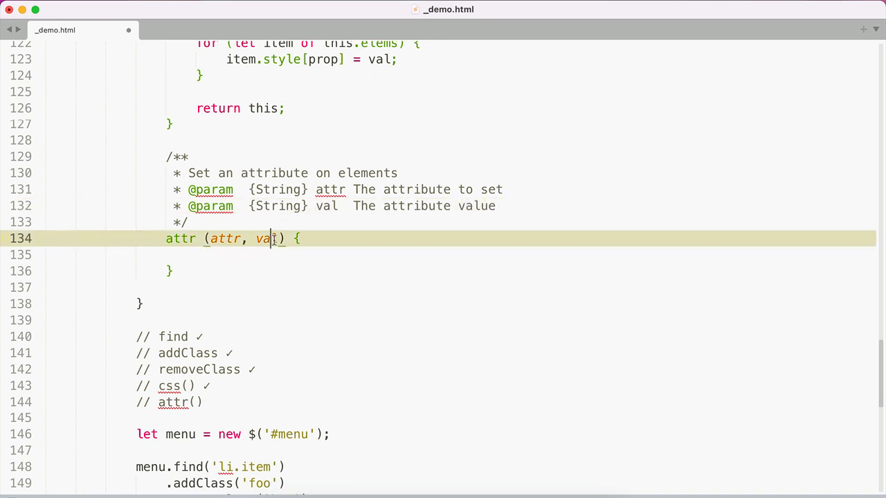
text(= '')
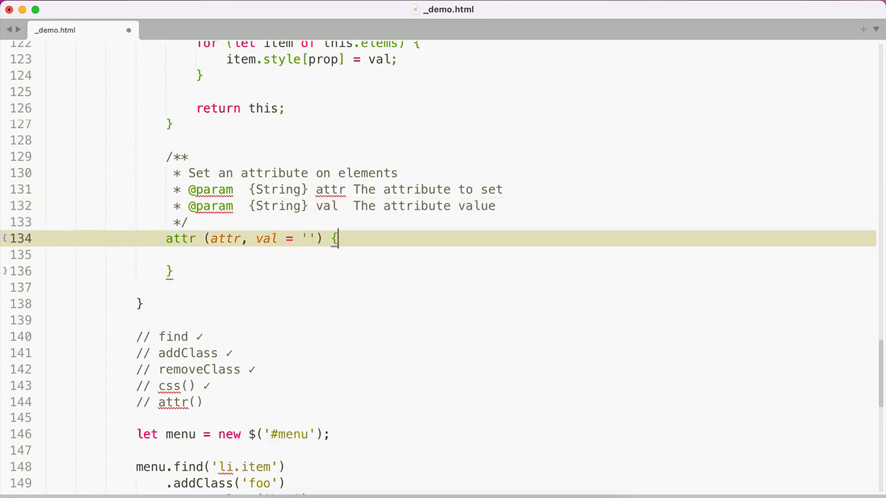
scroll(up, 3)
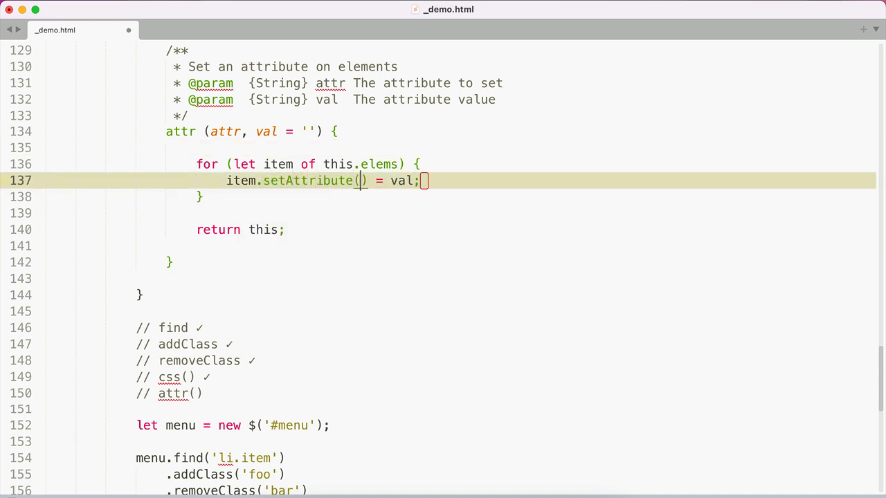
text(attr, val)
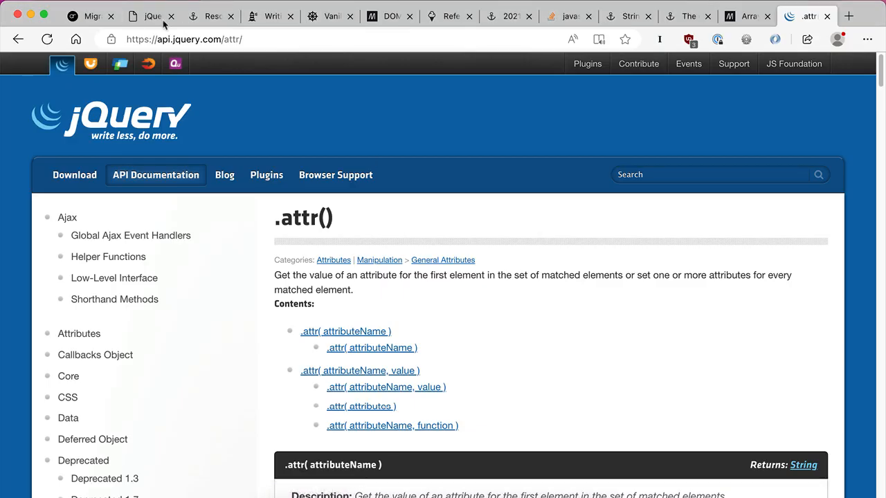
Read the .attr(attributeName, value) signature on the jQuery API tab.
click(145, 16)
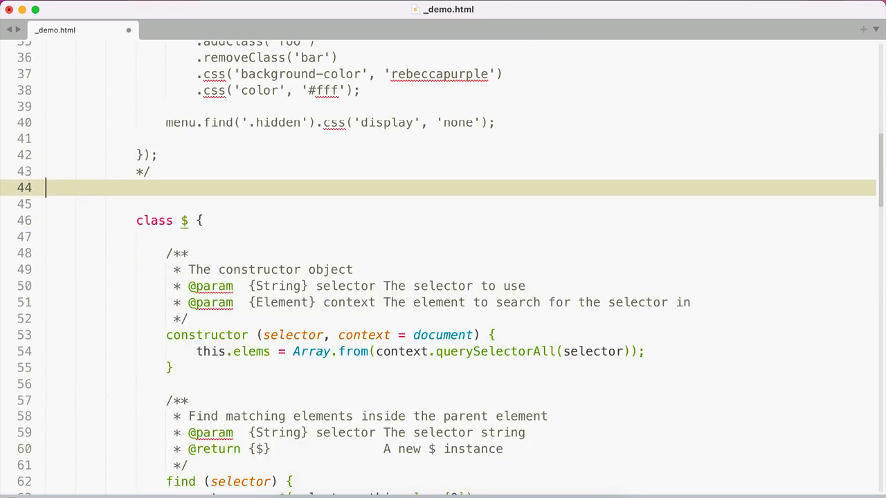
Scroll down to the uncommented css() calls and the .attr('hidden') line.
scroll(down, 3)
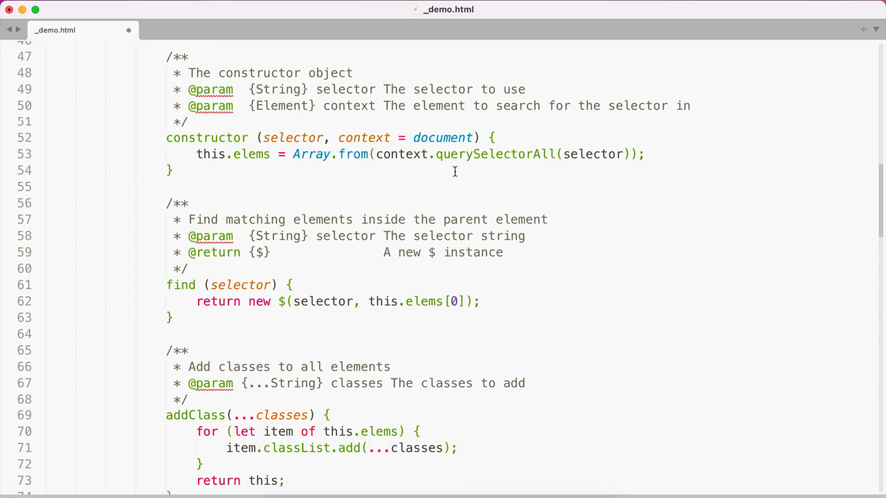
scroll(down, 3)
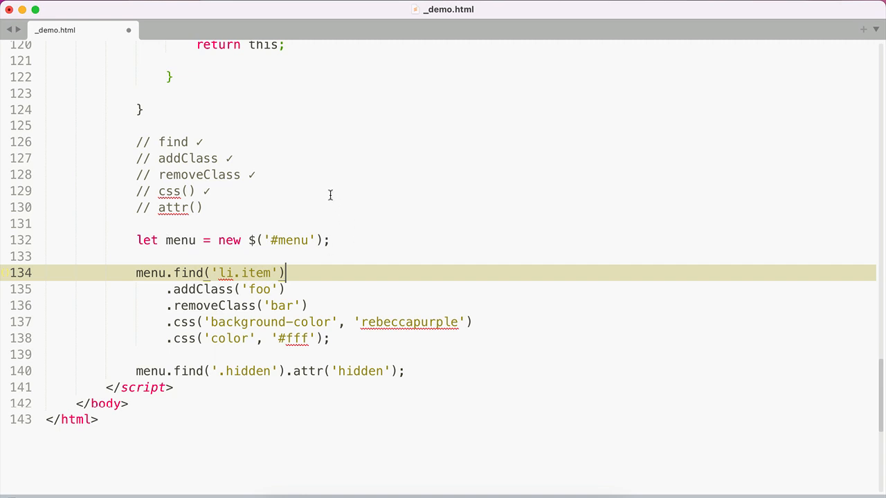
mouse_move(396, 215)
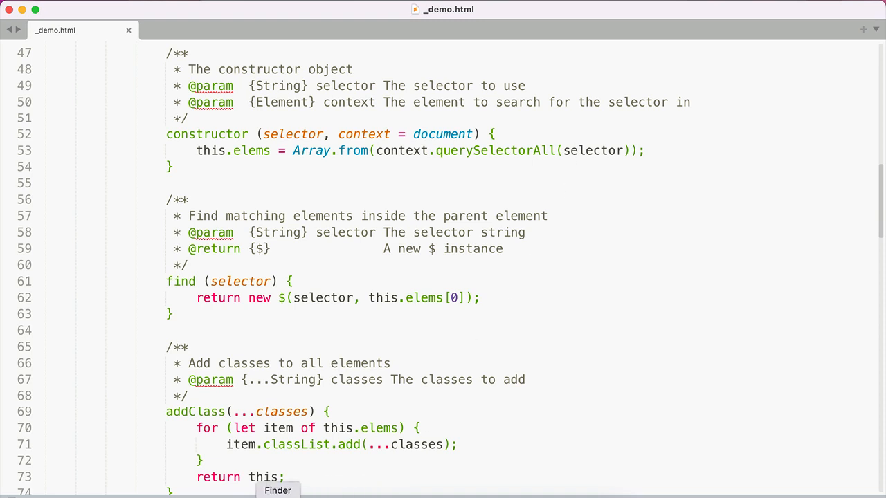
mouse_move(310, 494)
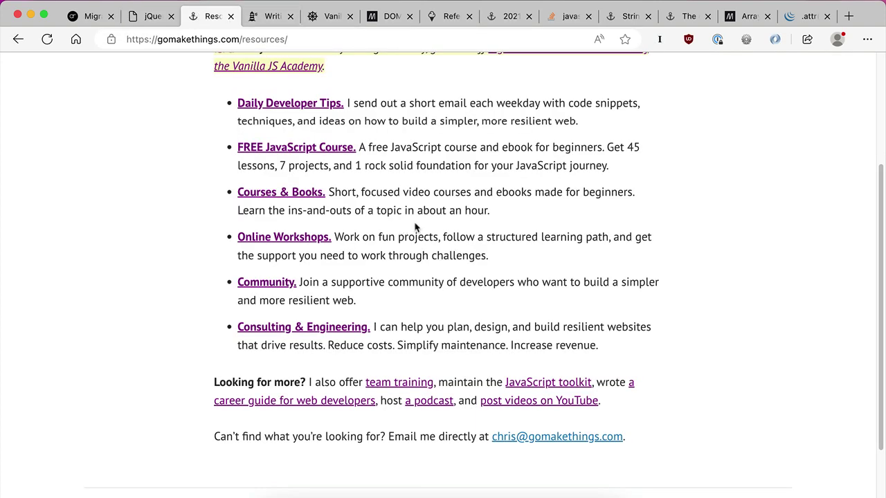
Go from the Writing JS Libraries guide tab to the Vanilla JS Academy workshops page.
click(269, 16)
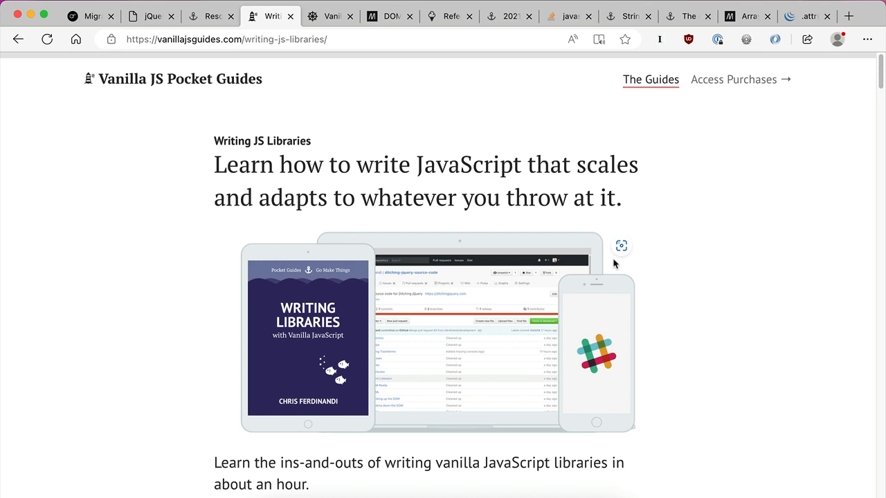
mouse_move(449, 148)
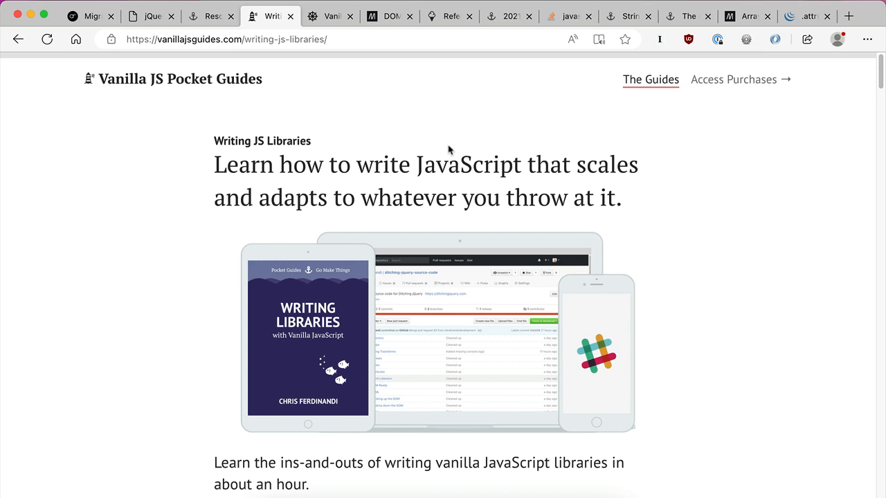
click(329, 16)
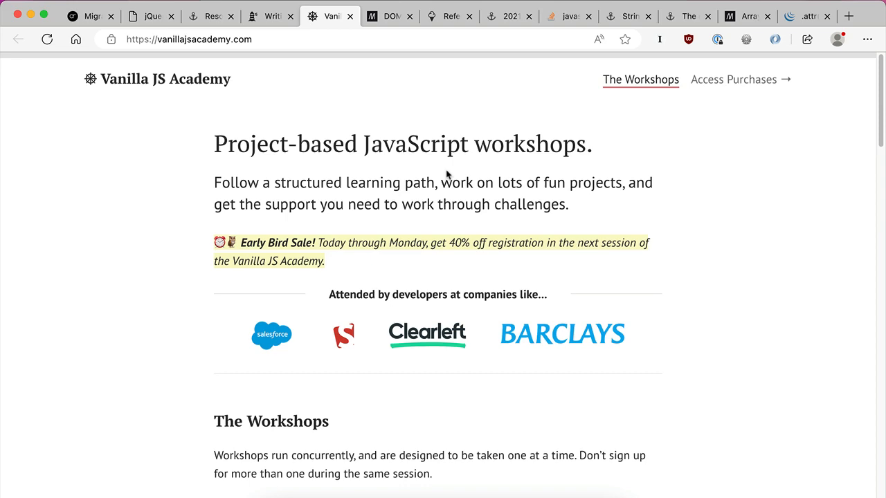
Open the Structure & Scale workshop and scroll to its Work on Fun Projects list.
scroll(down, 3)
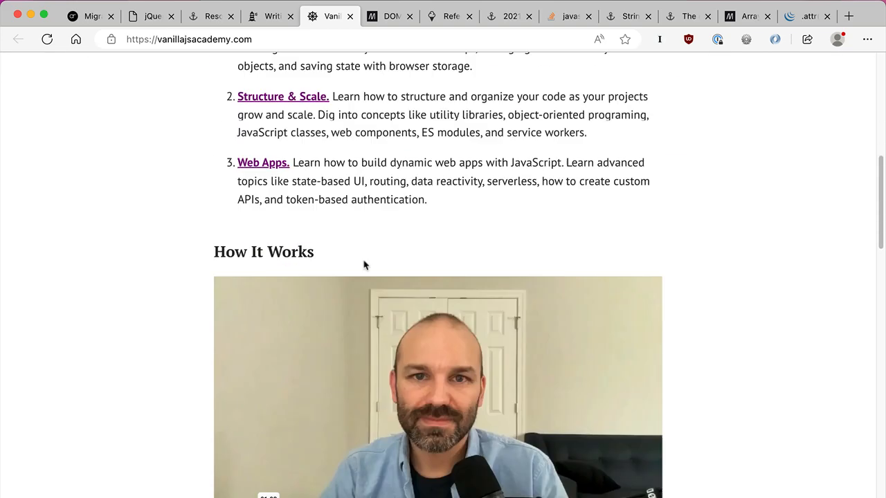
click(283, 96)
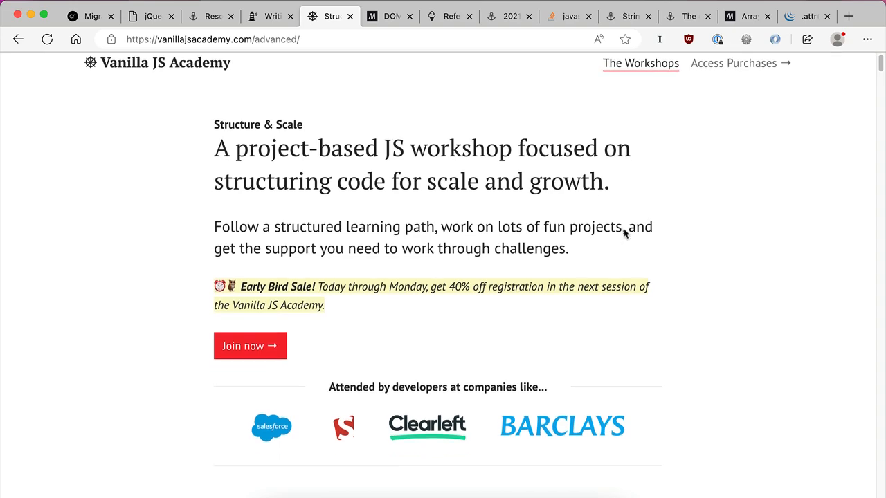
scroll(down, 3)
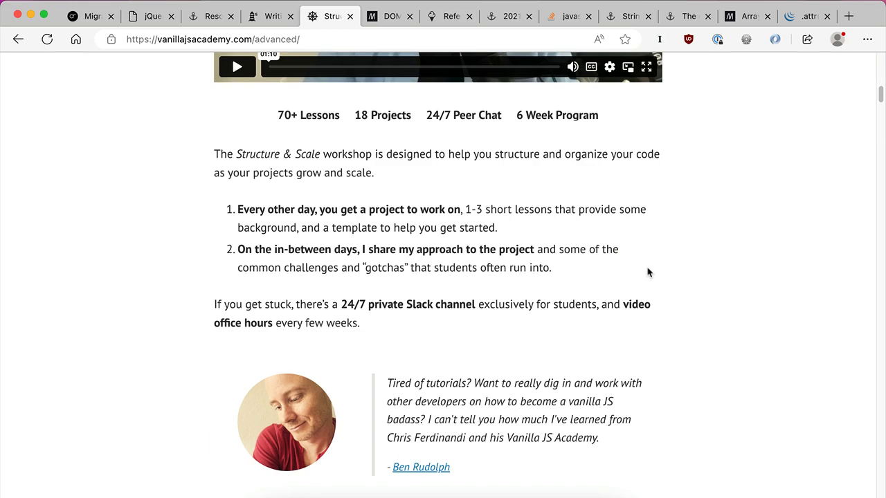
scroll(down, 3)
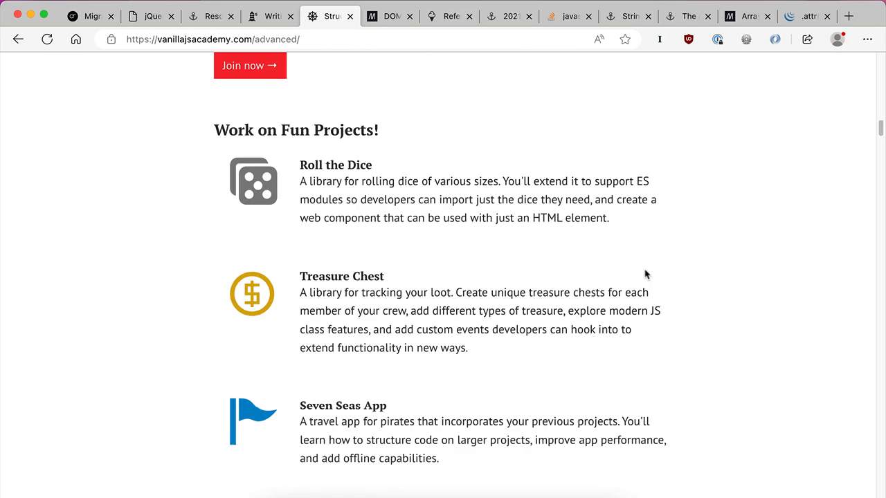
scroll(down, 3)
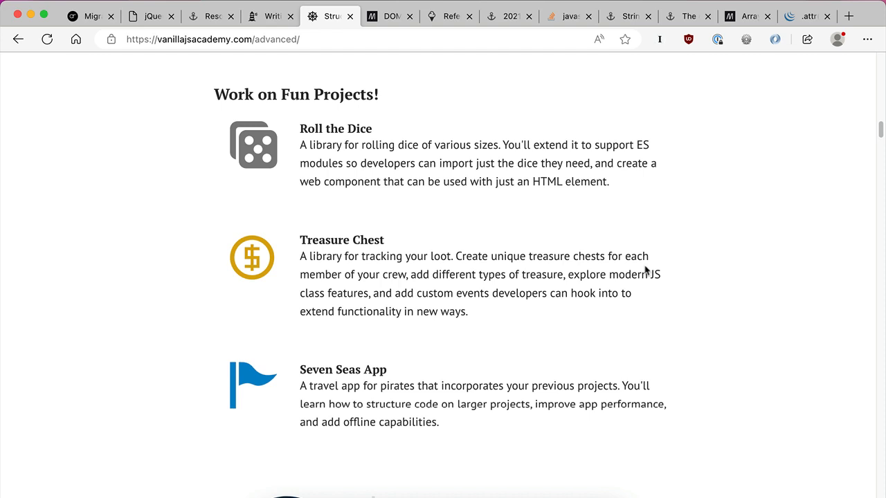
mouse_move(624, 259)
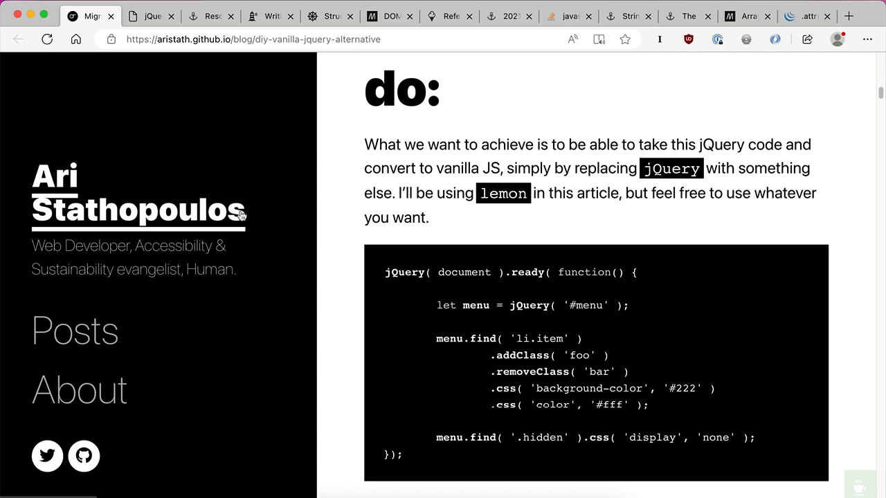
mouse_move(571, 233)
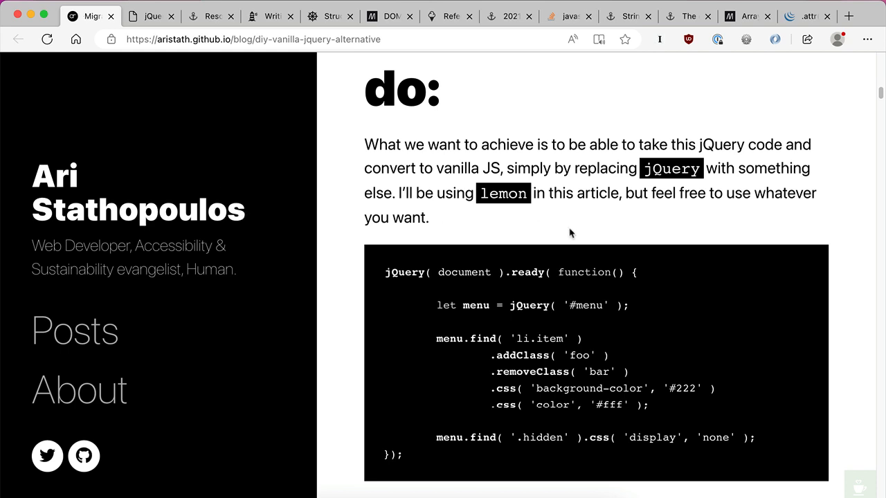